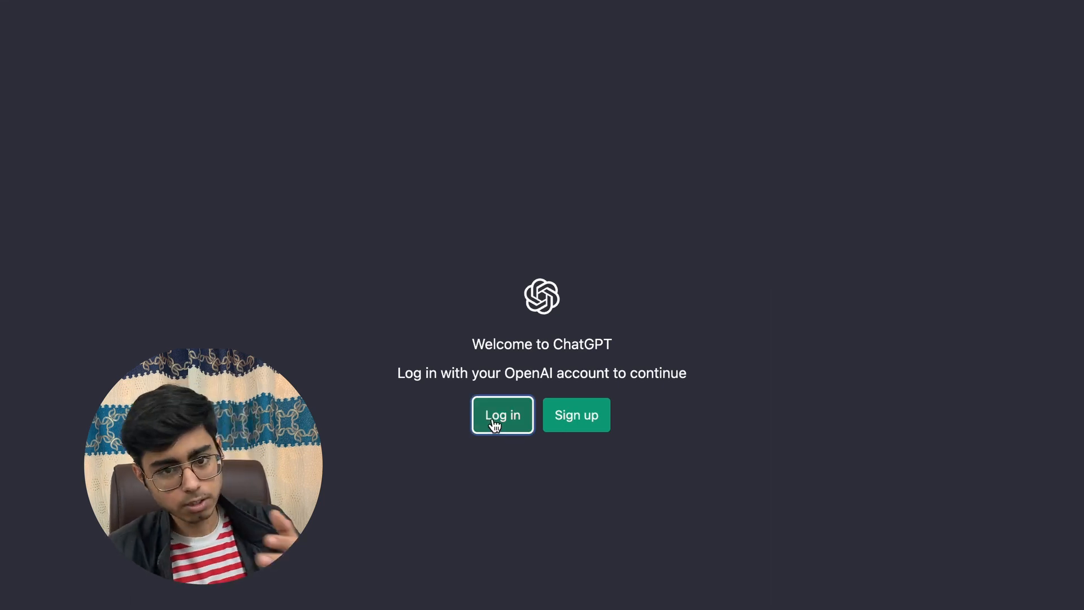
# Step: Log in to ChatGPT with the OpenAI account
pyautogui.click(502, 414)
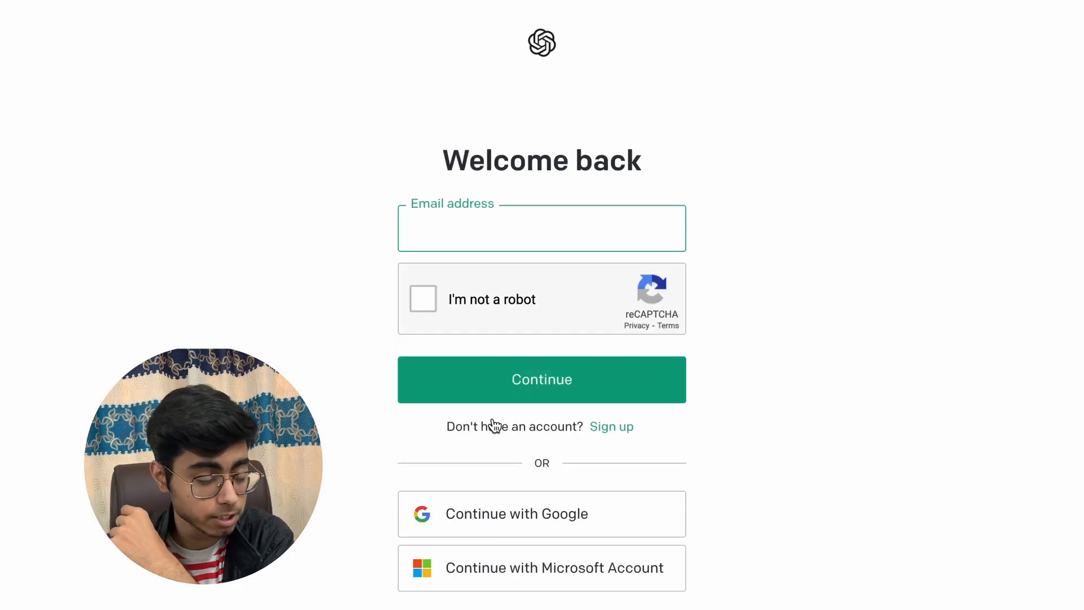
pyautogui.moveTo(527, 558)
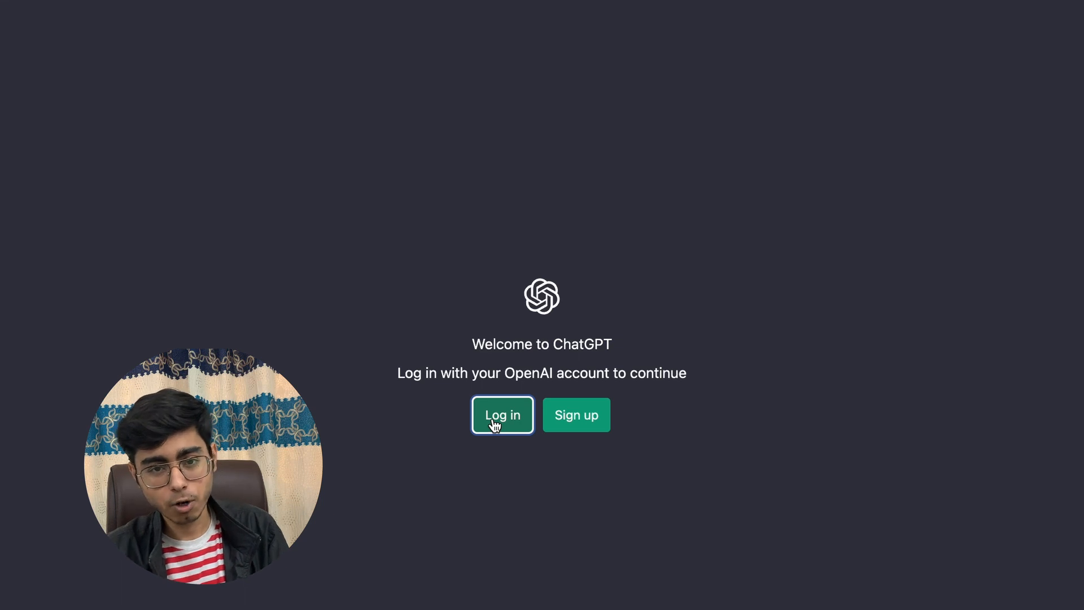
pyautogui.click(501, 414)
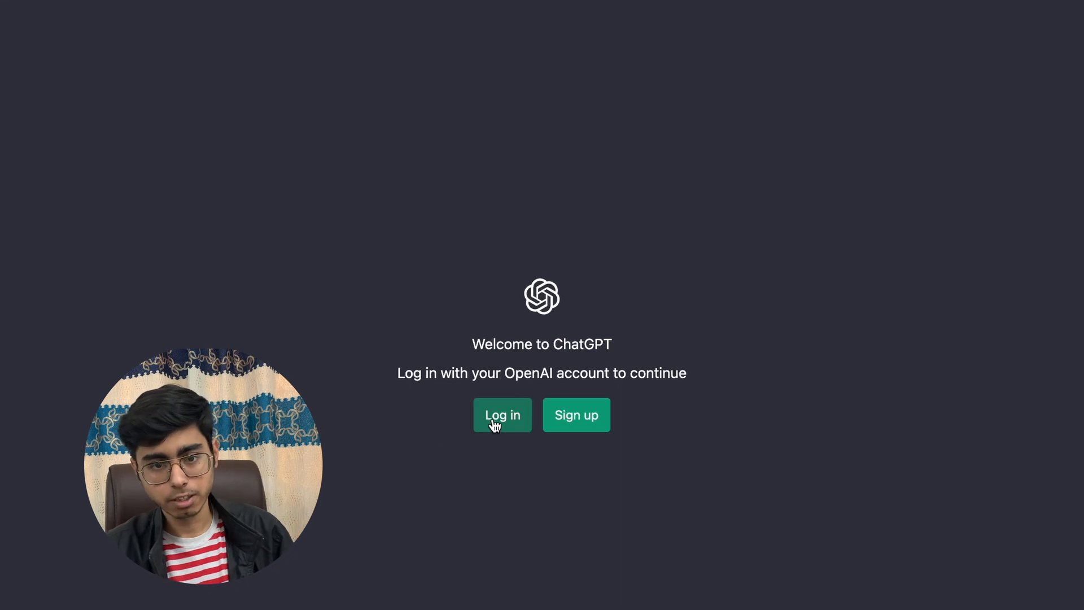
pyautogui.click(502, 415)
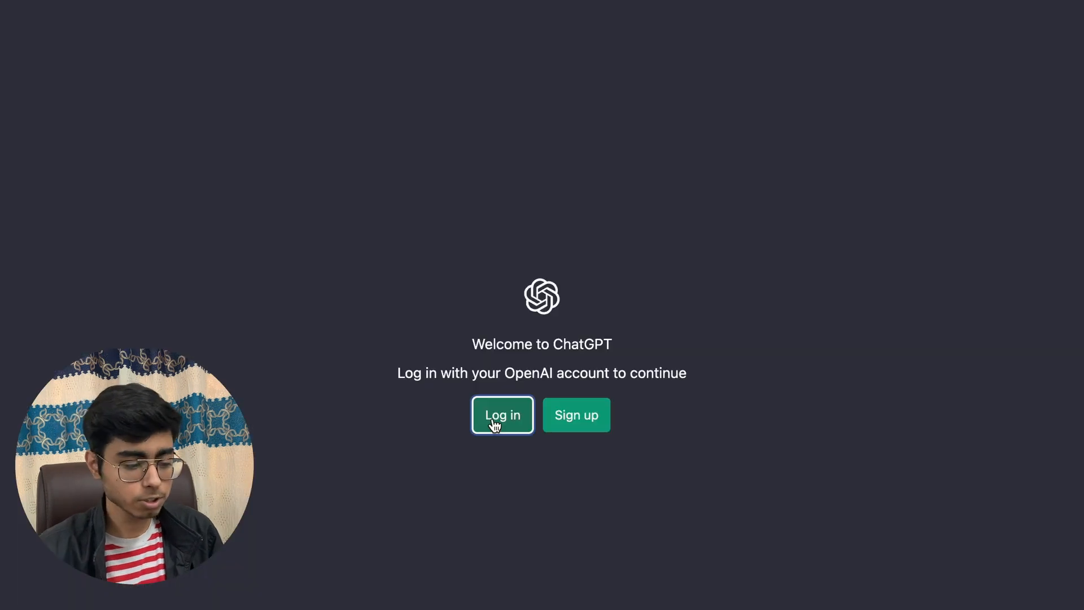
pyautogui.click(501, 414)
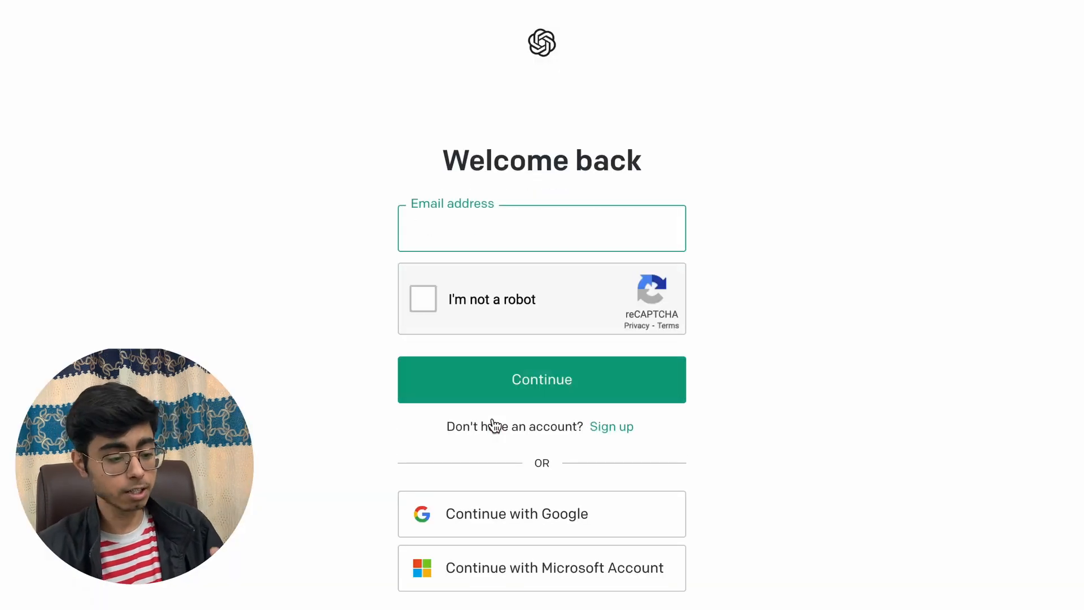
pyautogui.click(541, 228)
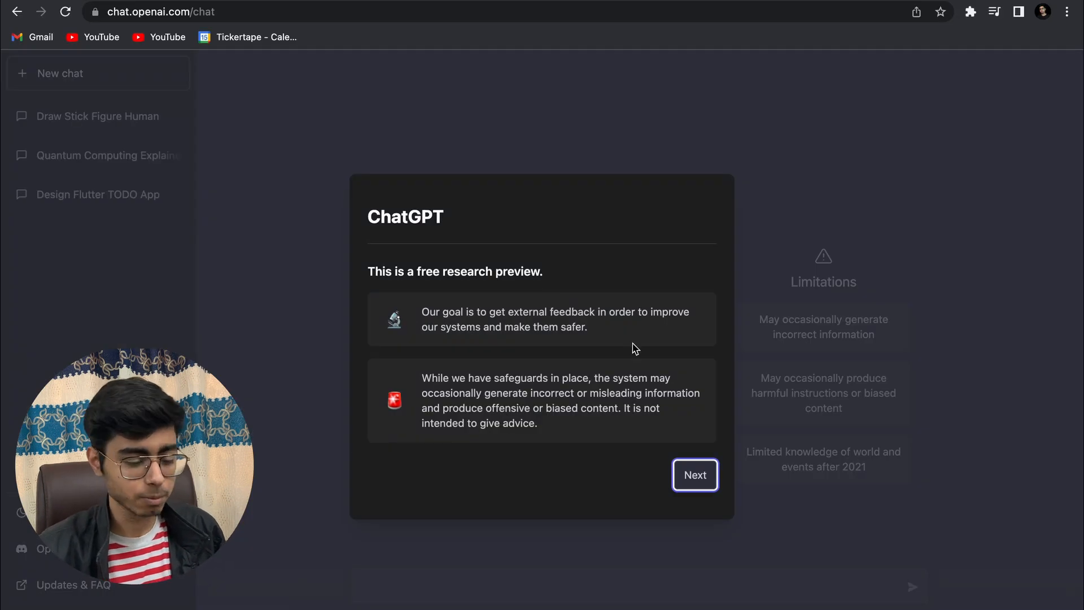
# Step: Dismiss the research-preview introduction via Next, Next and Done to reach the chat page
pyautogui.click(694, 475)
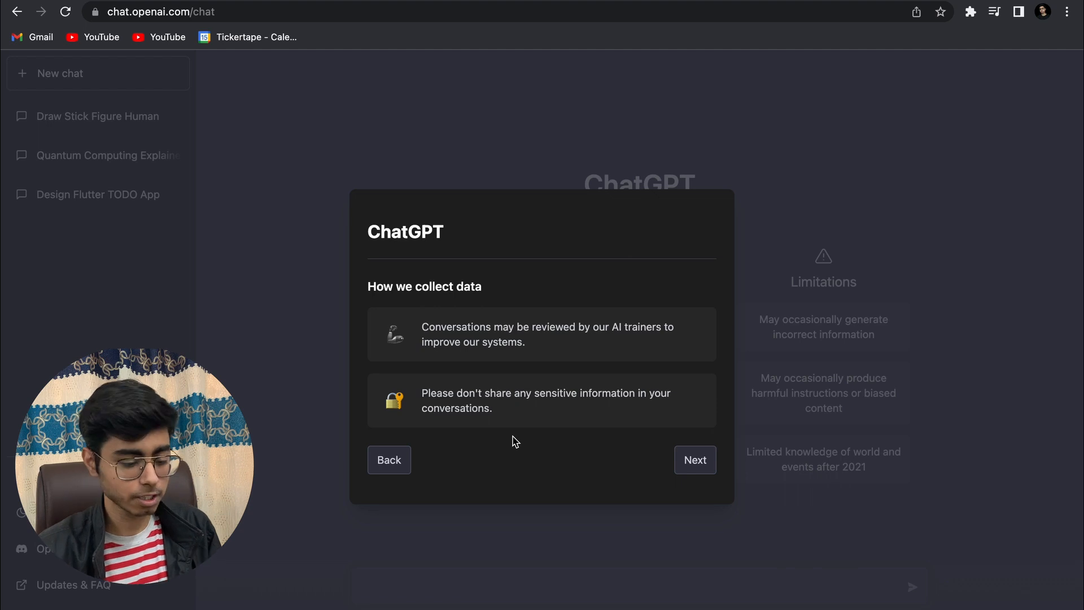
pyautogui.click(694, 459)
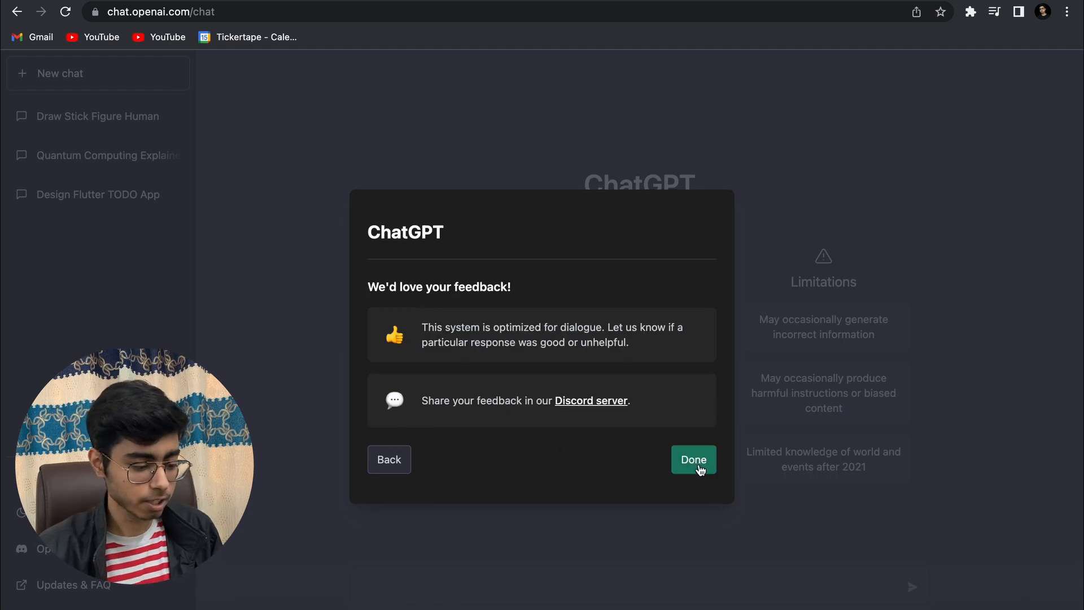
pyautogui.click(693, 459)
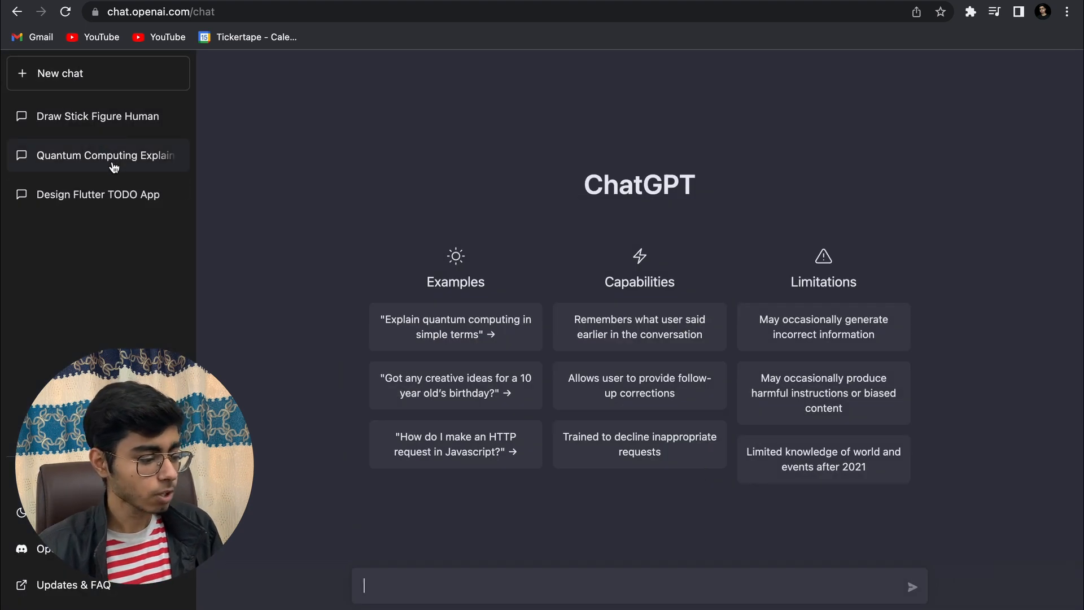
pyautogui.moveTo(229, 340)
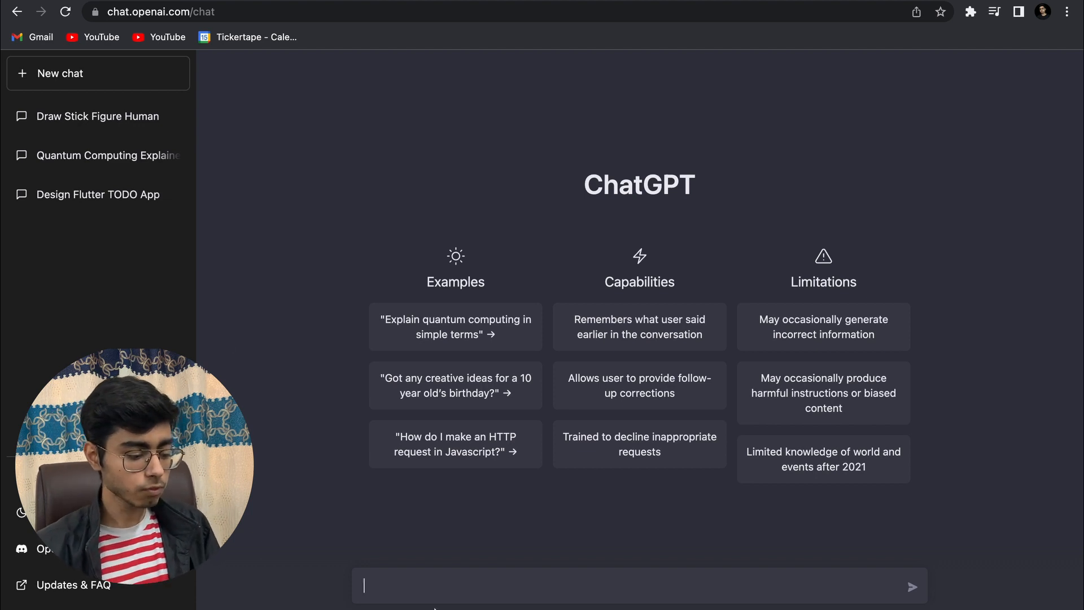
pyautogui.moveTo(450, 527)
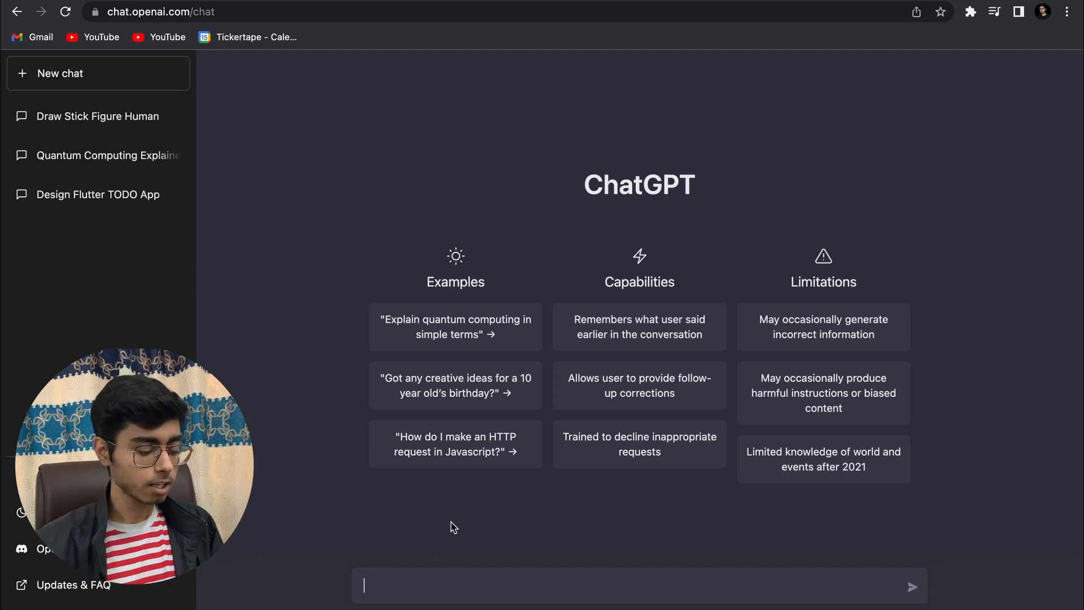
# Step: Enter the prompt 'Design a TODO App' in the message box and send it
pyautogui.write('Design')
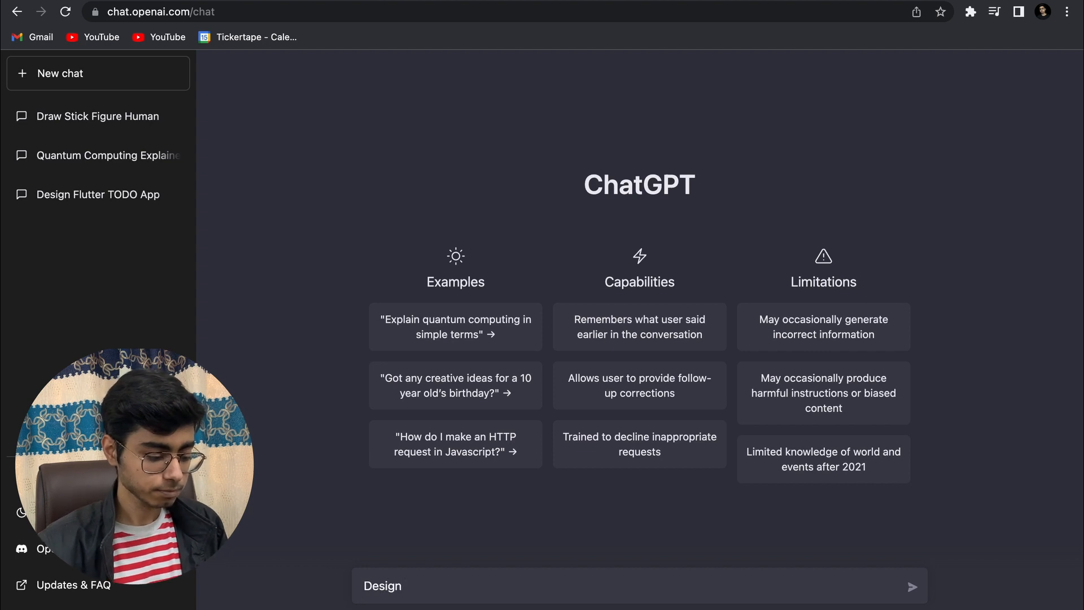
pyautogui.write('a TOD')
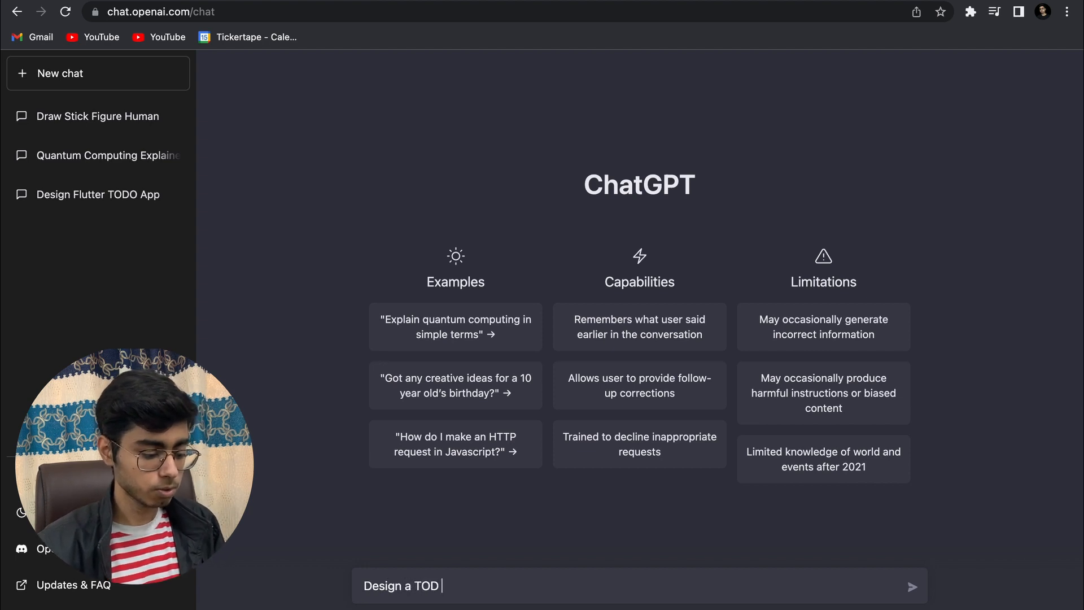
pyautogui.write('O App')
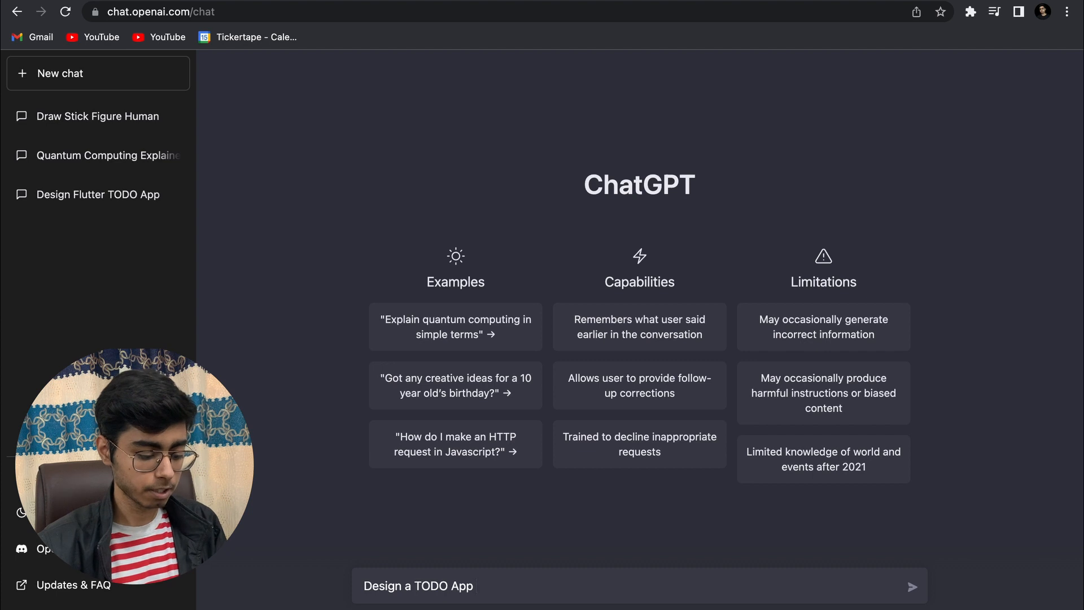
pyautogui.click(912, 586)
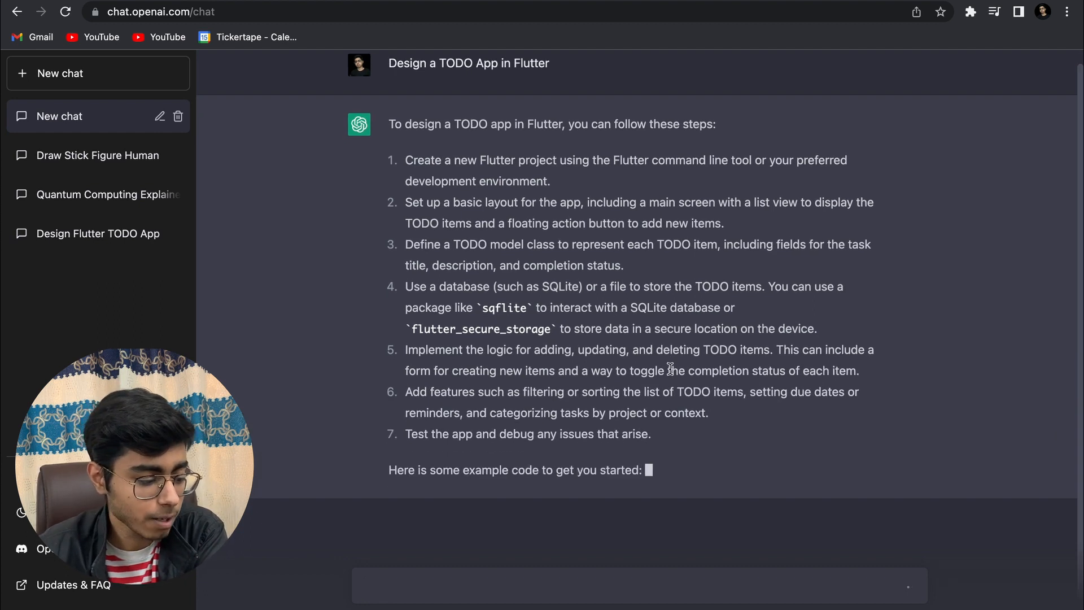
# Step: Follow the streaming answer down to the numbered steps and starter Flutter code
pyautogui.scroll(-3)
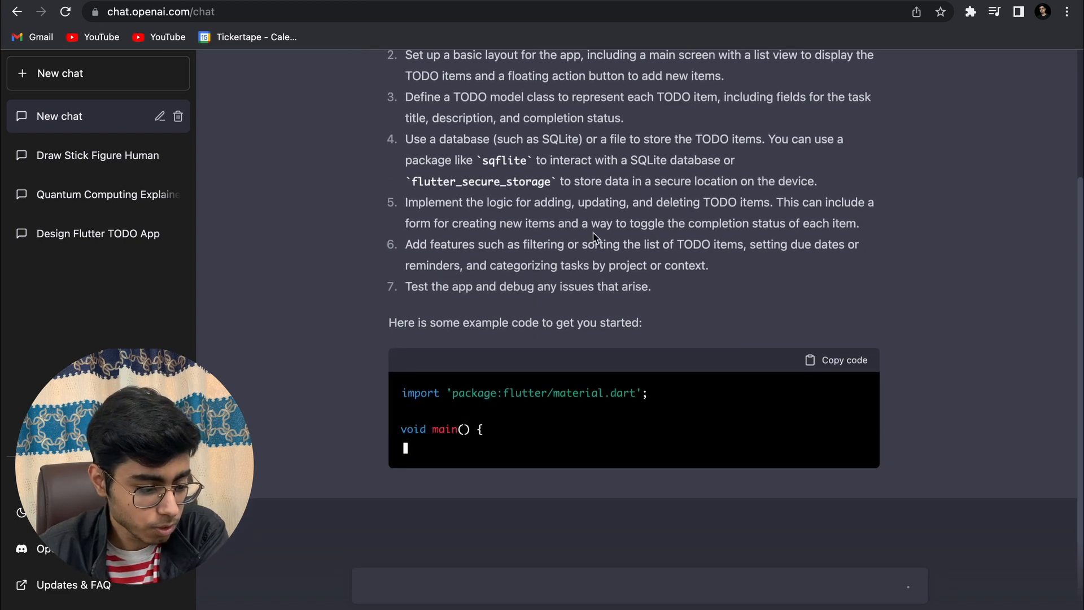
pyautogui.scroll(-3)
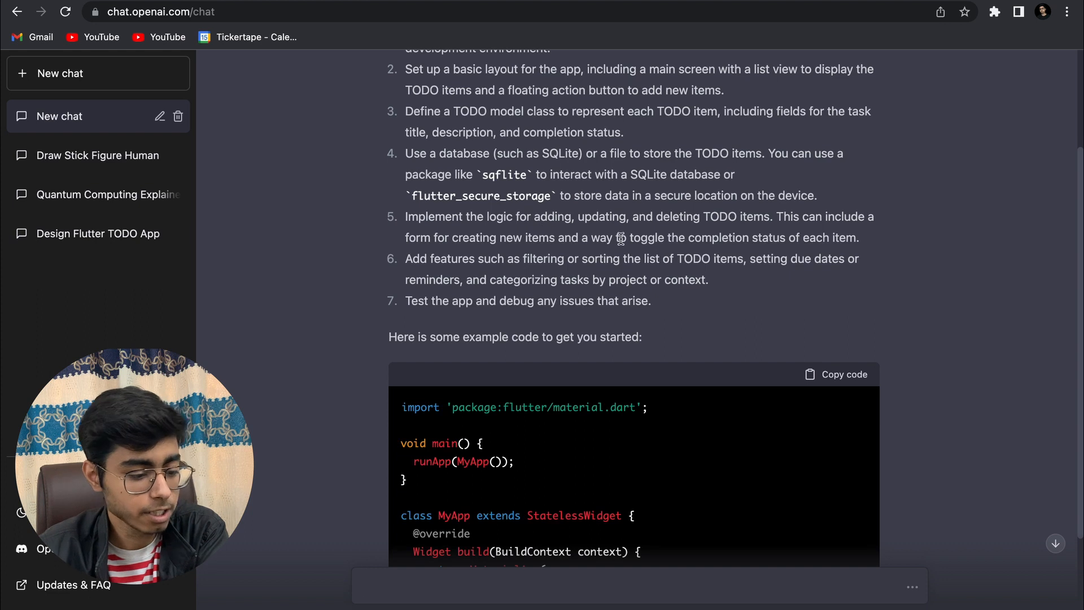
pyautogui.moveTo(541, 188)
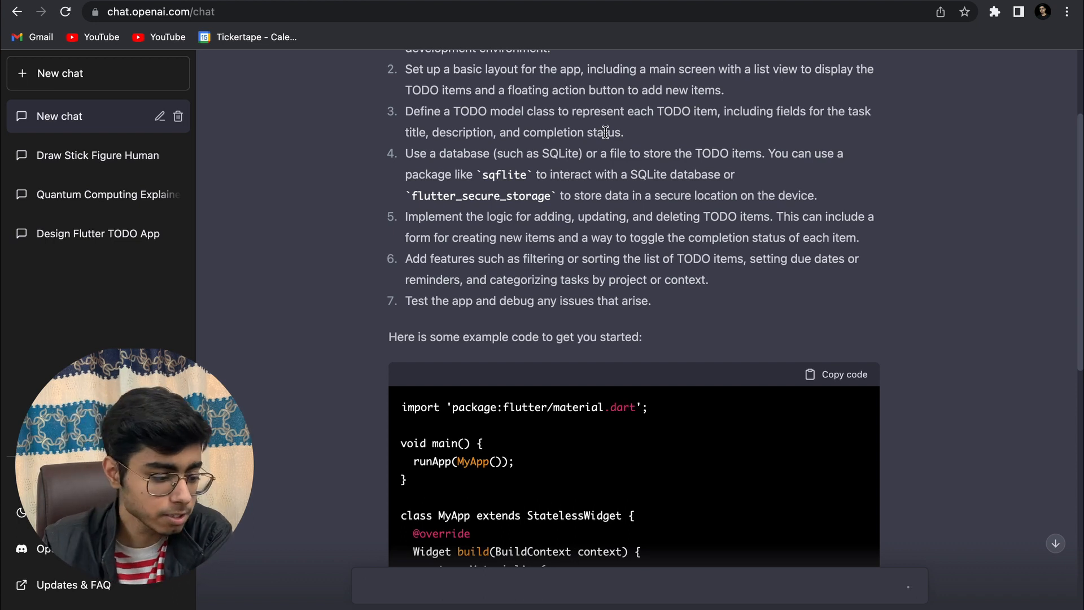
# Step: Scroll through the generated Dart code from main and MyApp into the TodoList widget
pyautogui.scroll(-3)
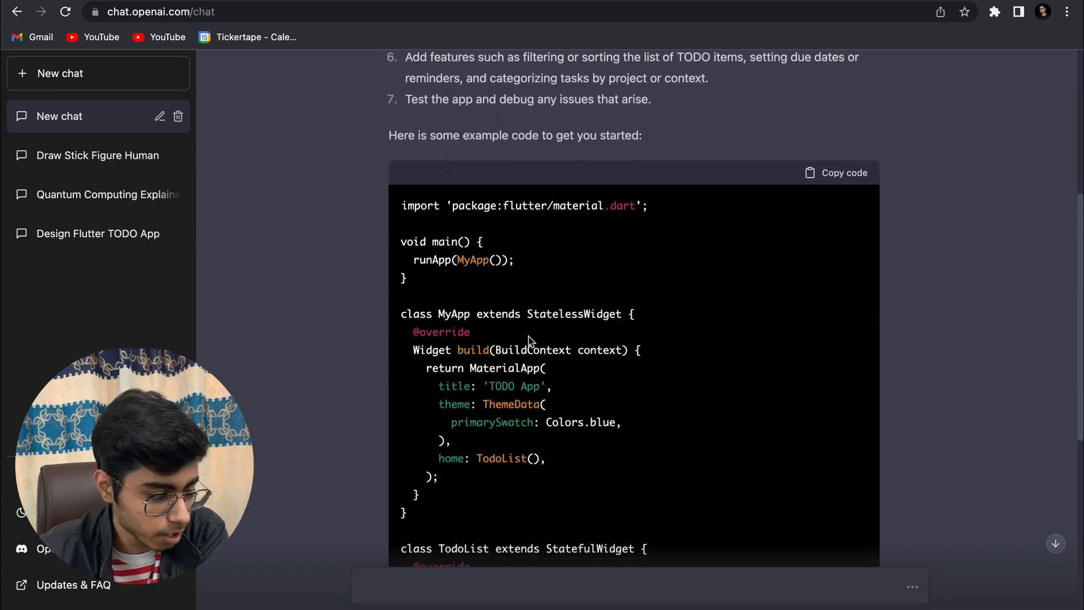
pyautogui.scroll(-3)
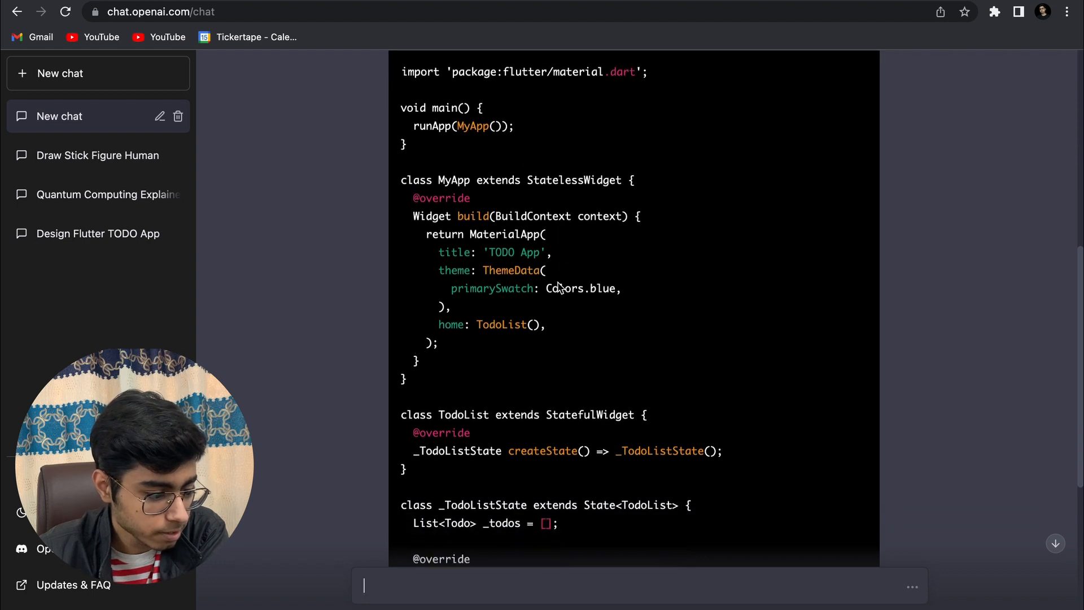
pyautogui.scroll(-3)
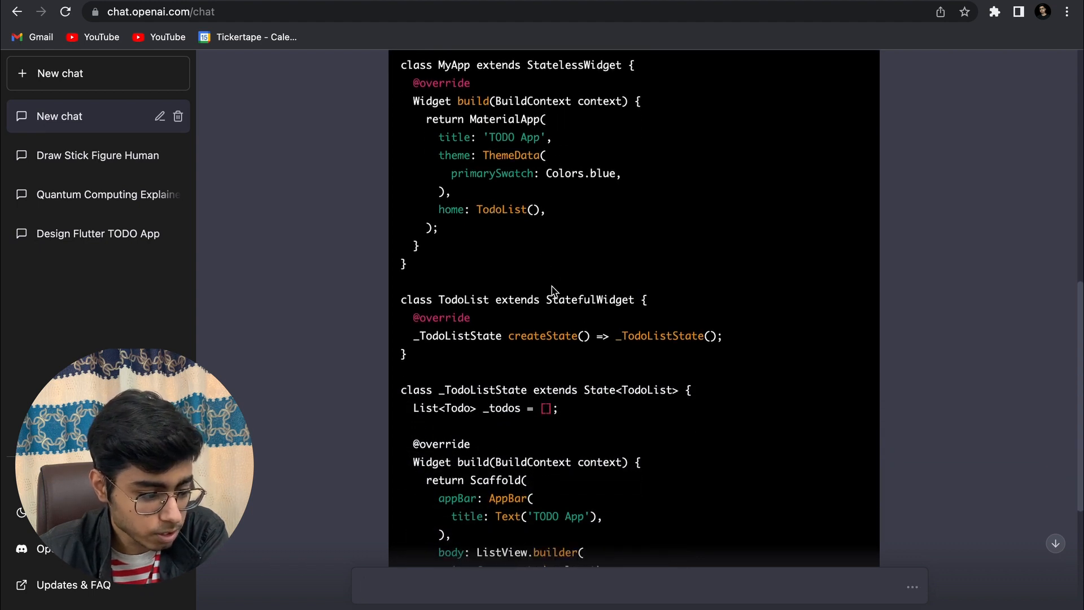
pyautogui.scroll(-3)
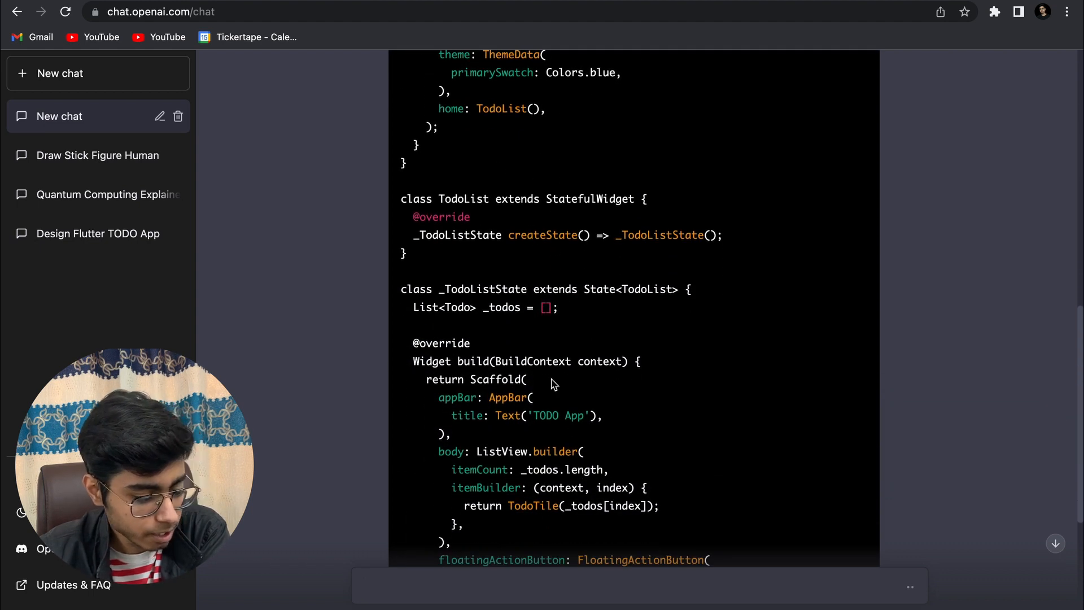
pyautogui.scroll(-3)
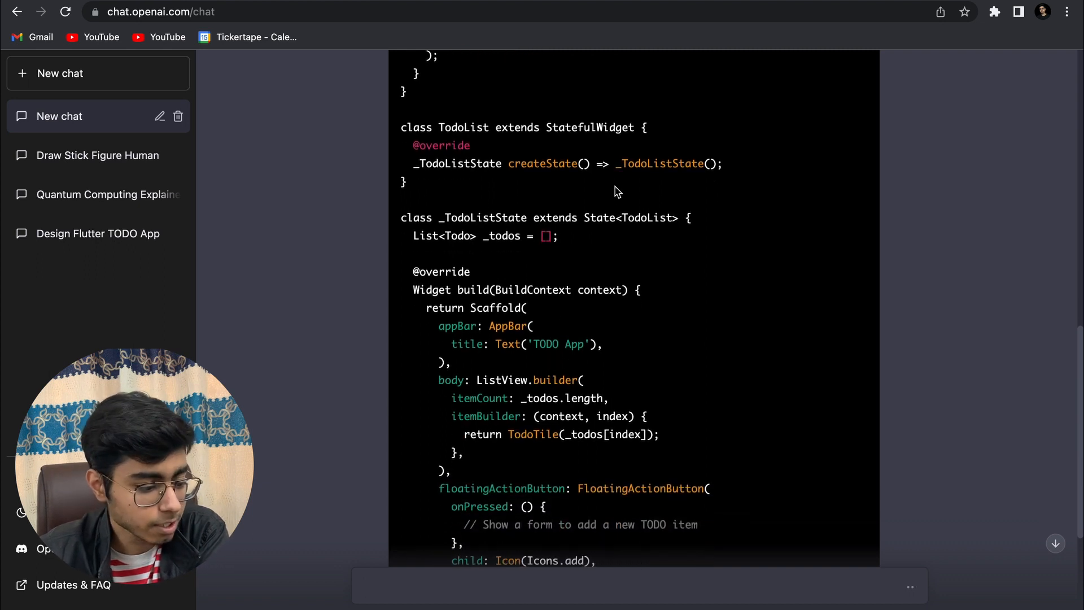
pyautogui.moveTo(650, 134)
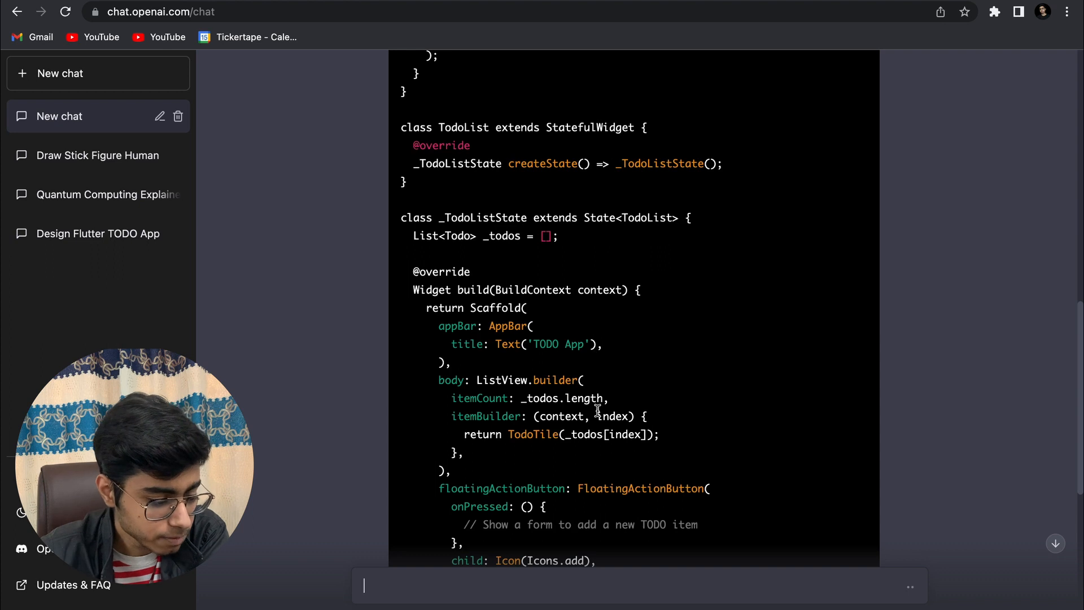
pyautogui.scroll(-3)
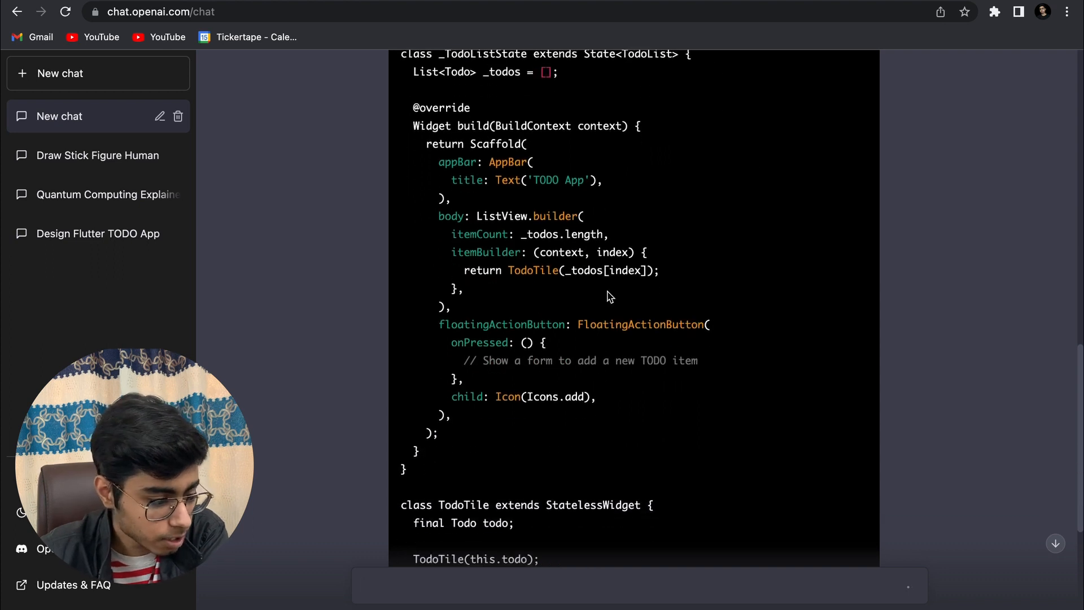
pyautogui.scroll(-3)
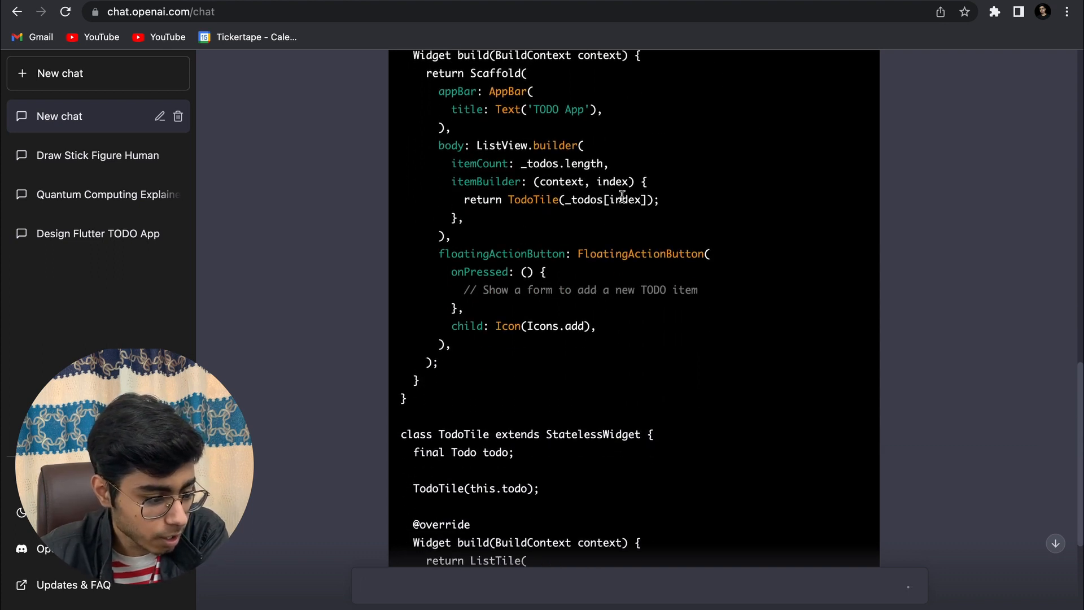
pyautogui.scroll(3)
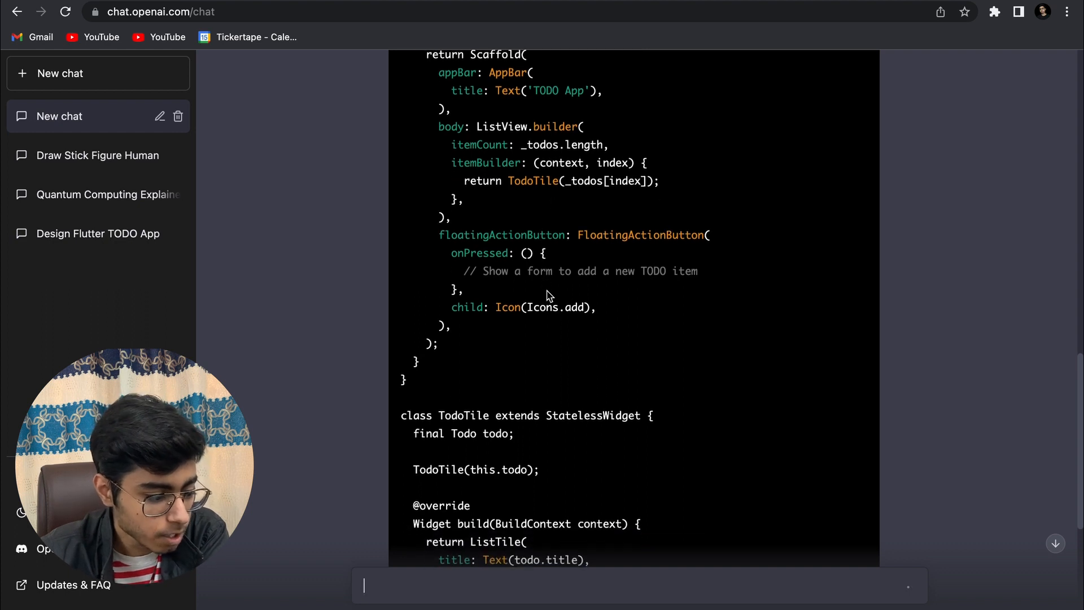
pyautogui.scroll(3)
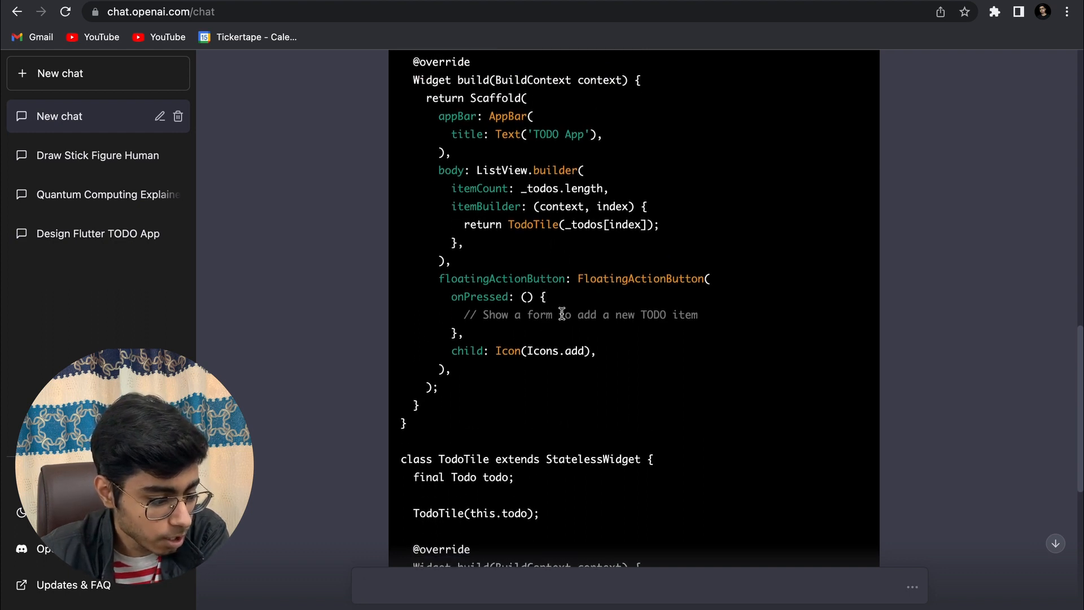
pyautogui.scroll(-3)
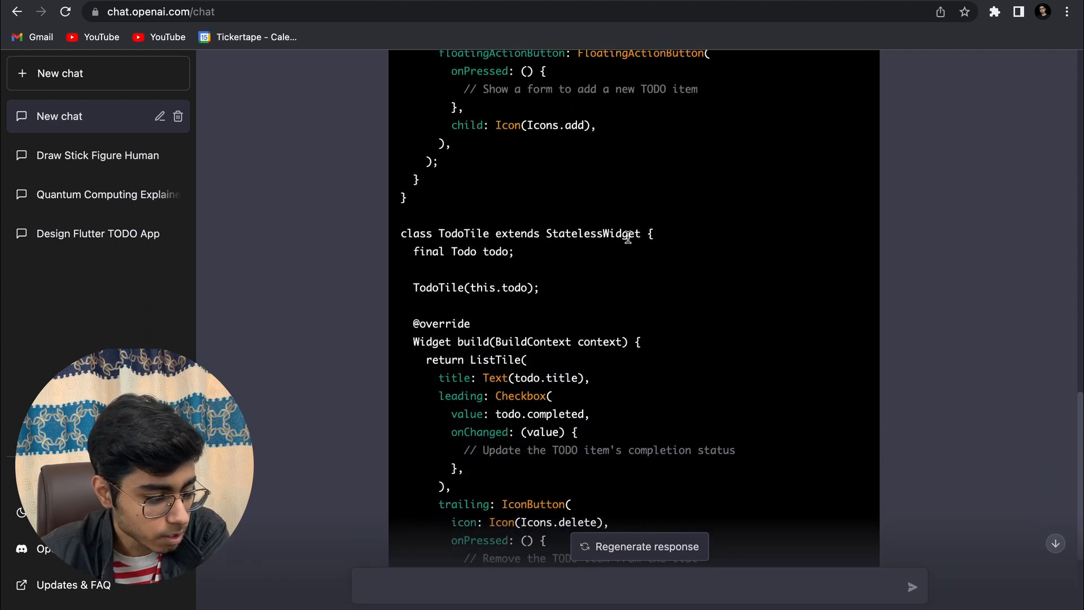
pyautogui.scroll(-3)
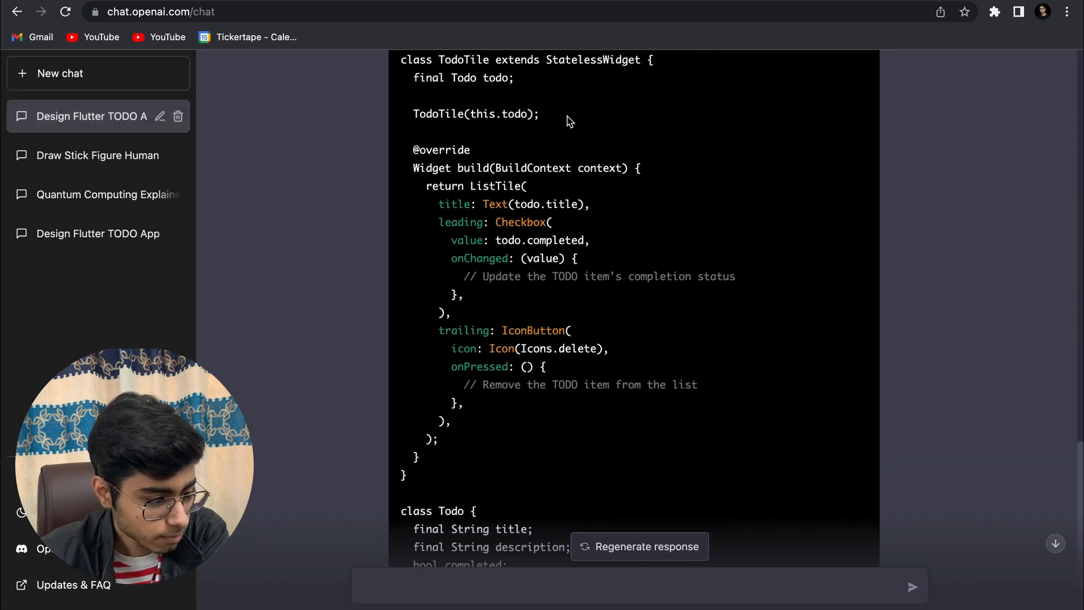
pyautogui.scroll(-3)
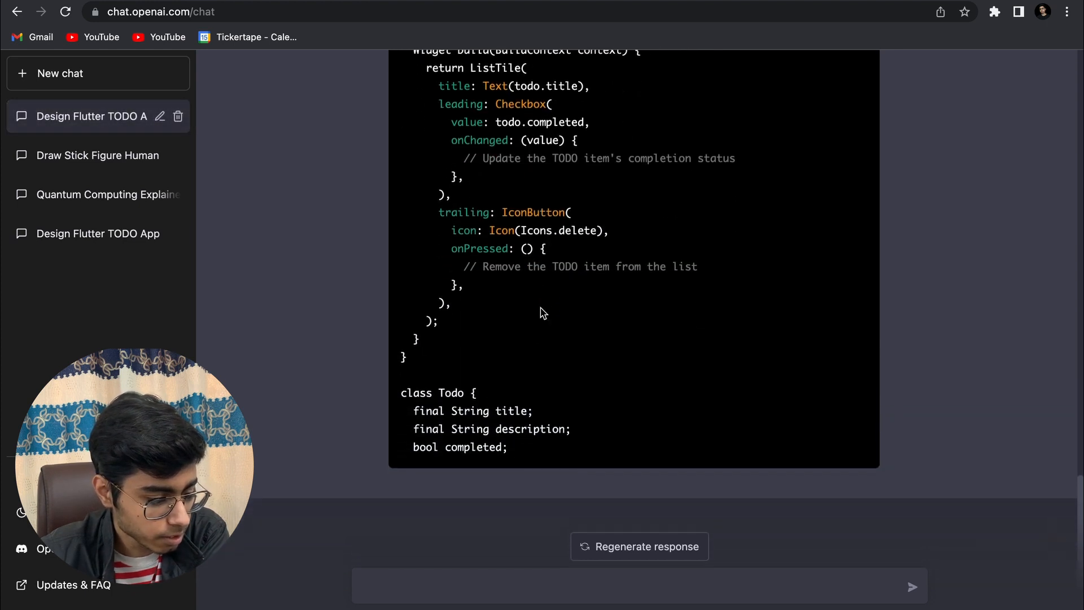
pyautogui.moveTo(546, 400)
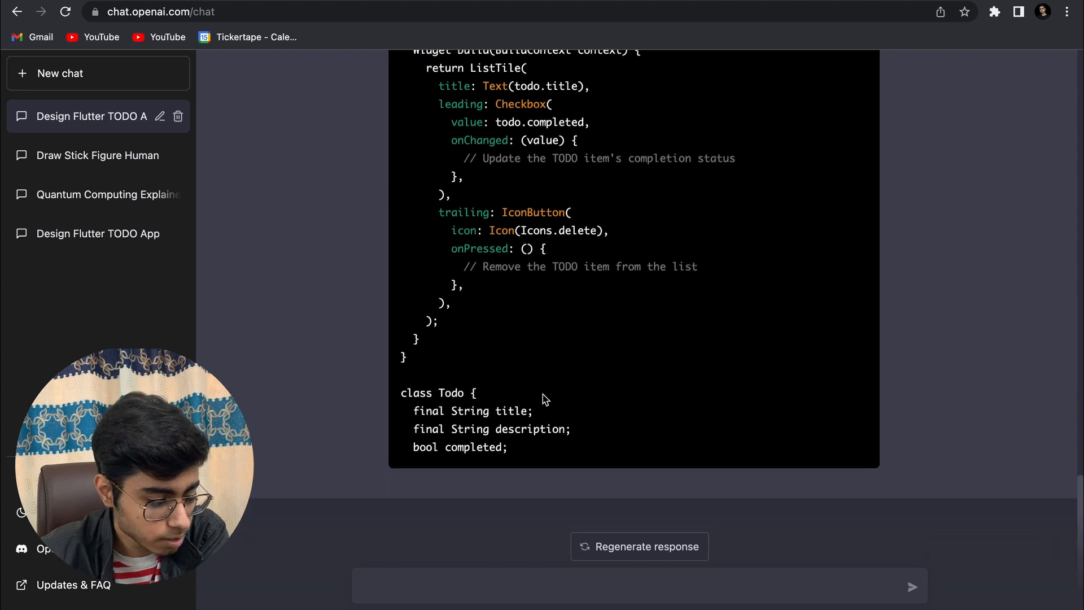
# Step: Review the code up and down through the TodoList, TodoTile and Todo classes
pyautogui.scroll(3)
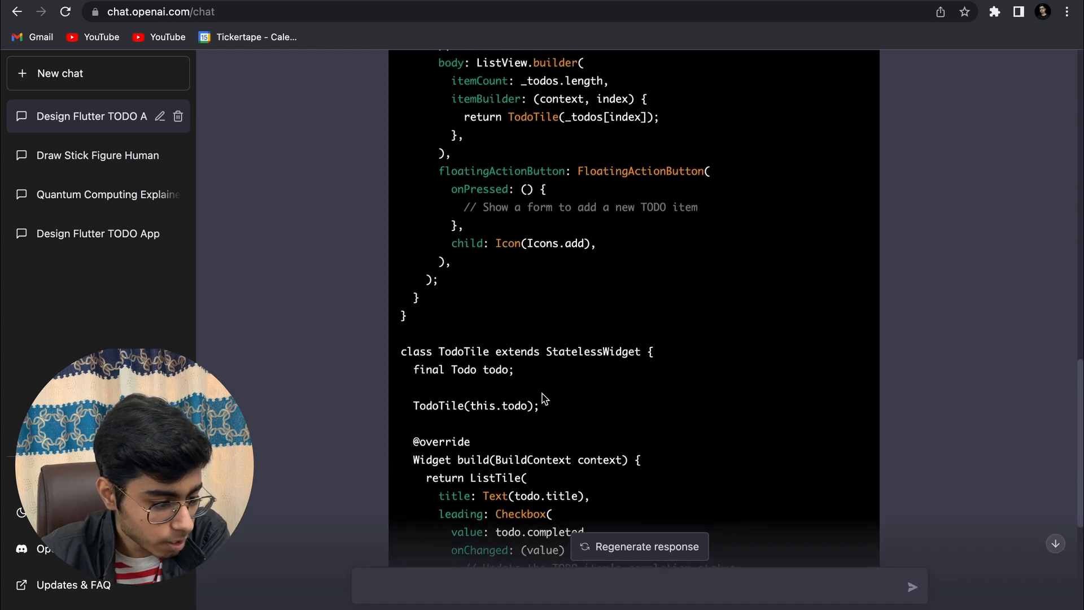
pyautogui.scroll(3)
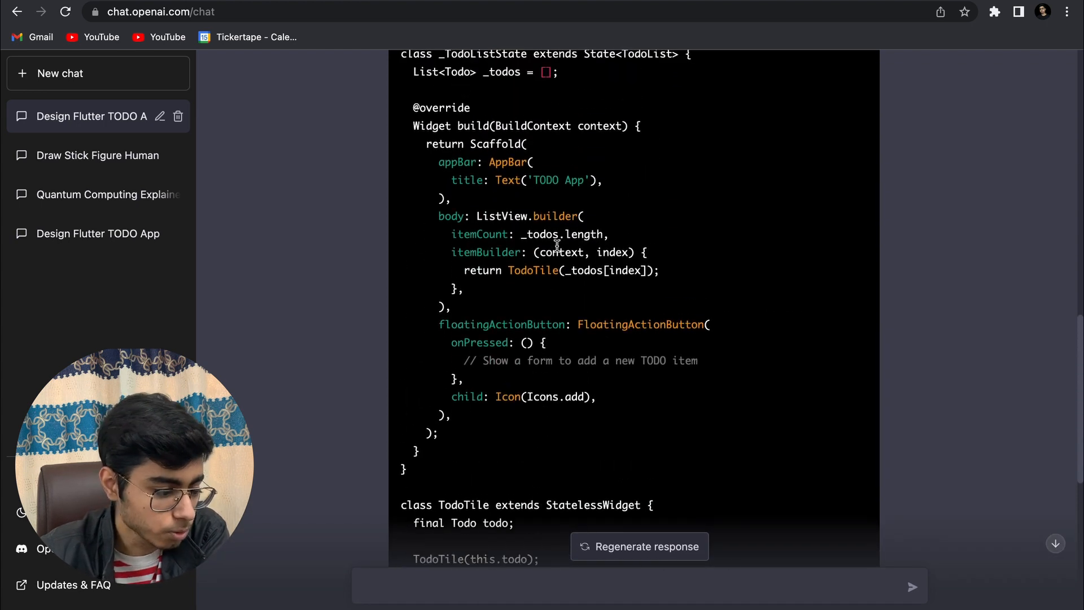
pyautogui.scroll(3)
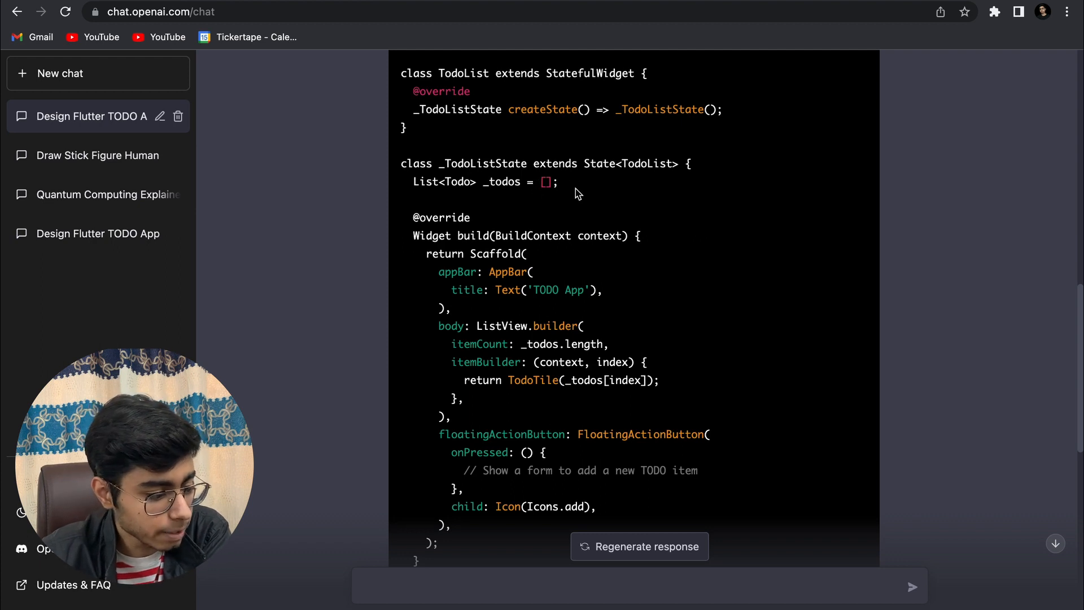
pyautogui.scroll(3)
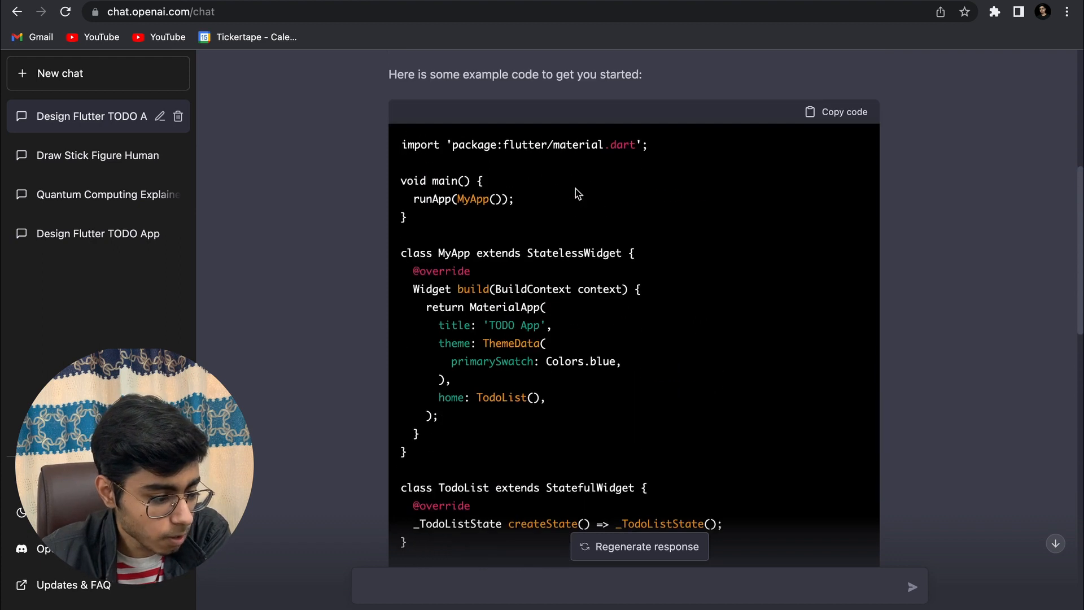
pyautogui.scroll(-3)
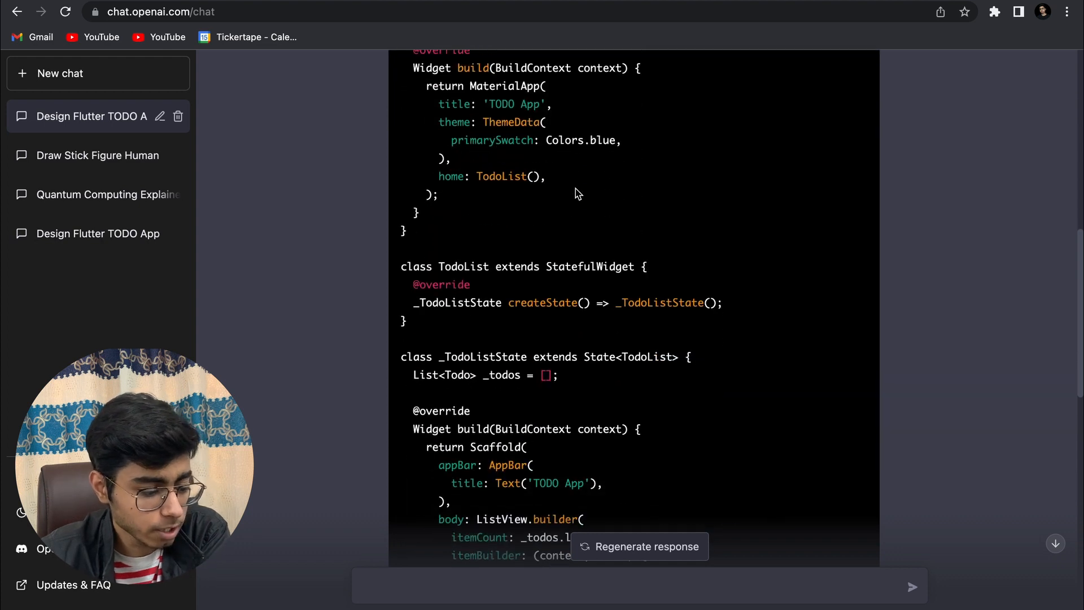
pyautogui.scroll(-3)
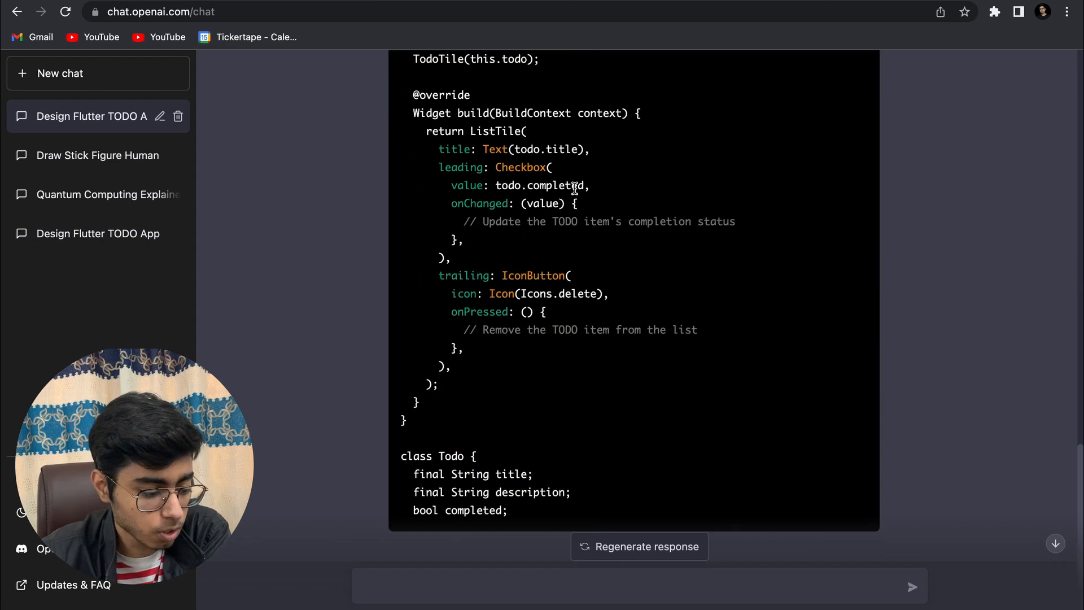
pyautogui.scroll(-3)
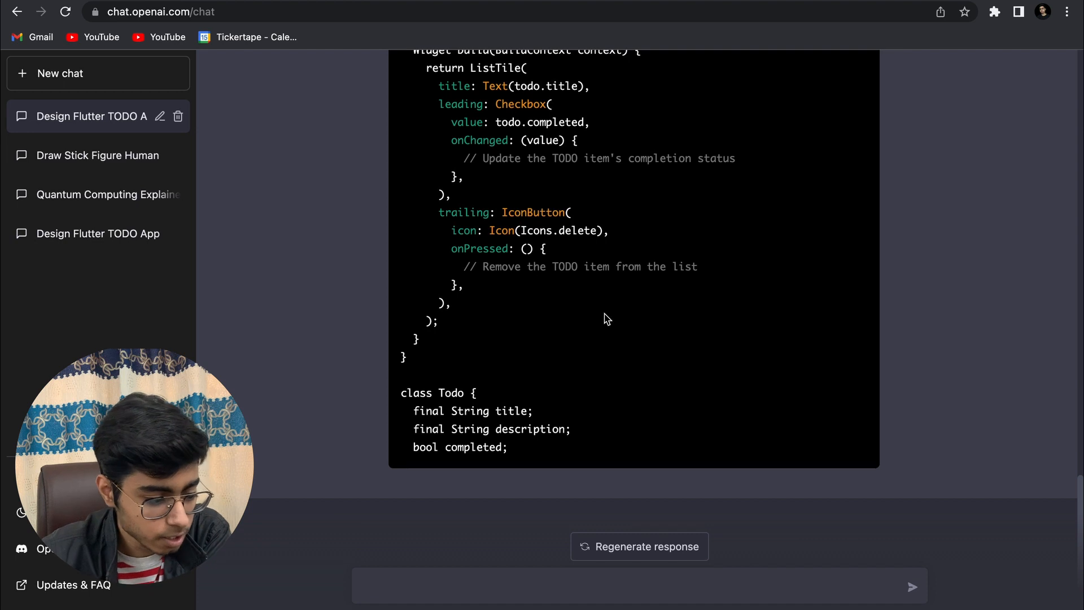
pyautogui.scroll(3)
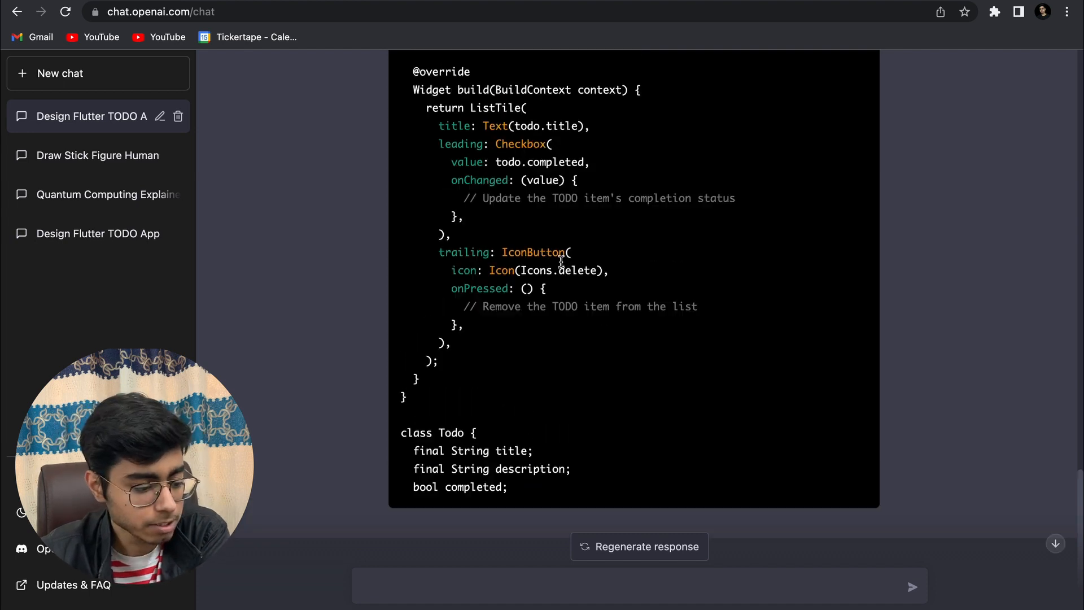
pyautogui.scroll(3)
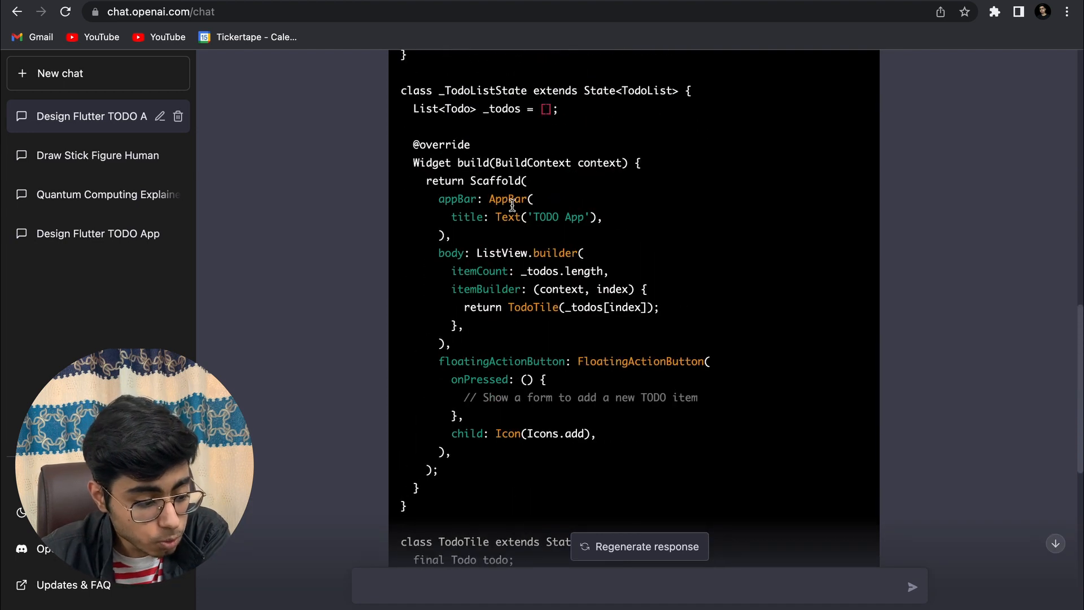
pyautogui.scroll(-3)
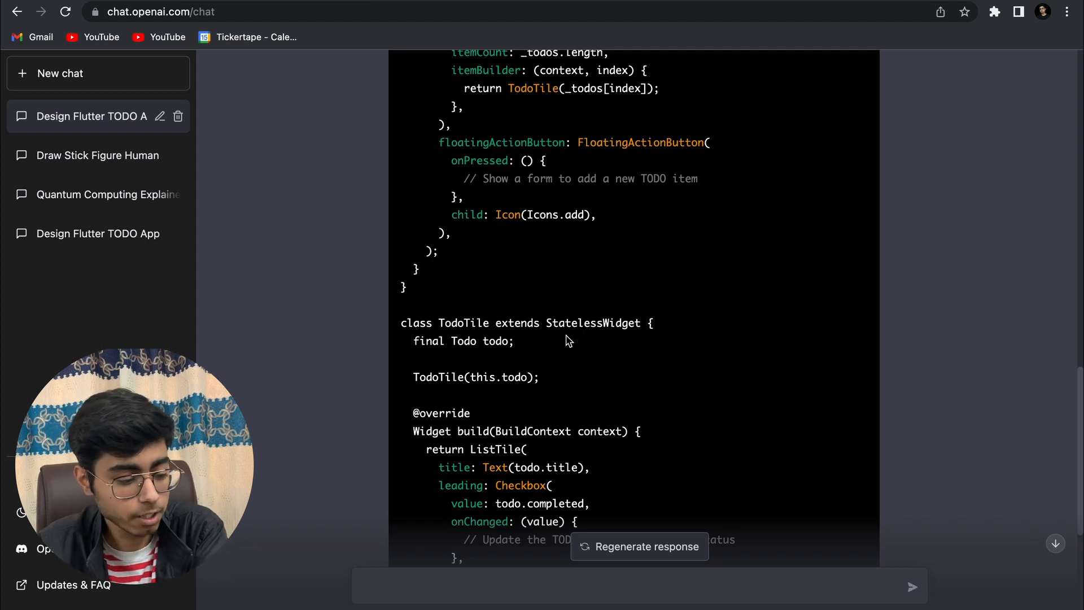
pyautogui.scroll(3)
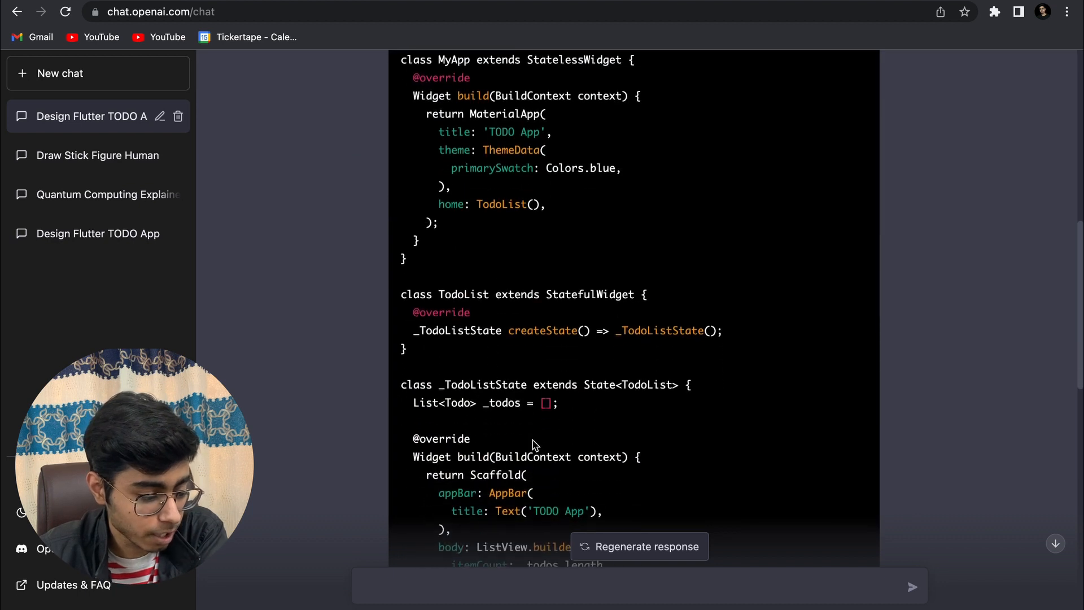
pyautogui.scroll(-3)
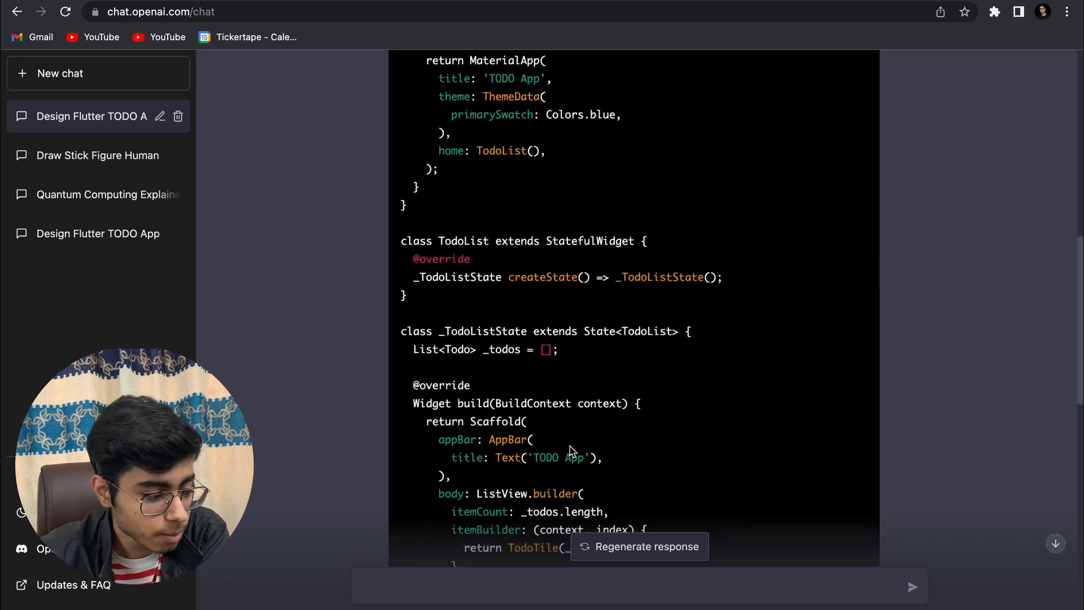
pyautogui.scroll(-3)
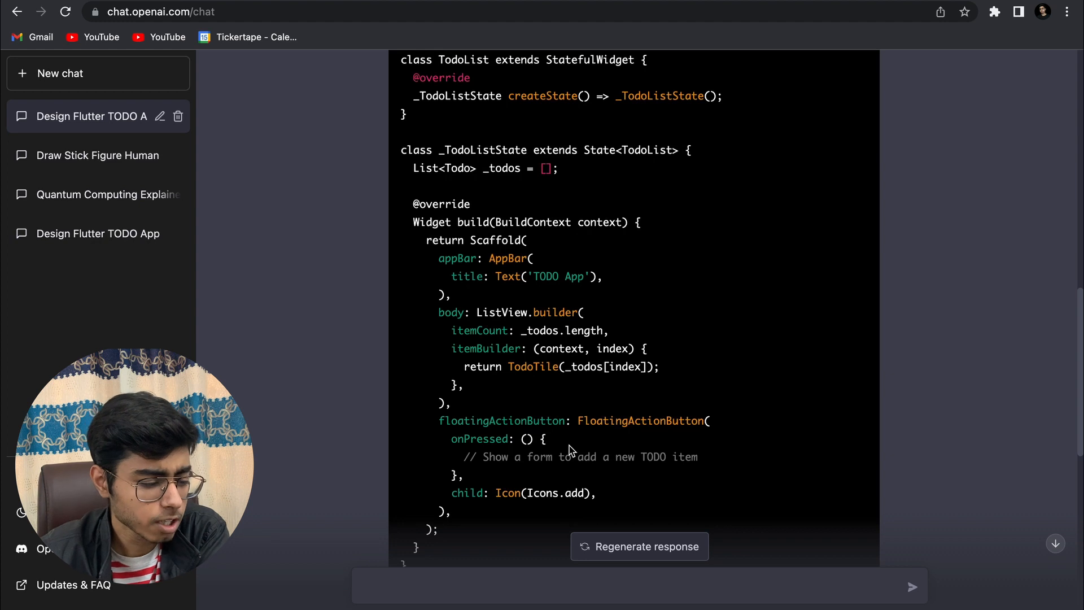
pyautogui.scroll(-3)
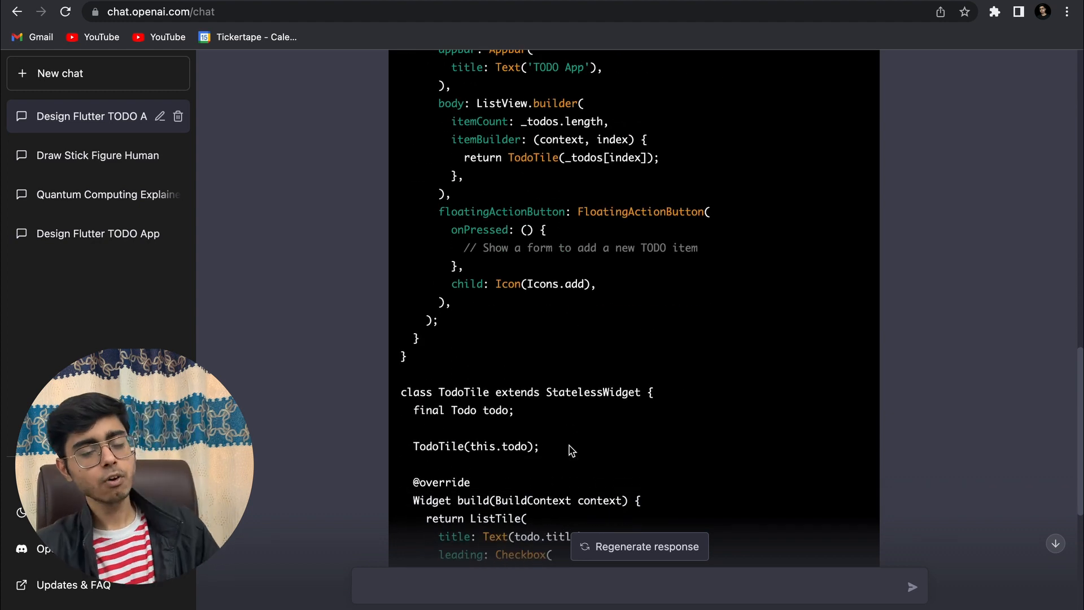
pyautogui.moveTo(562, 456)
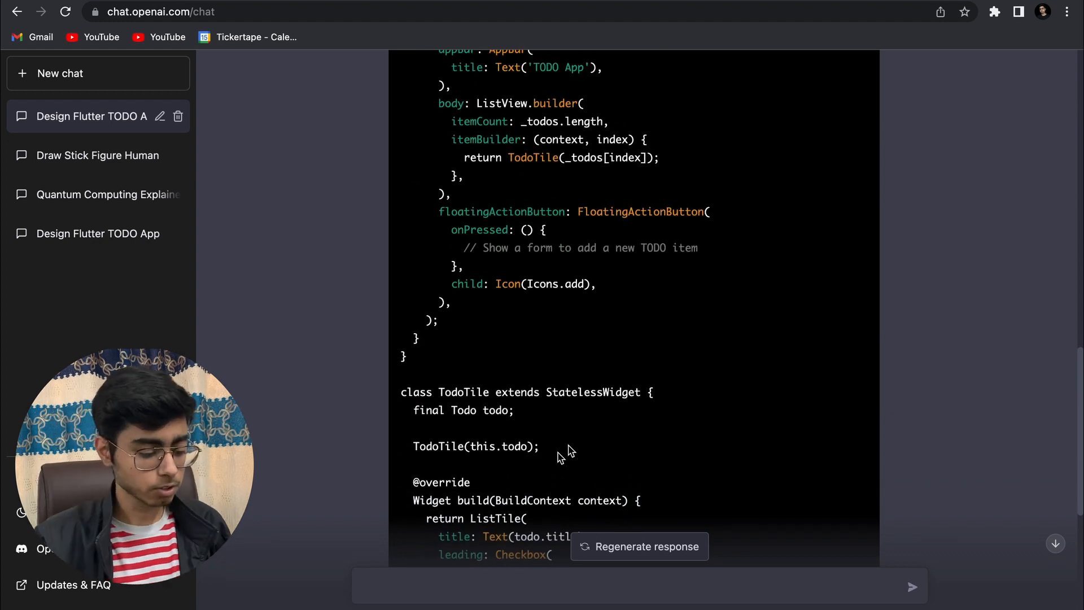
pyautogui.scroll(-3)
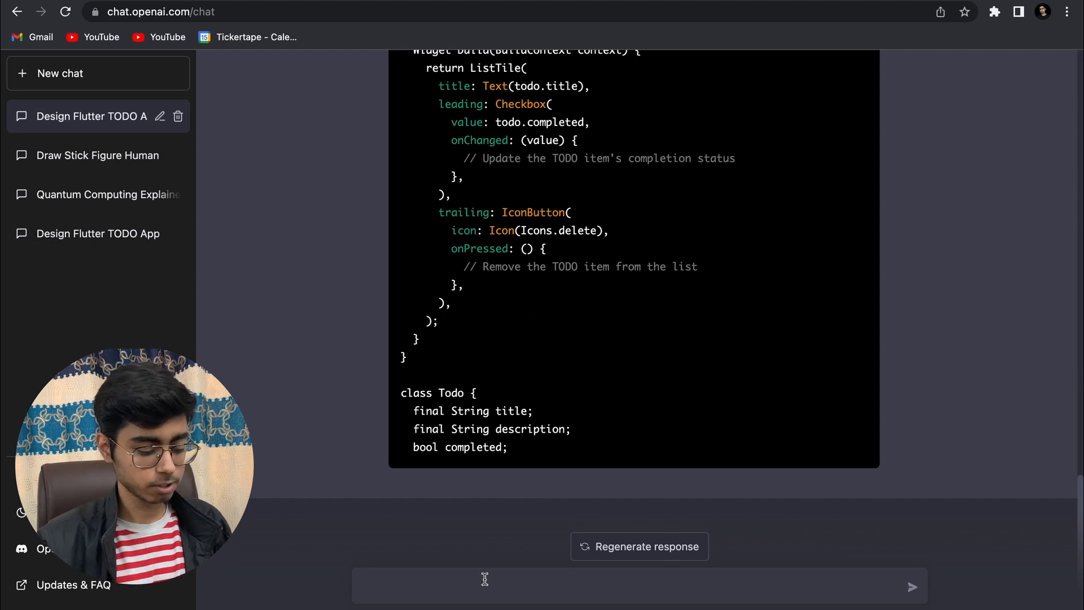
# Step: Send the prompt 'Create a TODO App in BLoc state management in Flutter'
pyautogui.write('Create a')
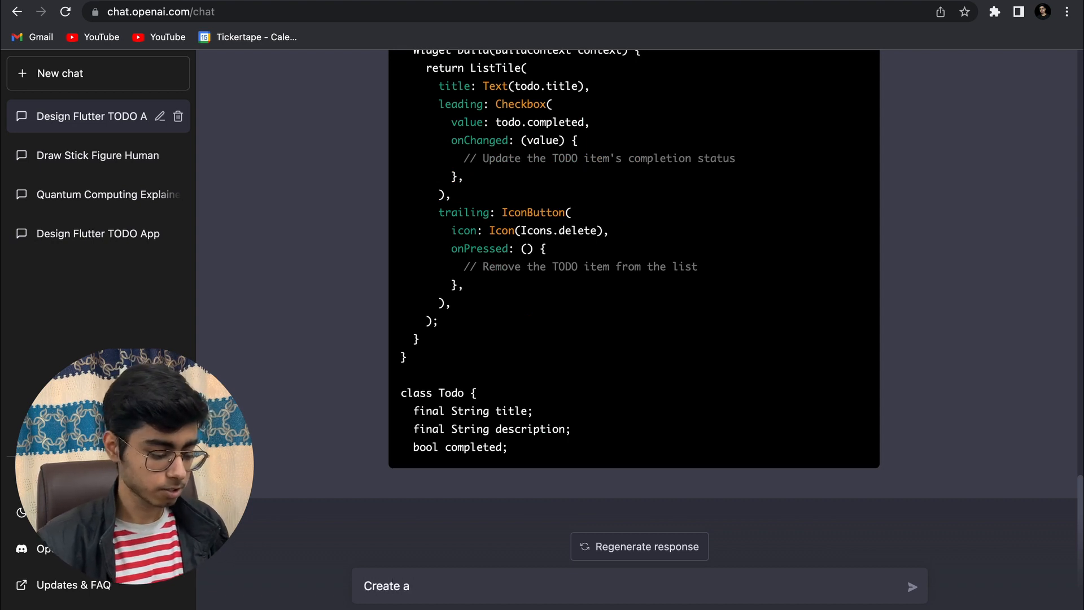
pyautogui.write('TODO')
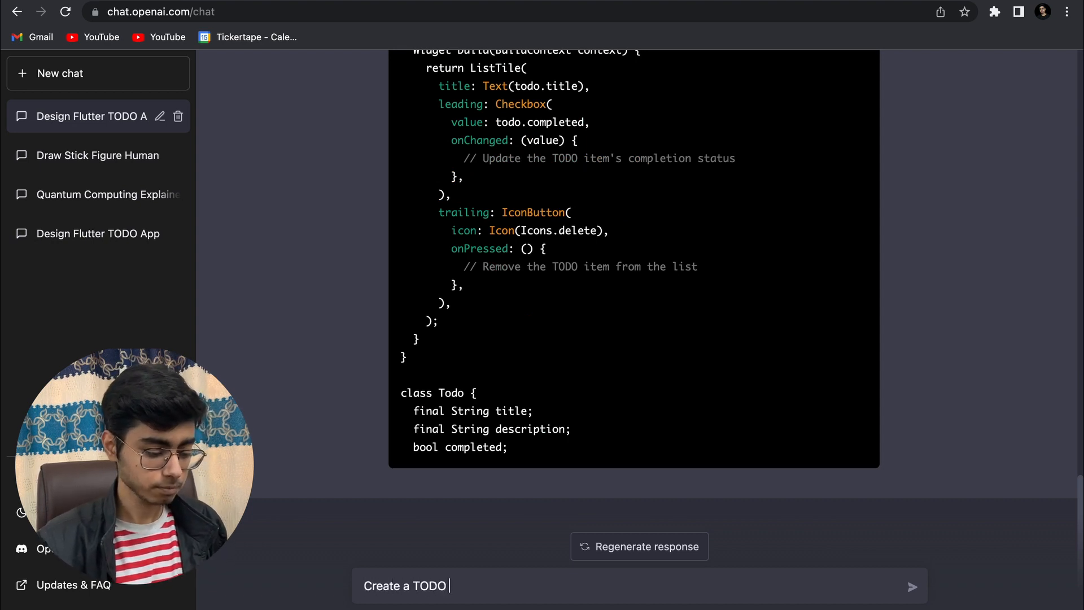
pyautogui.write('App in B')
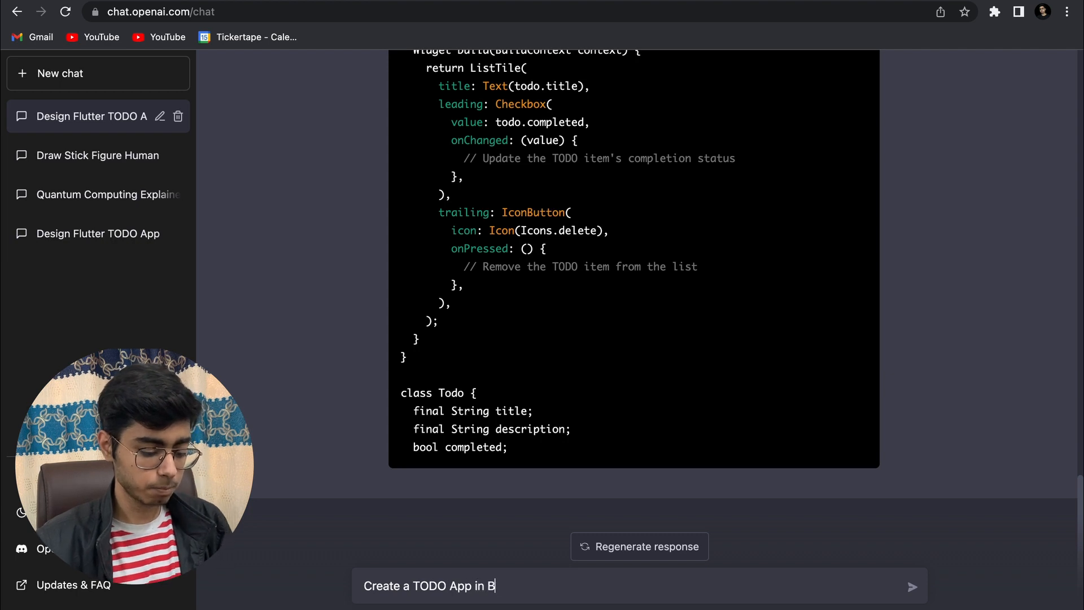
pyautogui.write('Loc state management')
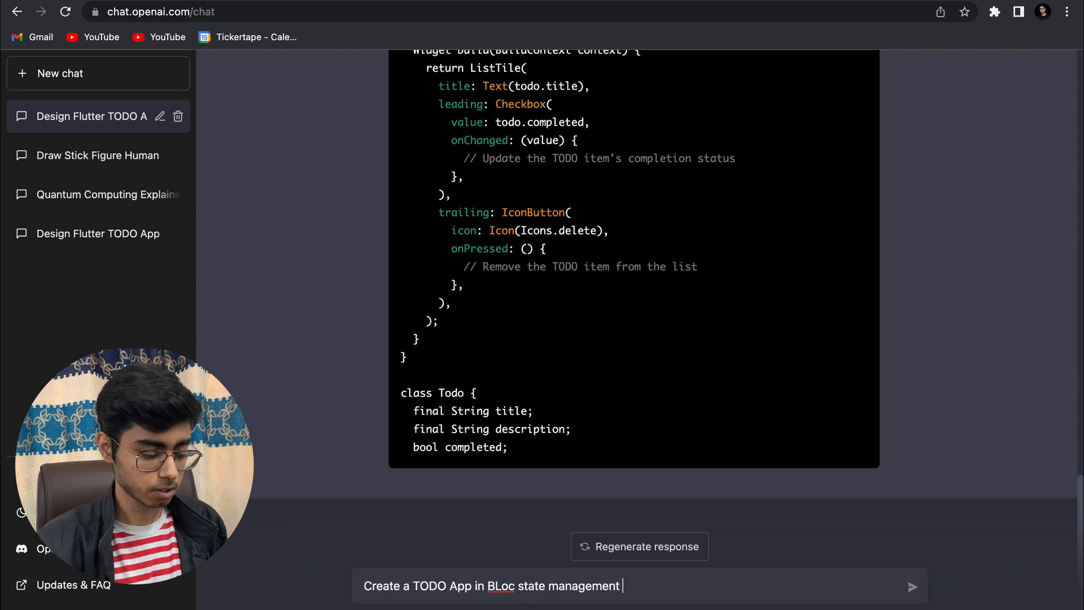
pyautogui.write('in Flutte')
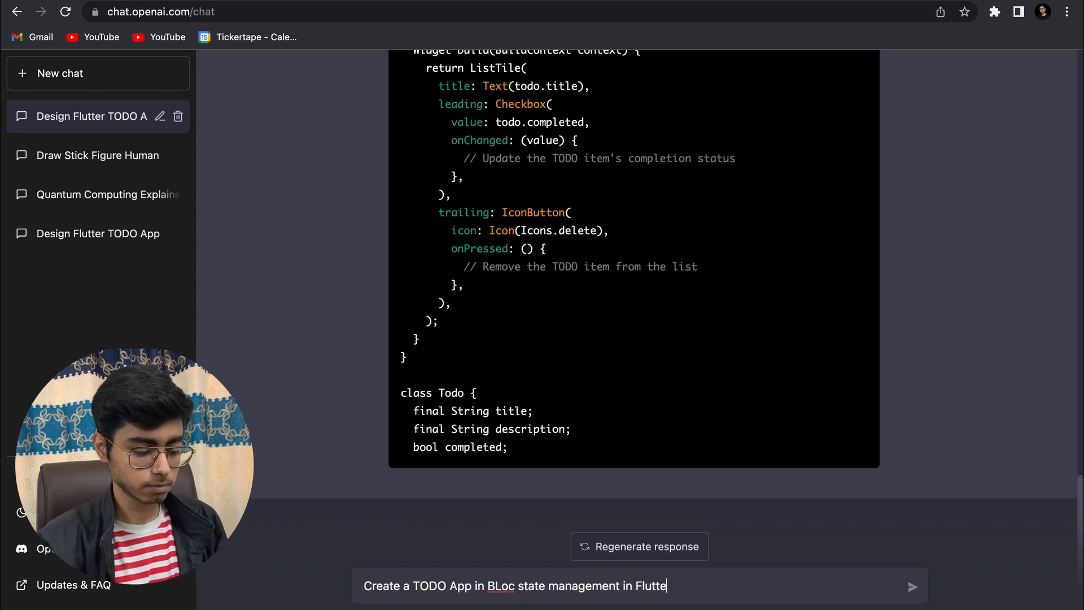
pyautogui.click(912, 586)
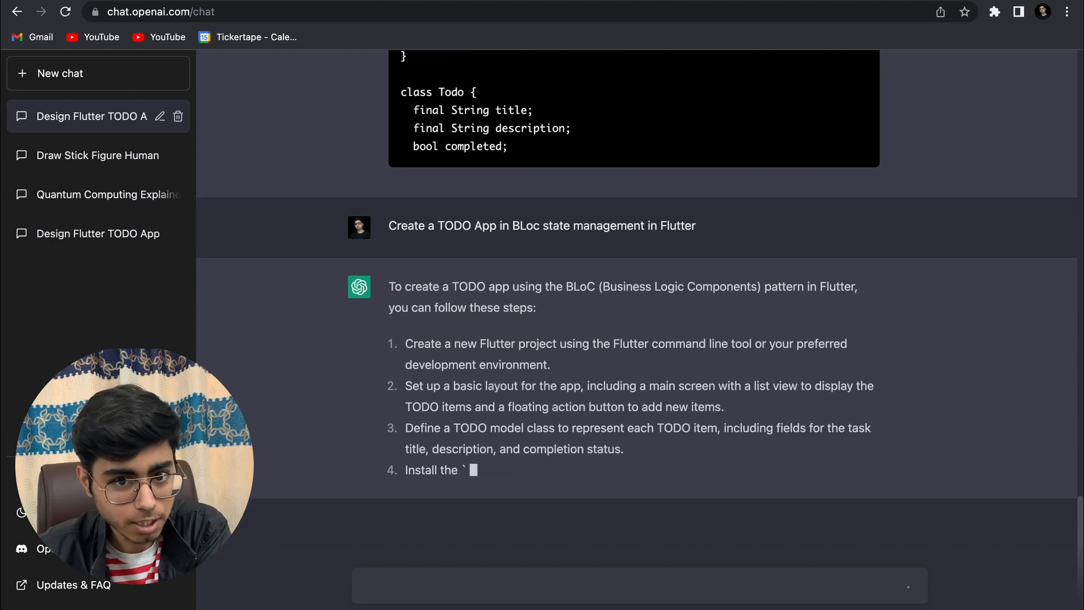
# Step: Follow the BLoC reply's eight setup steps as they stream in
pyautogui.scroll(-3)
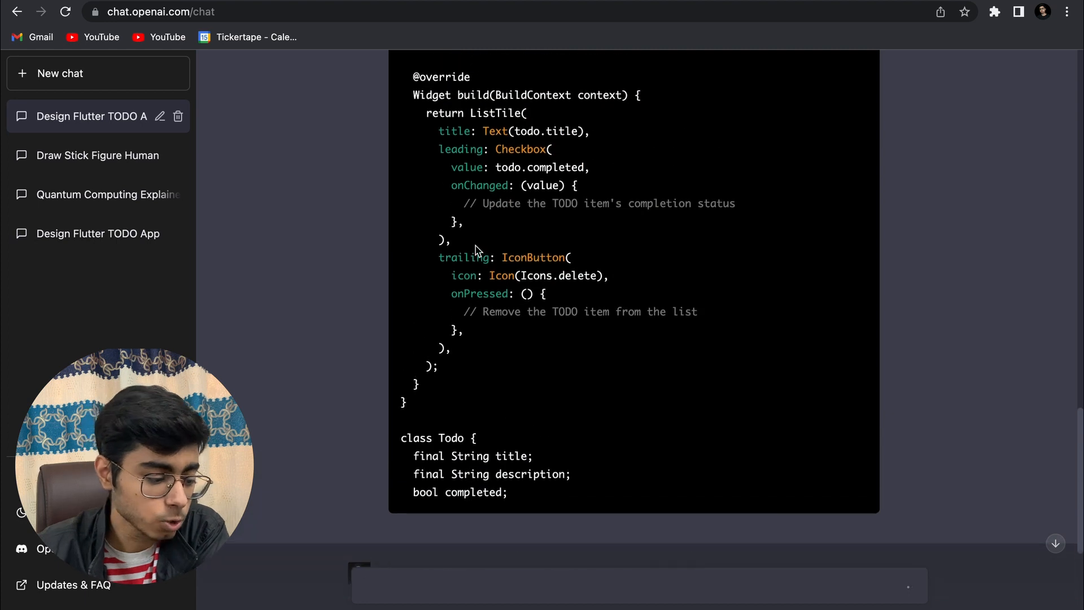
pyautogui.scroll(3)
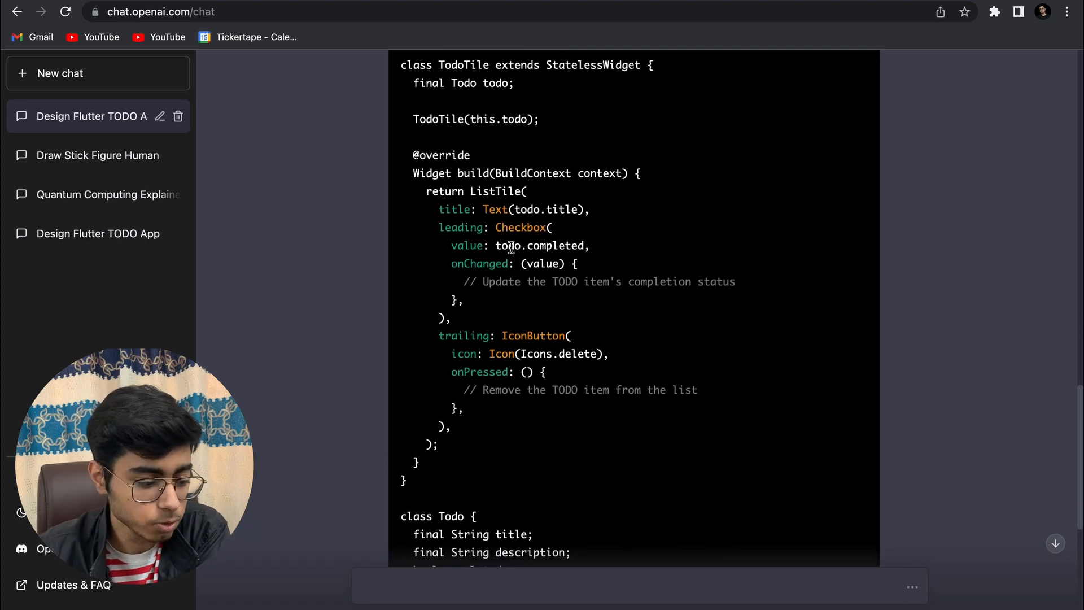
pyautogui.scroll(3)
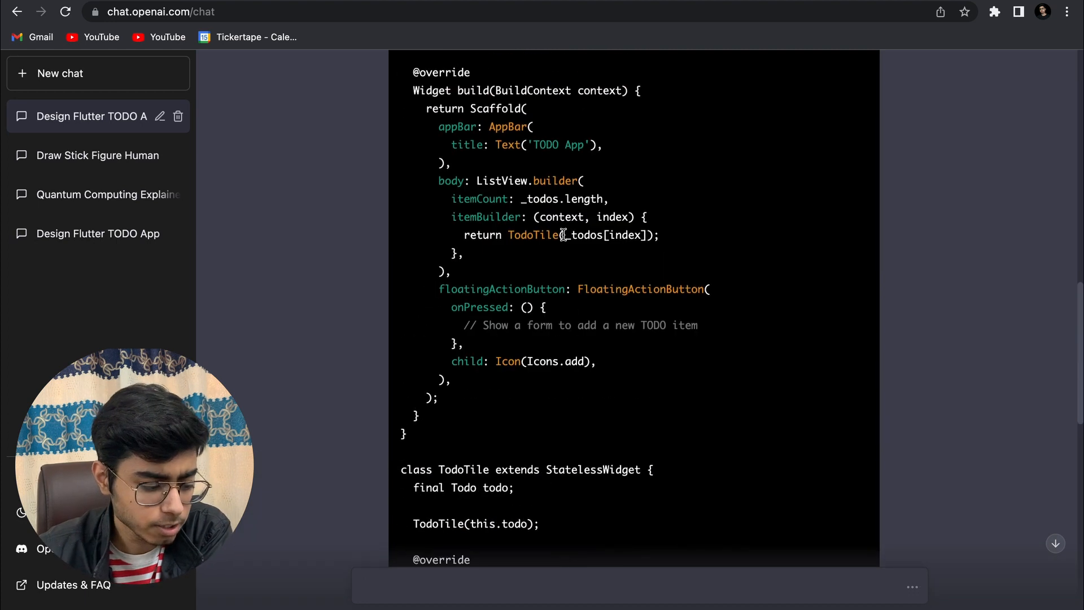
pyautogui.scroll(-3)
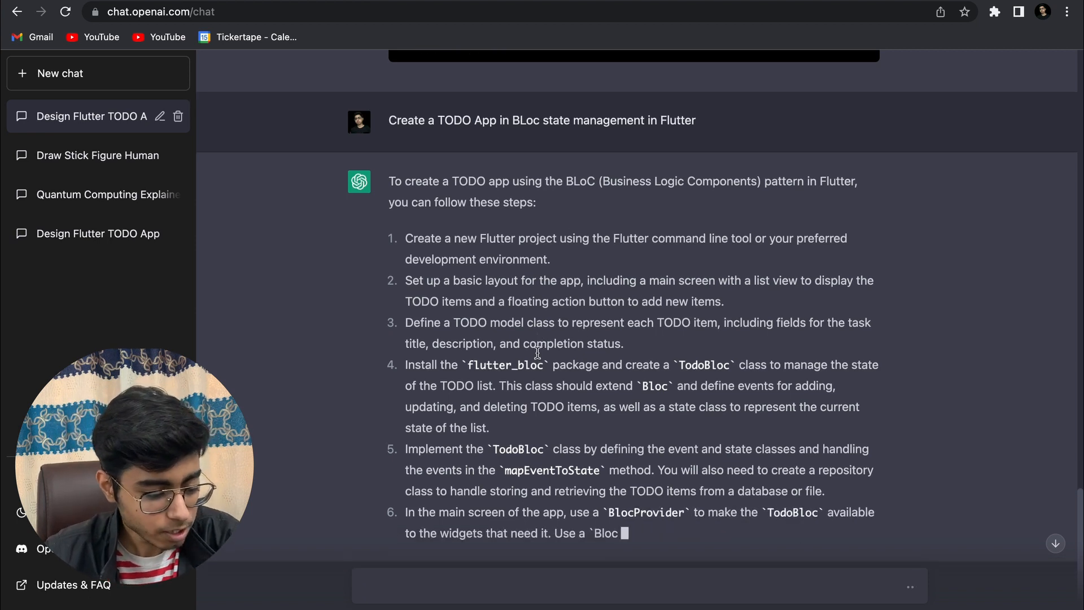
pyautogui.scroll(-3)
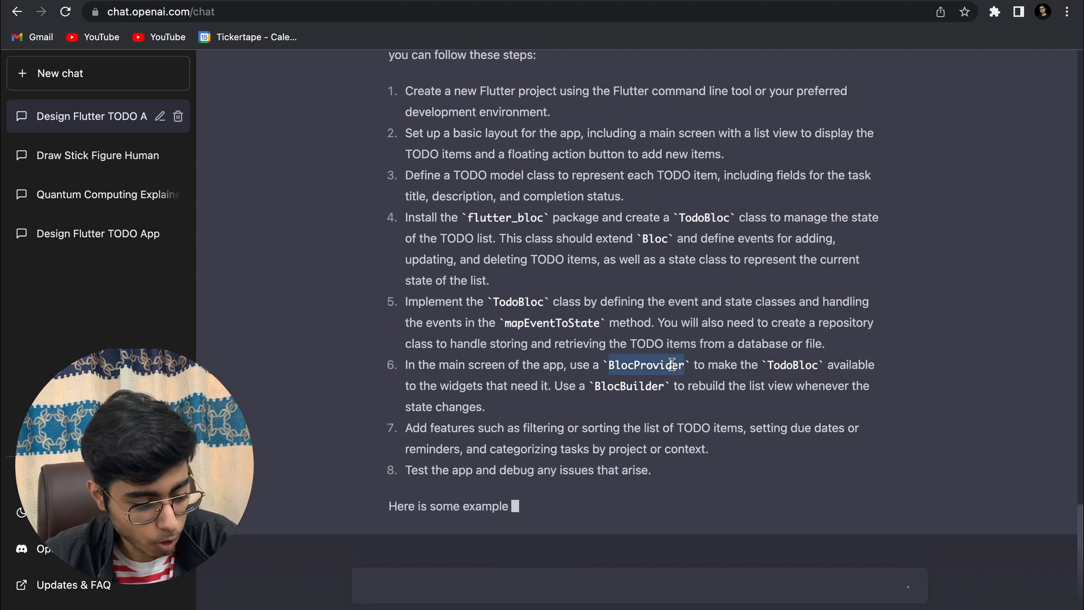
pyautogui.scroll(-3)
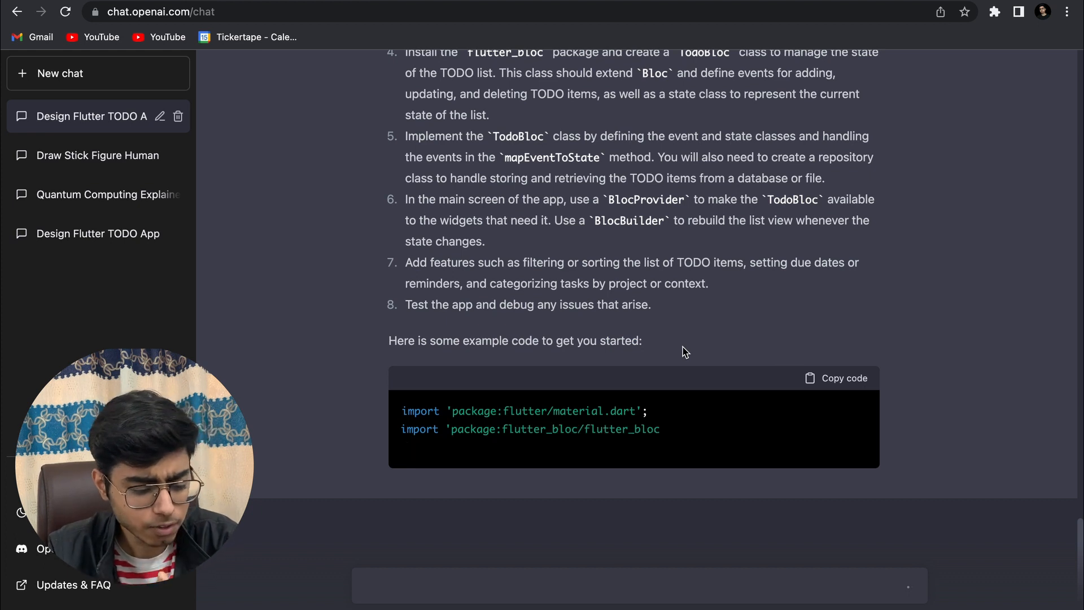
pyautogui.scroll(-3)
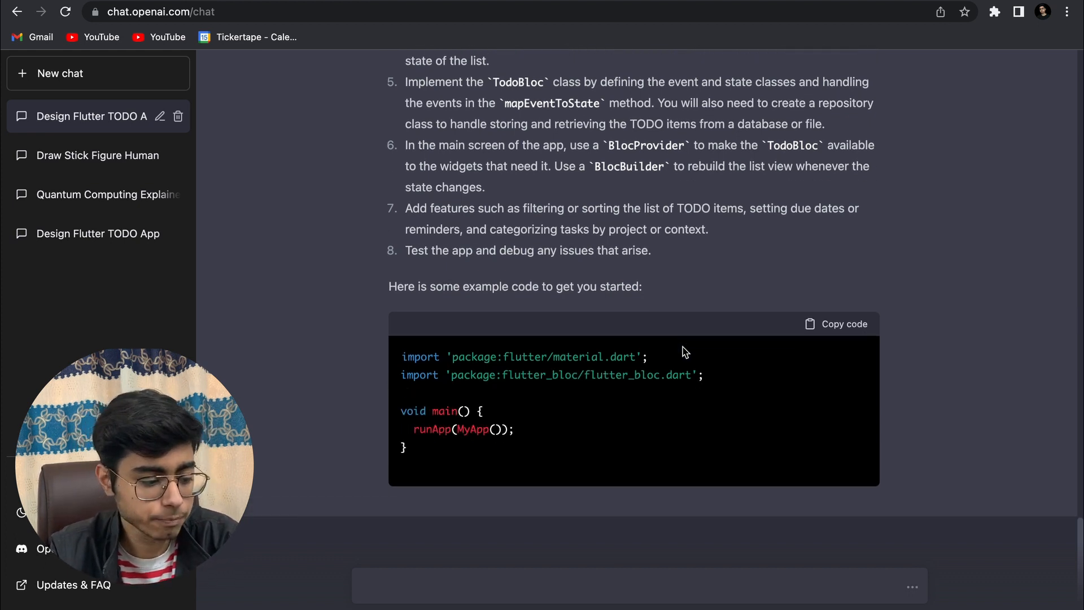
pyautogui.scroll(-3)
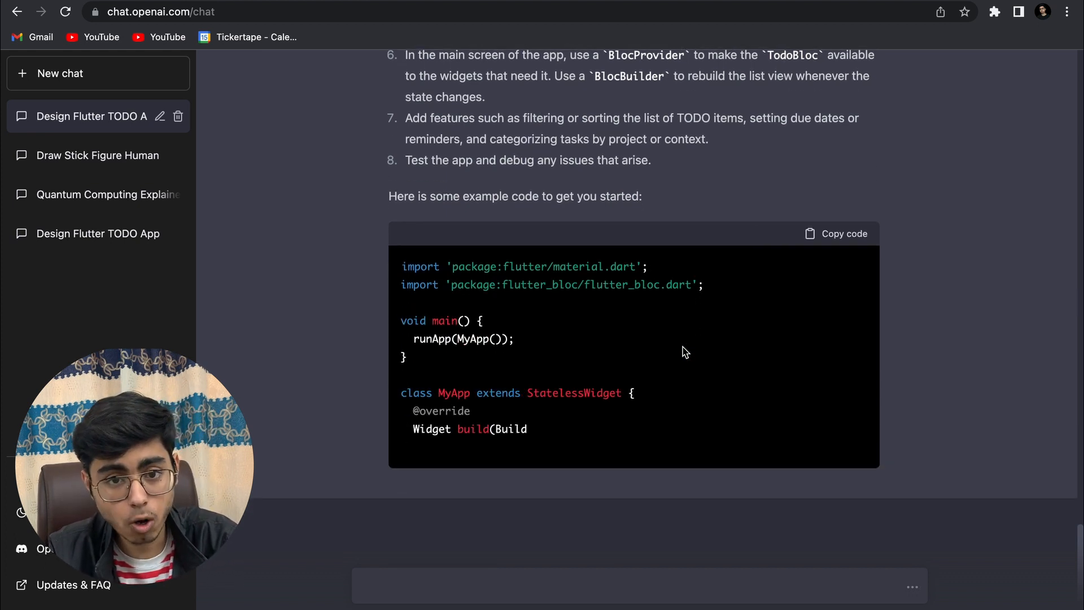
pyautogui.scroll(-3)
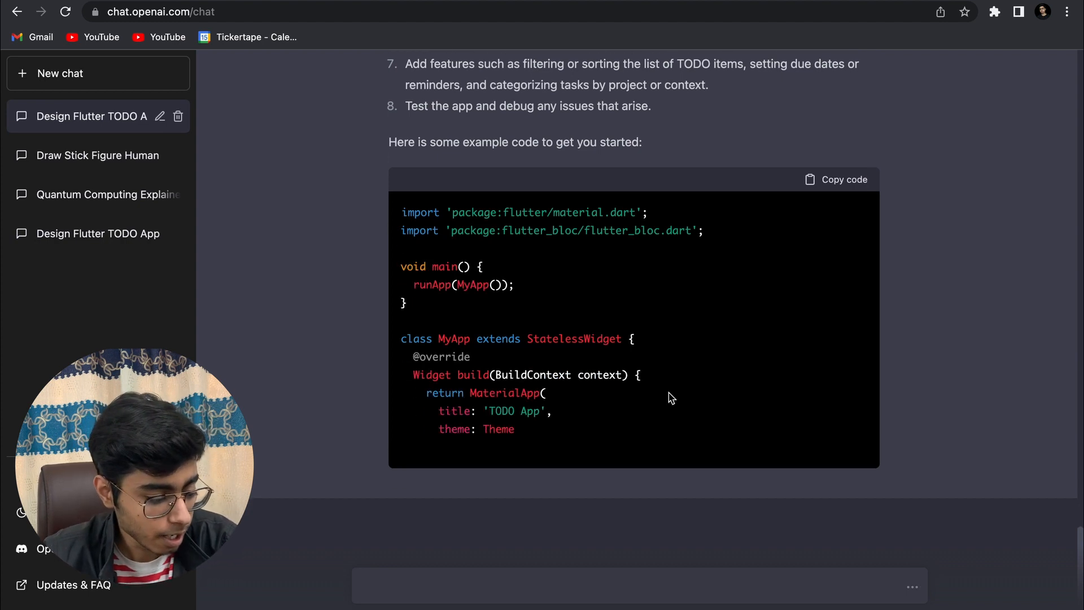
pyautogui.scroll(-3)
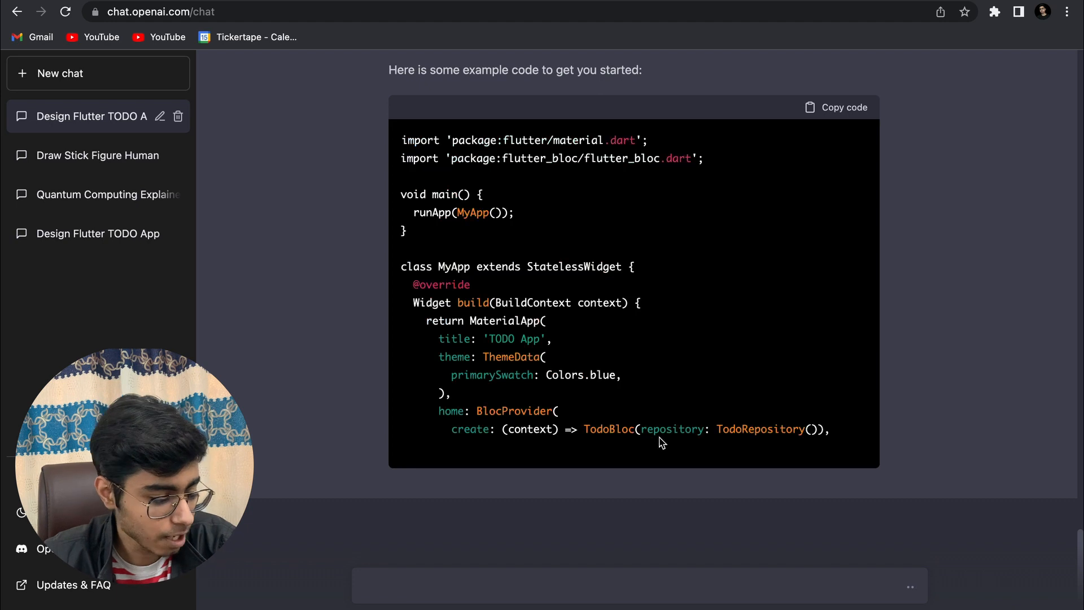
# Step: Scroll down through the BlocProvider and BlocBuilder example code to the TodoList screen
pyautogui.scroll(-3)
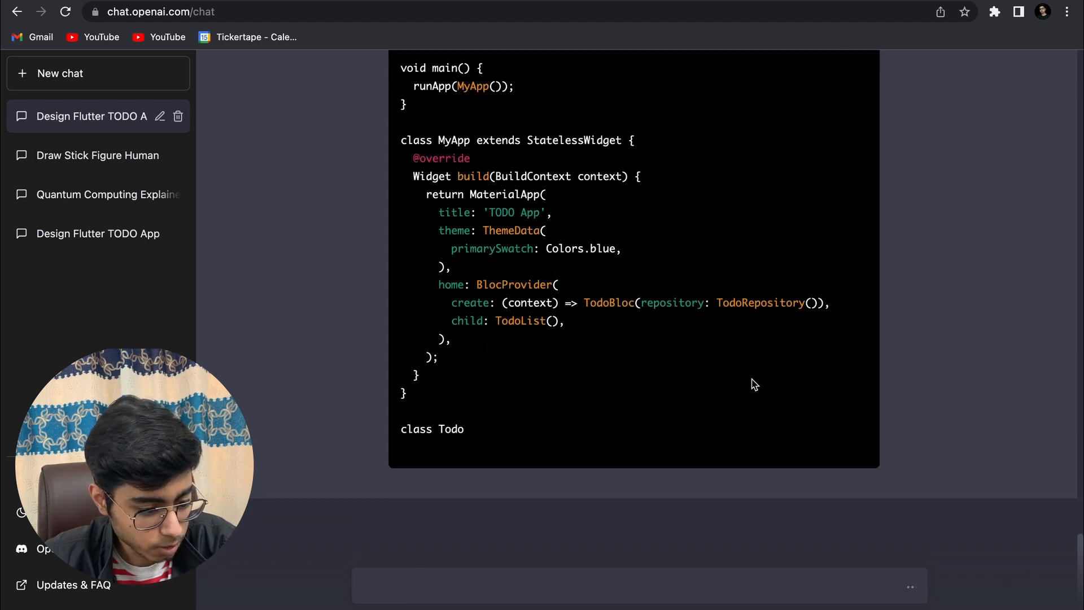
pyautogui.scroll(-3)
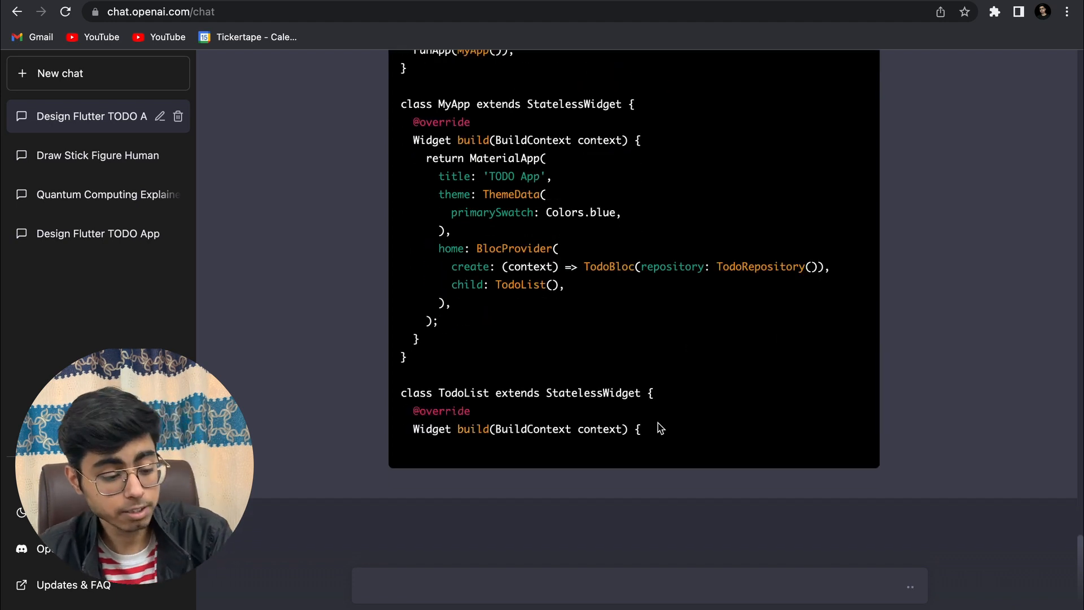
pyautogui.scroll(-3)
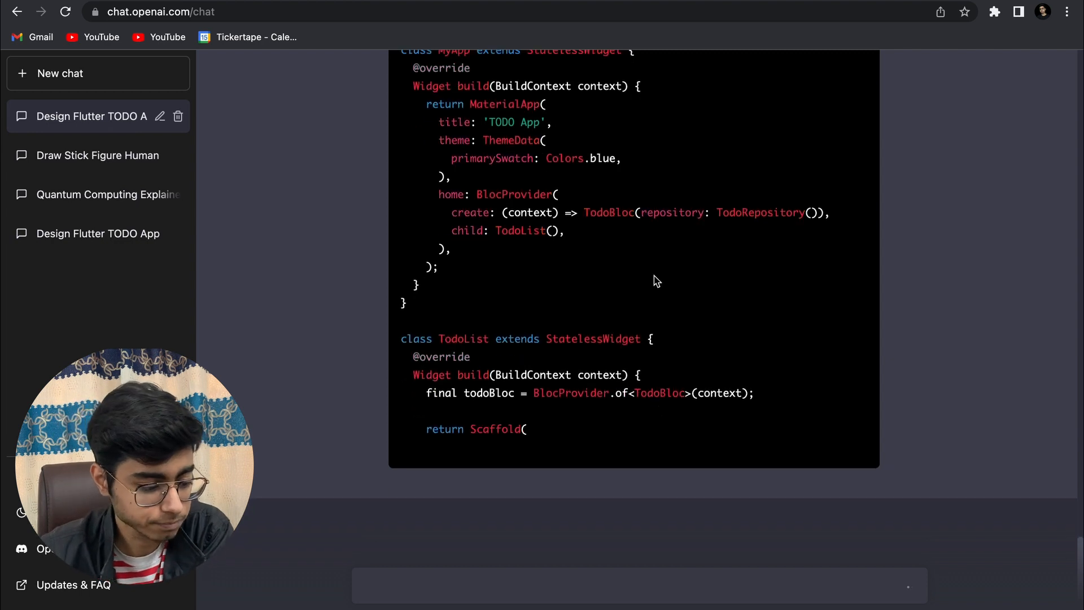
pyautogui.scroll(-3)
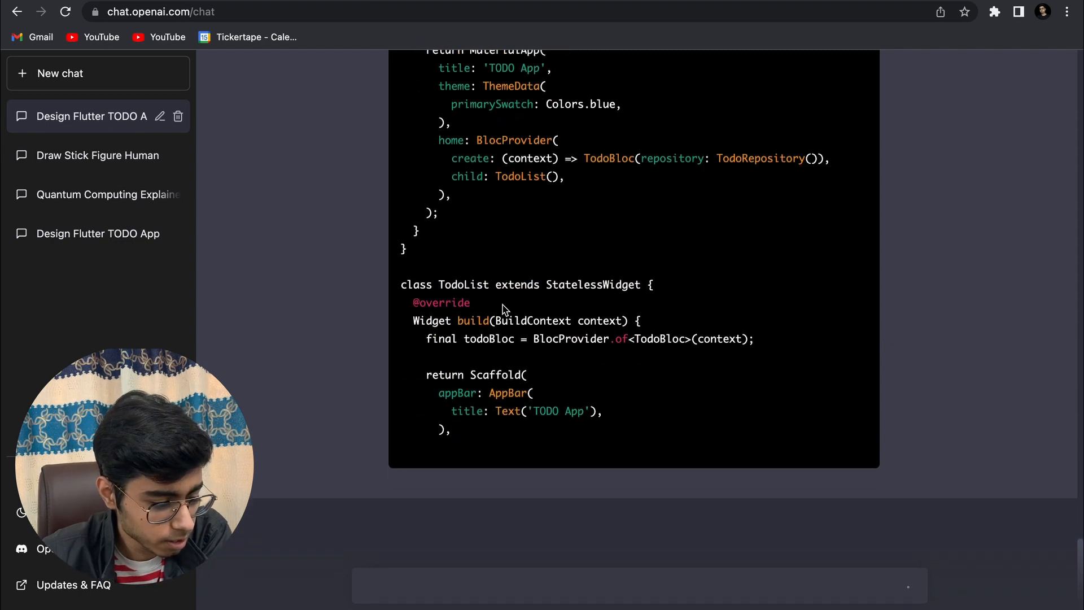
pyautogui.scroll(-3)
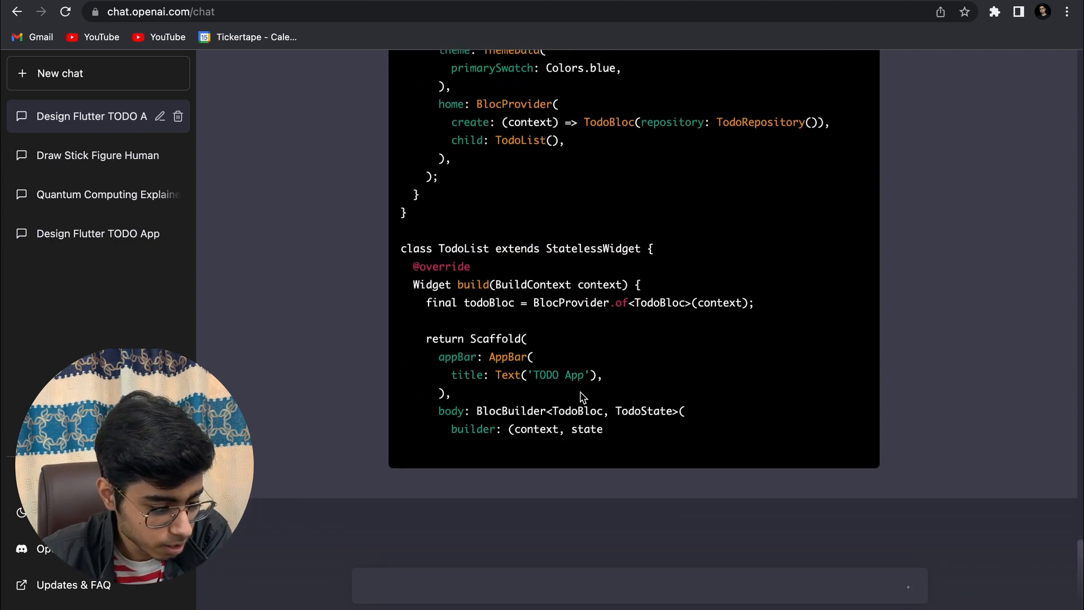
pyautogui.scroll(-3)
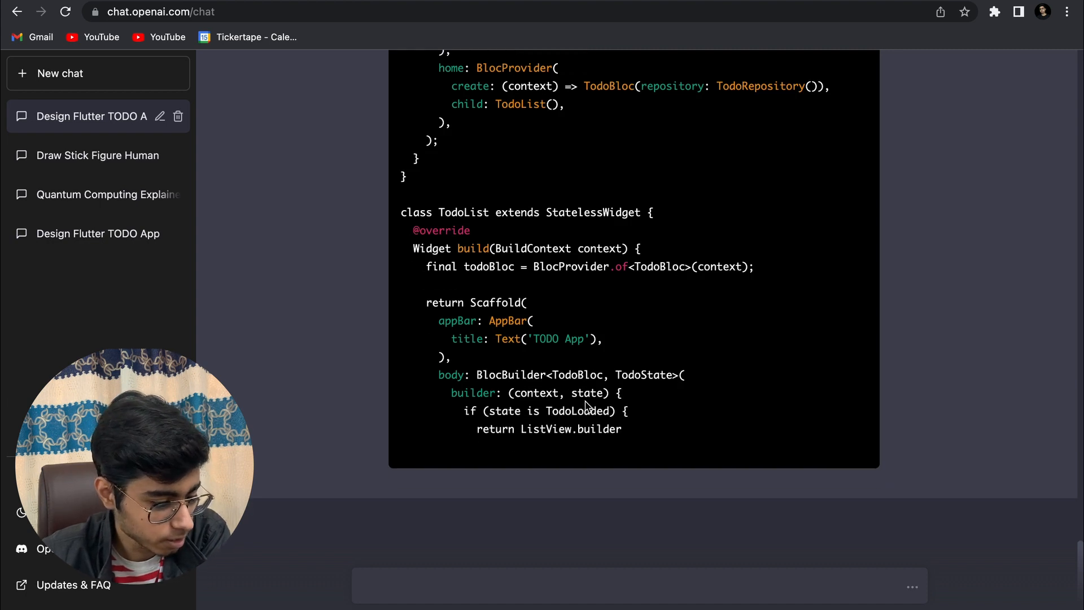
pyautogui.scroll(-3)
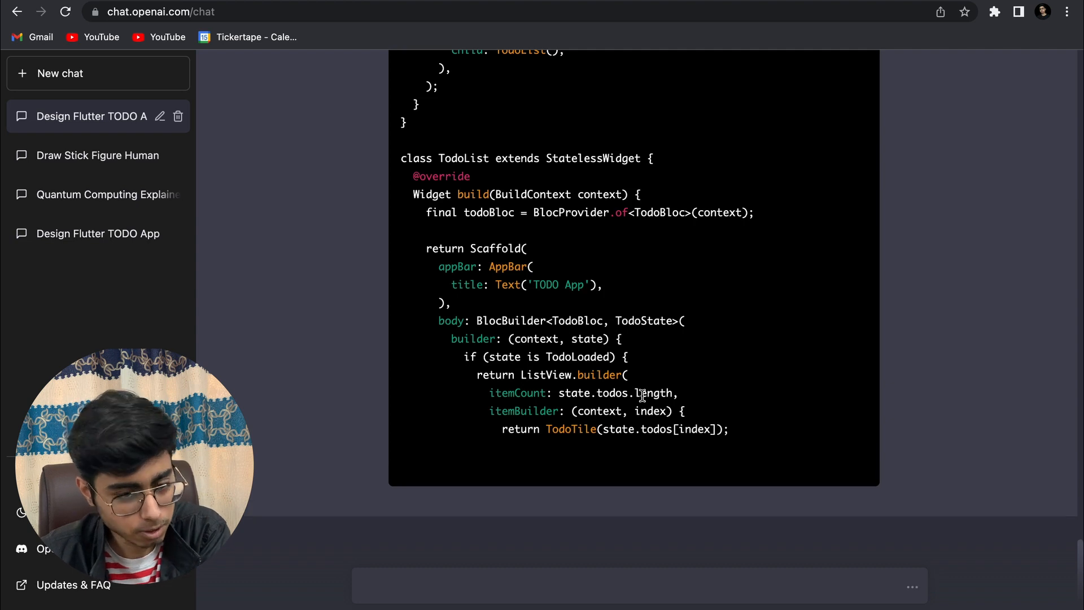
pyautogui.scroll(-3)
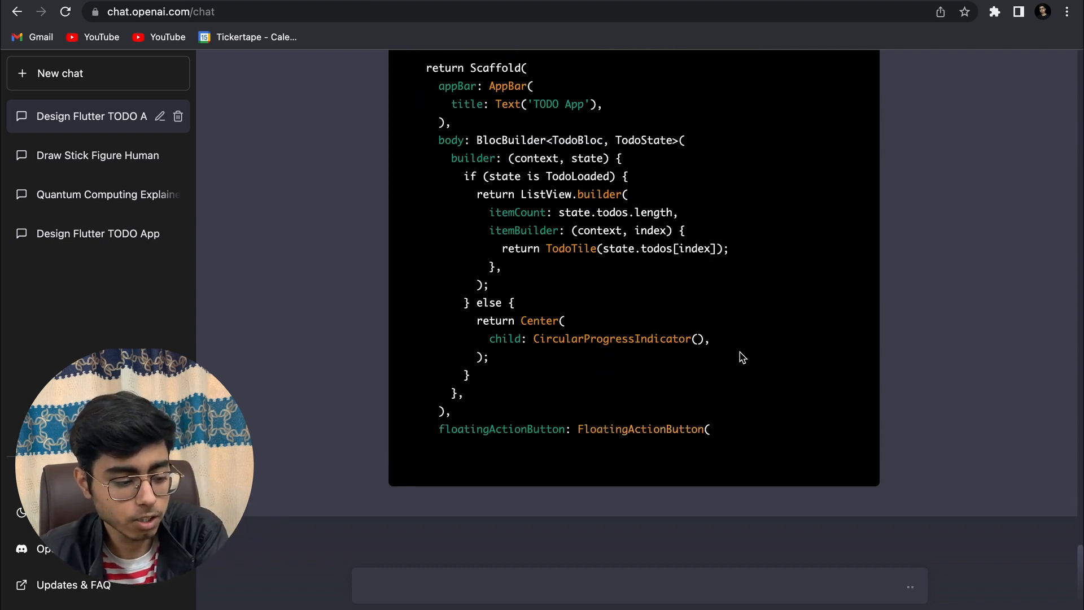
pyautogui.scroll(-3)
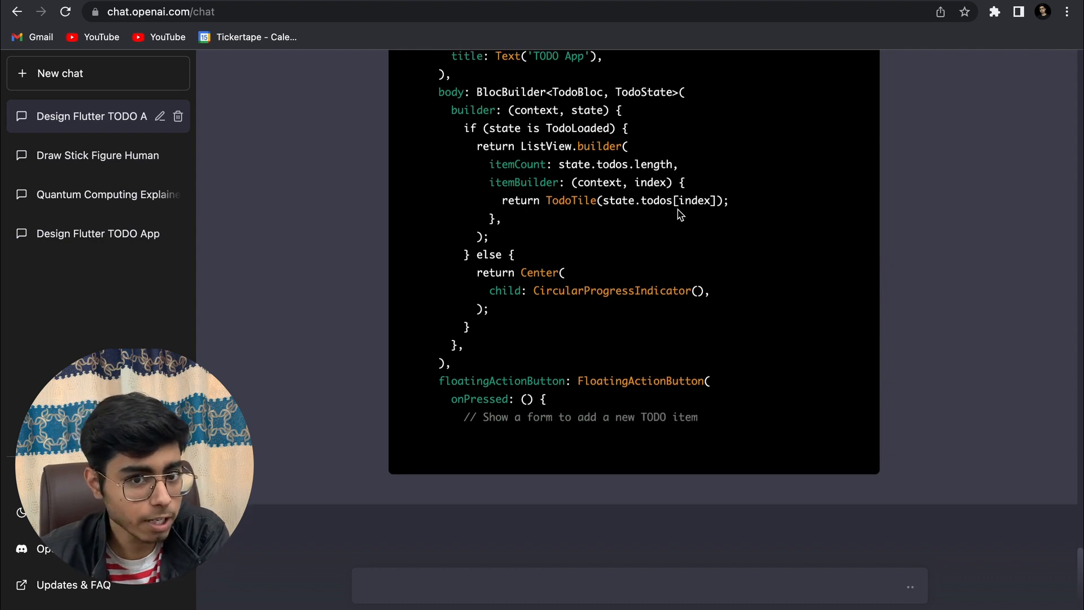
pyautogui.scroll(-3)
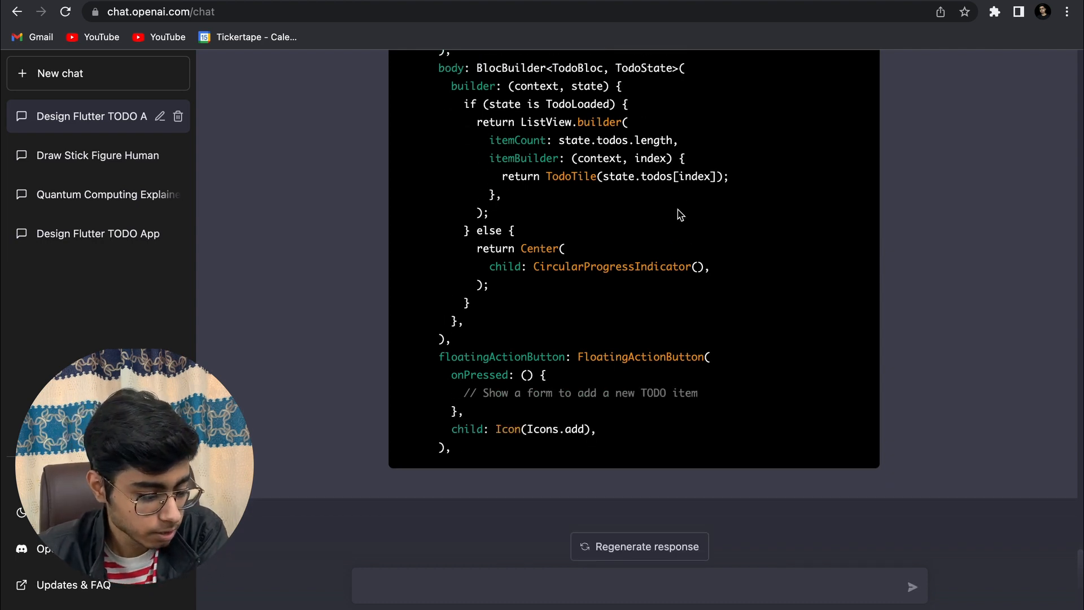
pyautogui.scroll(3)
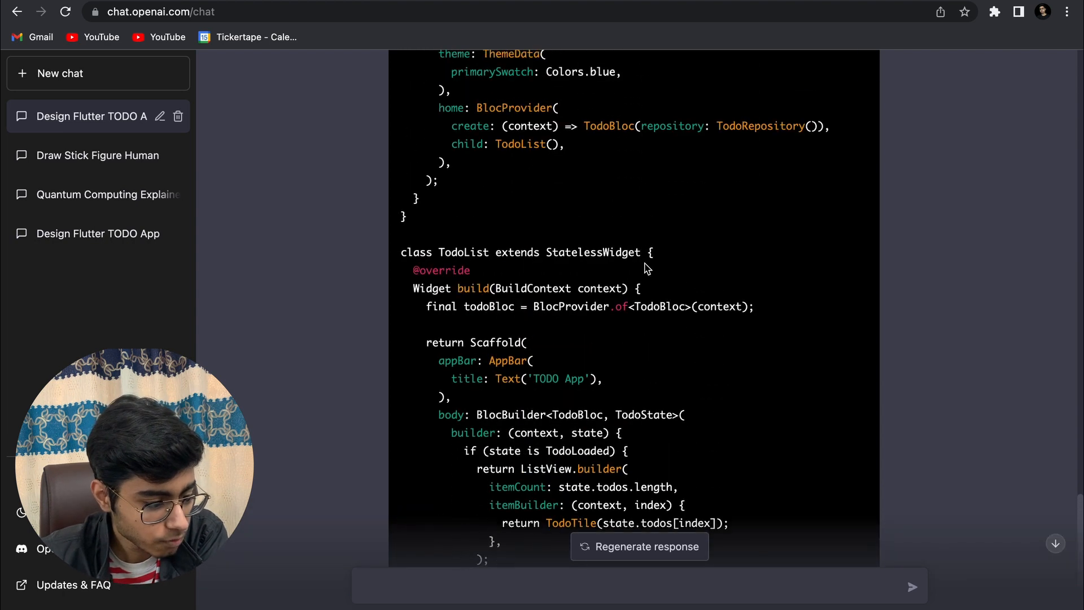
pyautogui.scroll(3)
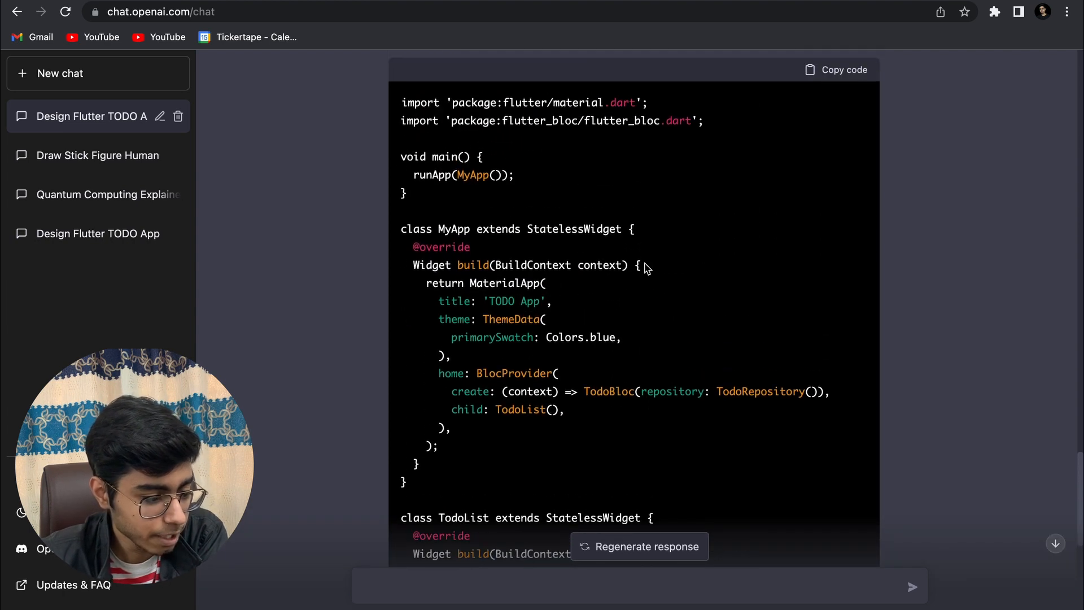
pyautogui.scroll(-3)
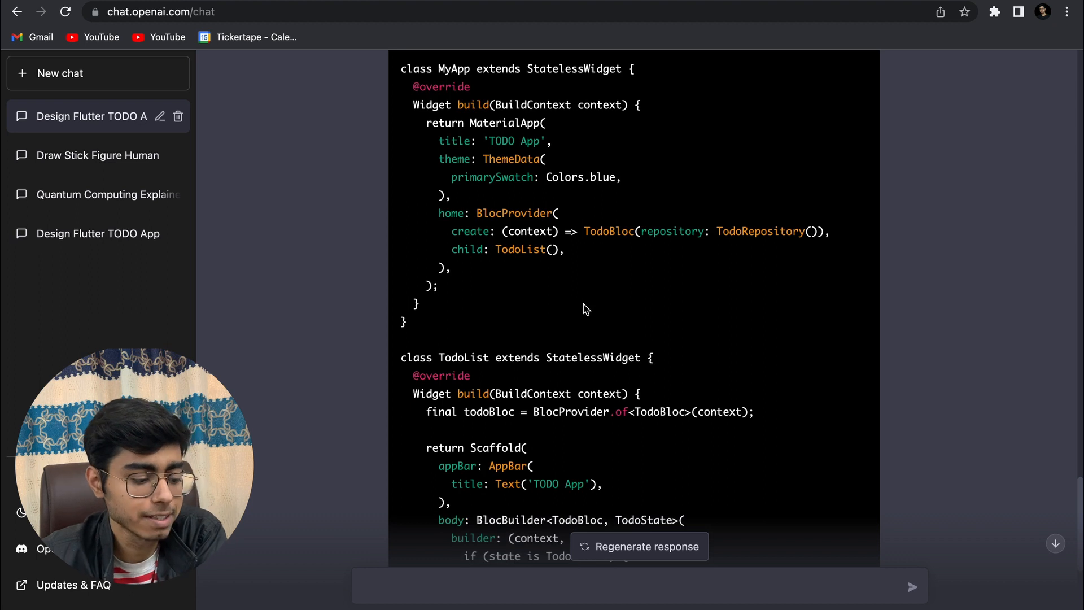
pyautogui.scroll(-3)
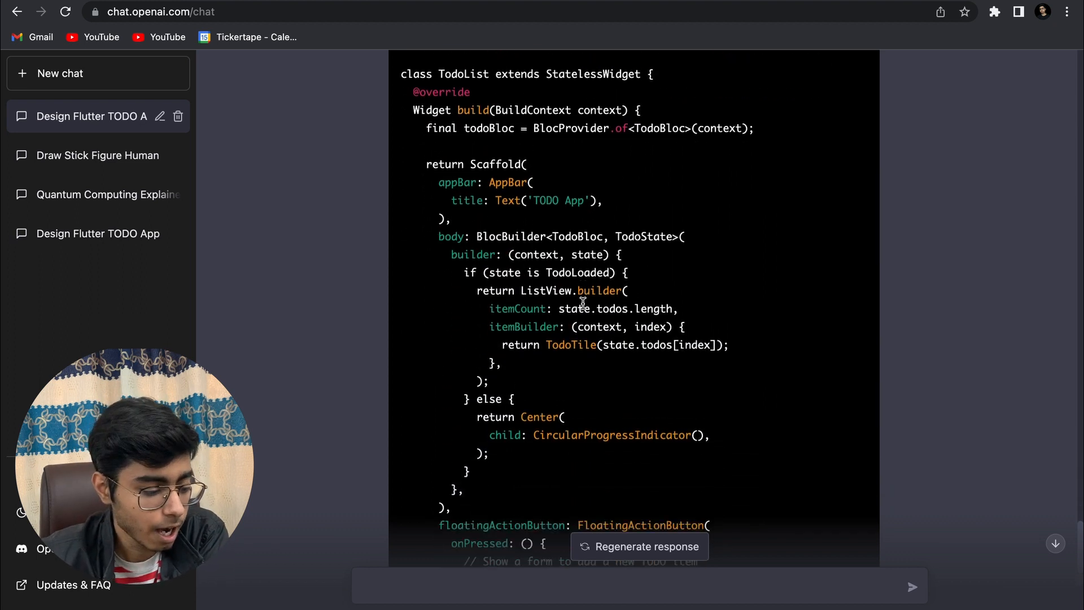
pyautogui.scroll(3)
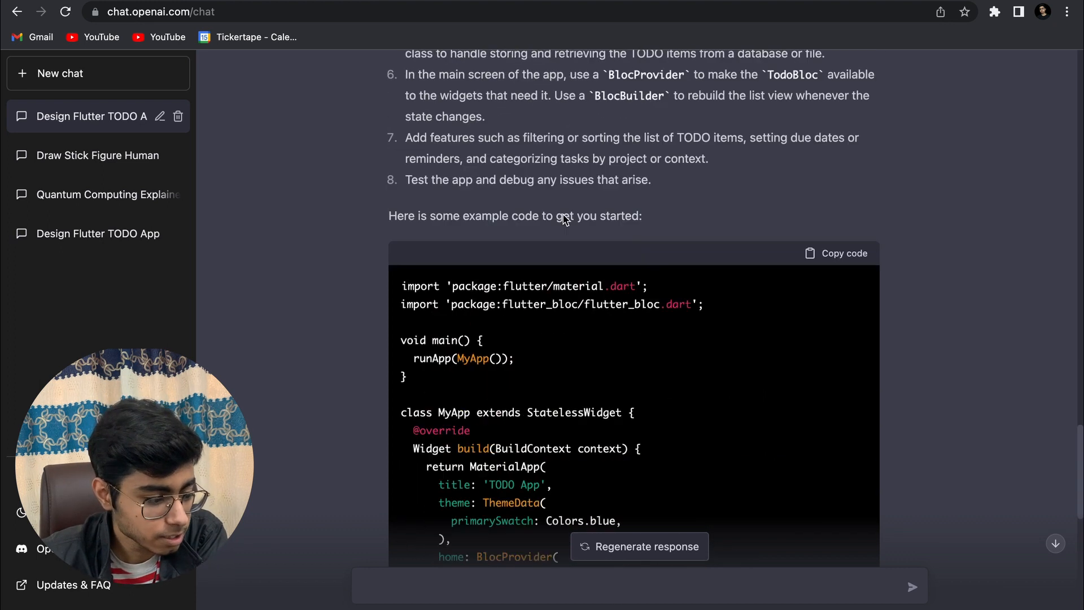
pyautogui.scroll(3)
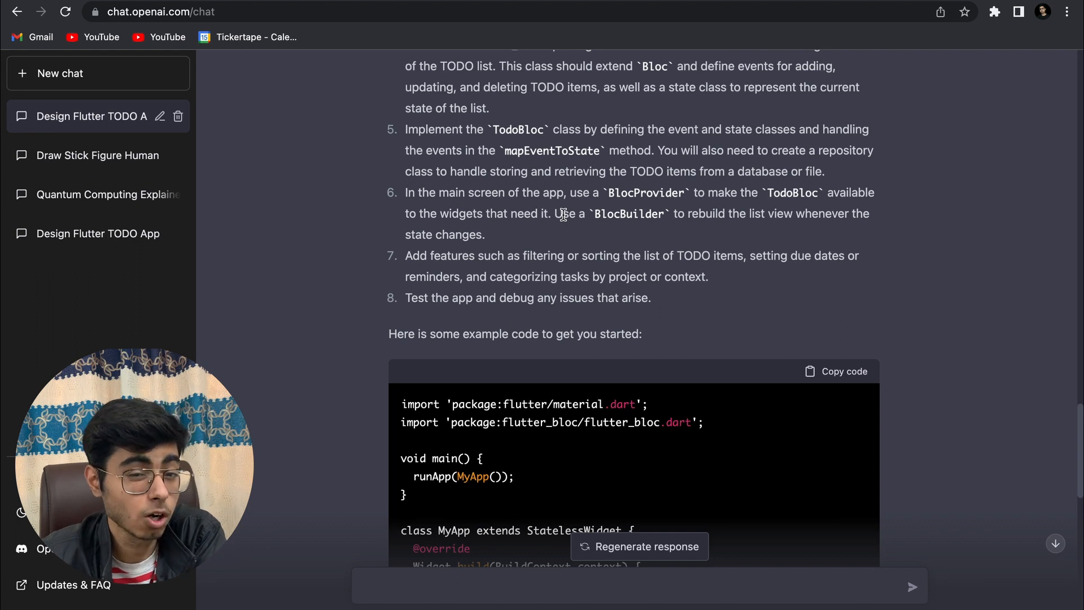
pyautogui.scroll(-3)
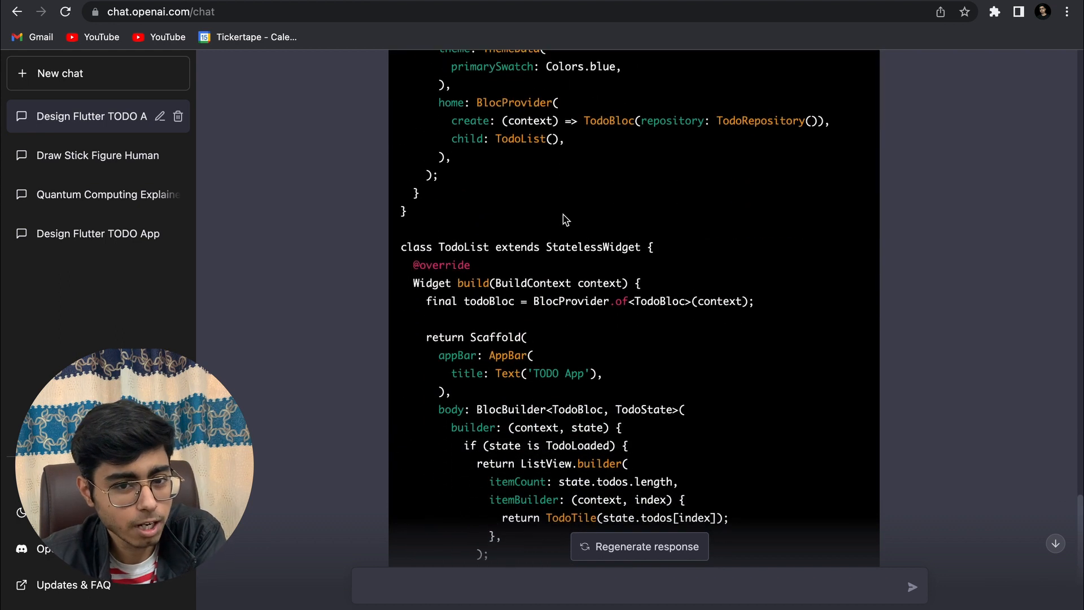
pyautogui.scroll(3)
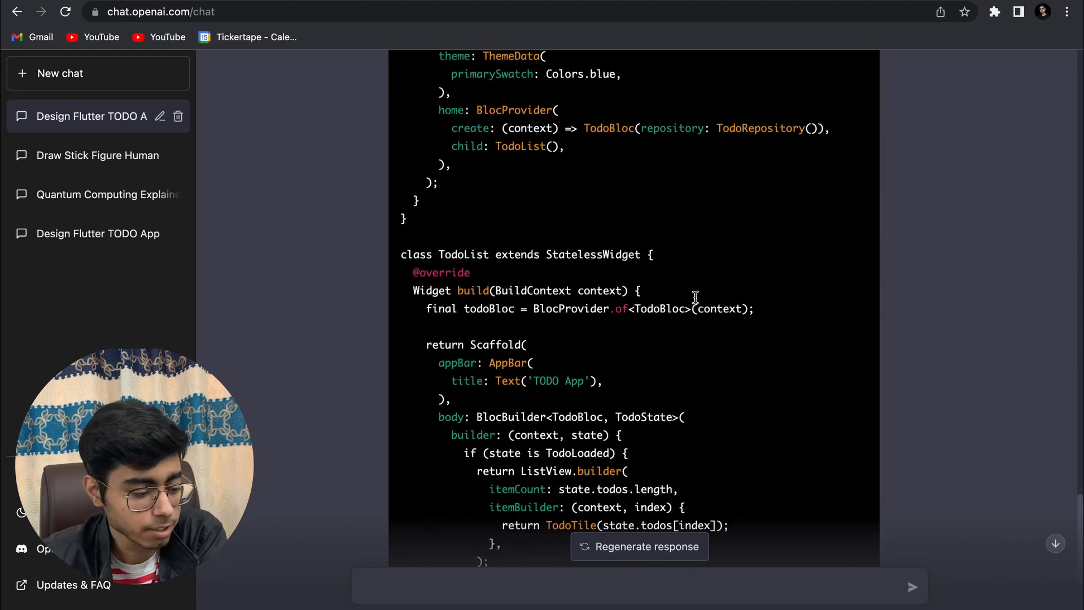
pyautogui.scroll(3)
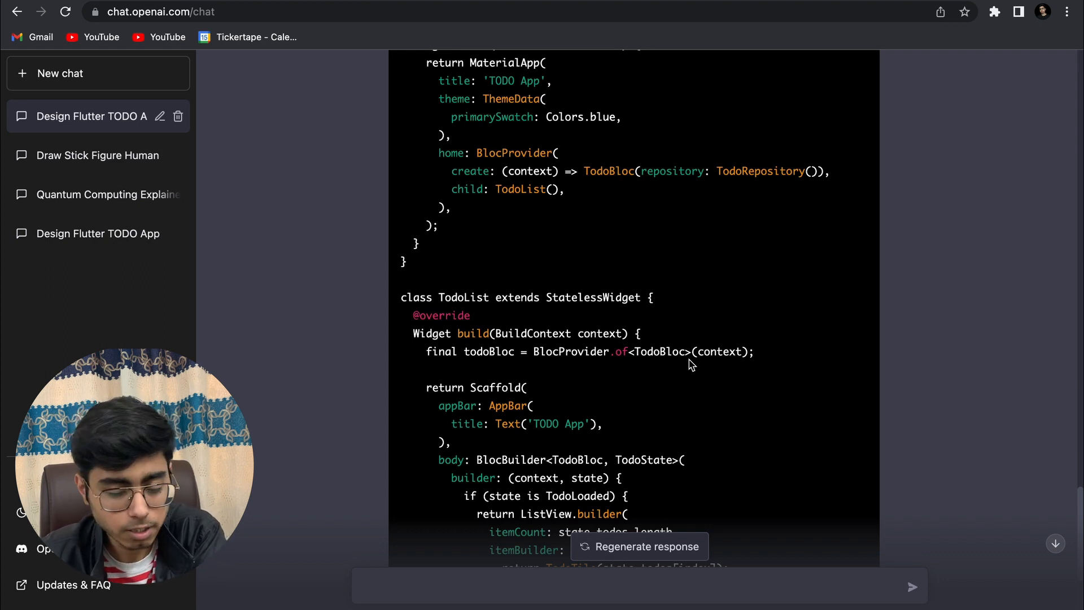
pyautogui.scroll(-3)
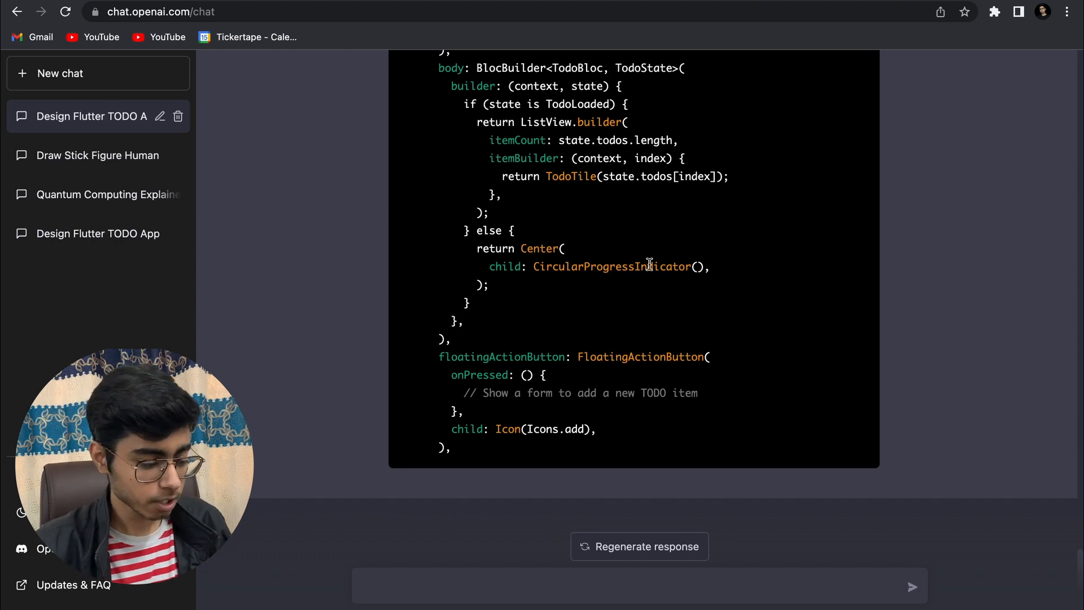
pyautogui.scroll(3)
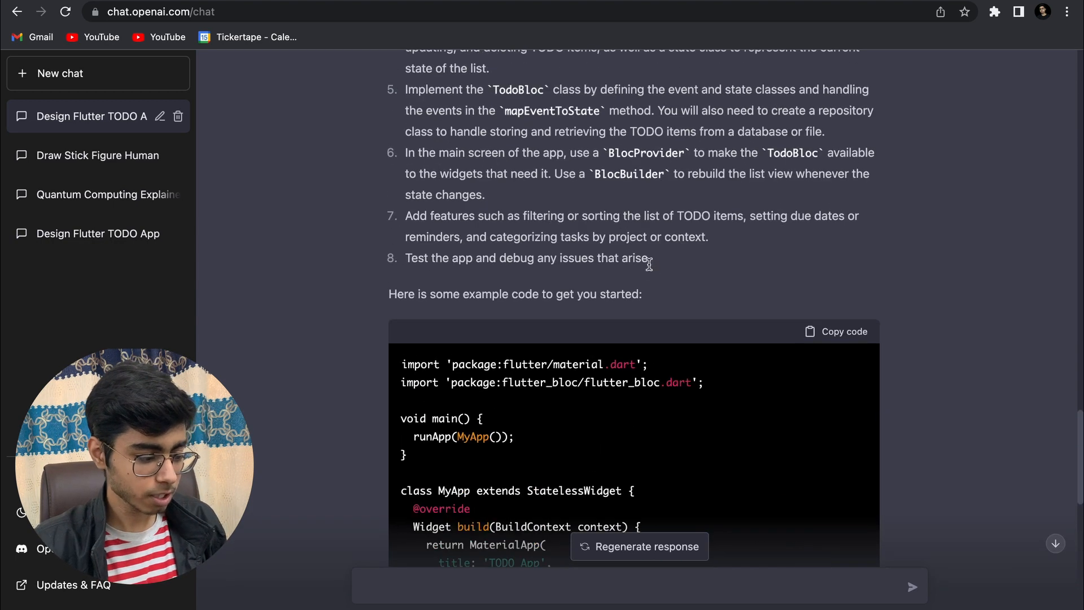
pyautogui.scroll(-3)
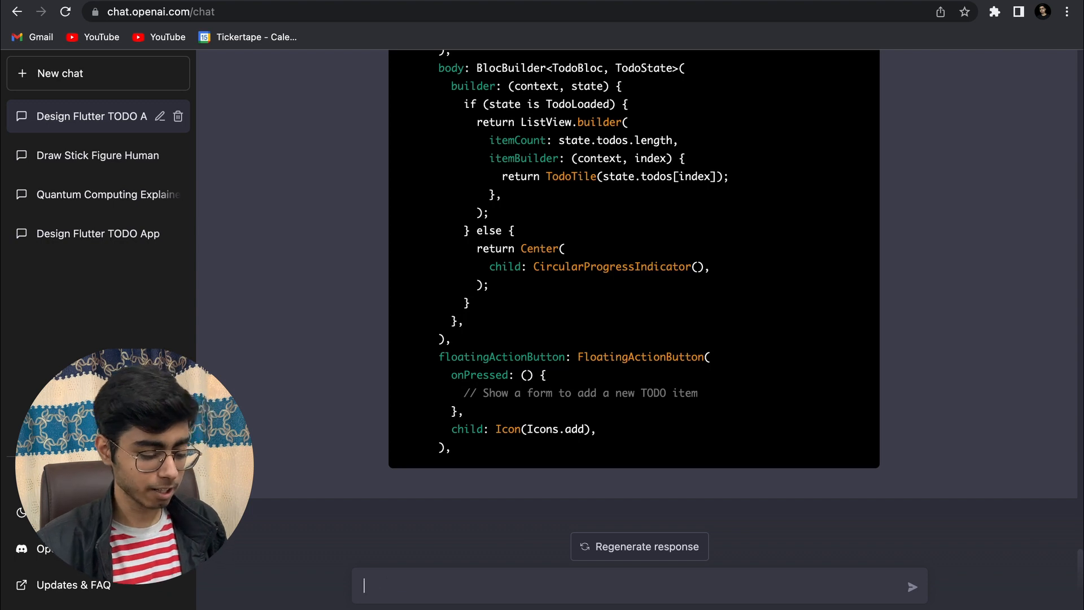
# Step: Write the request for a photo-upload feature to Firebase Storage in a Firebase-backed social media app
pyautogui.write('I am')
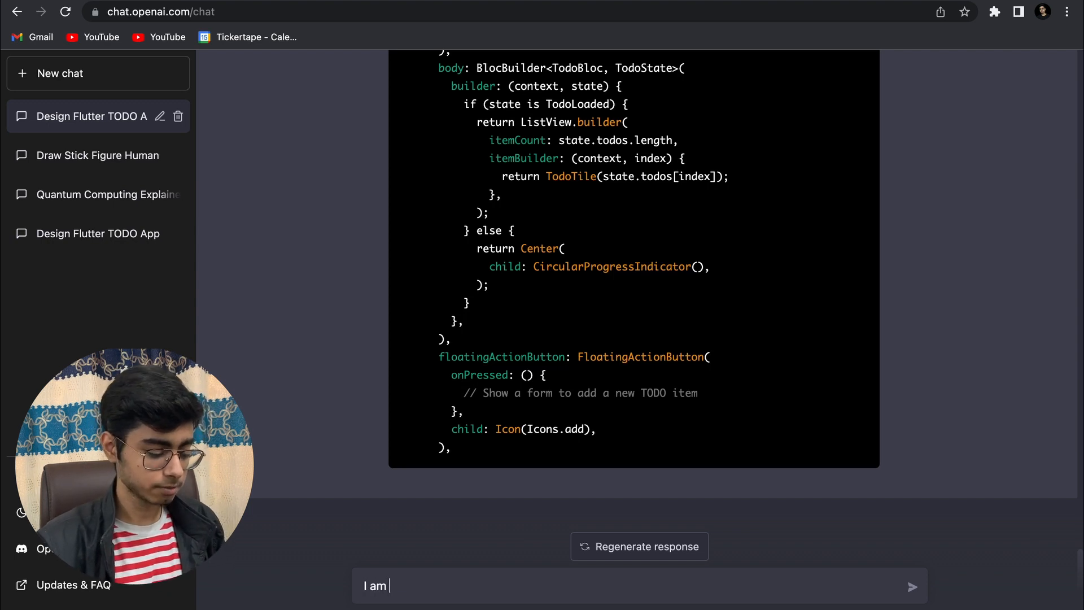
pyautogui.write('creating')
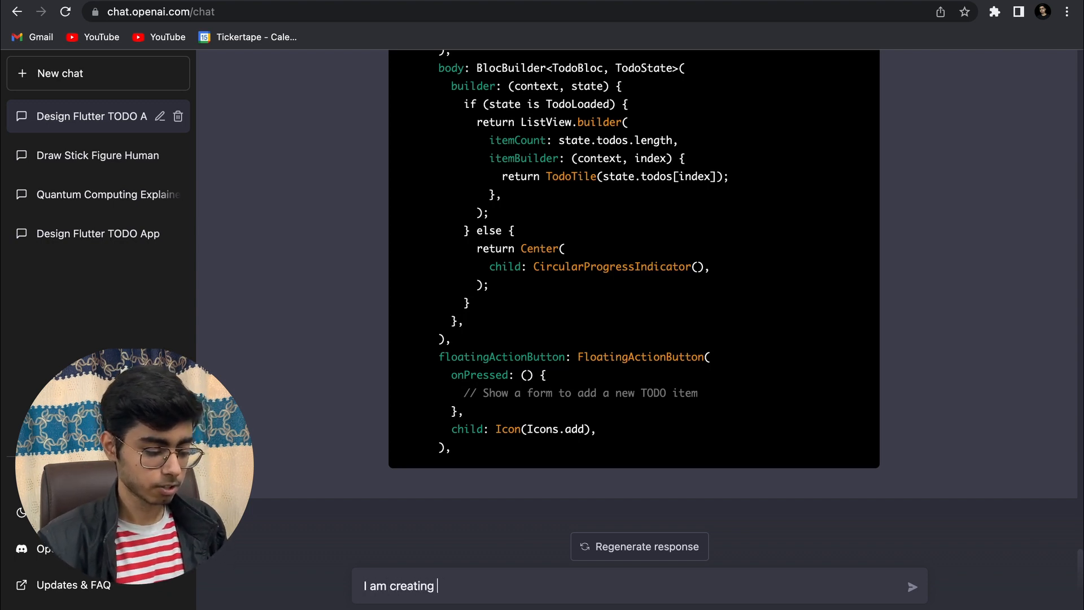
pyautogui.write('a social media')
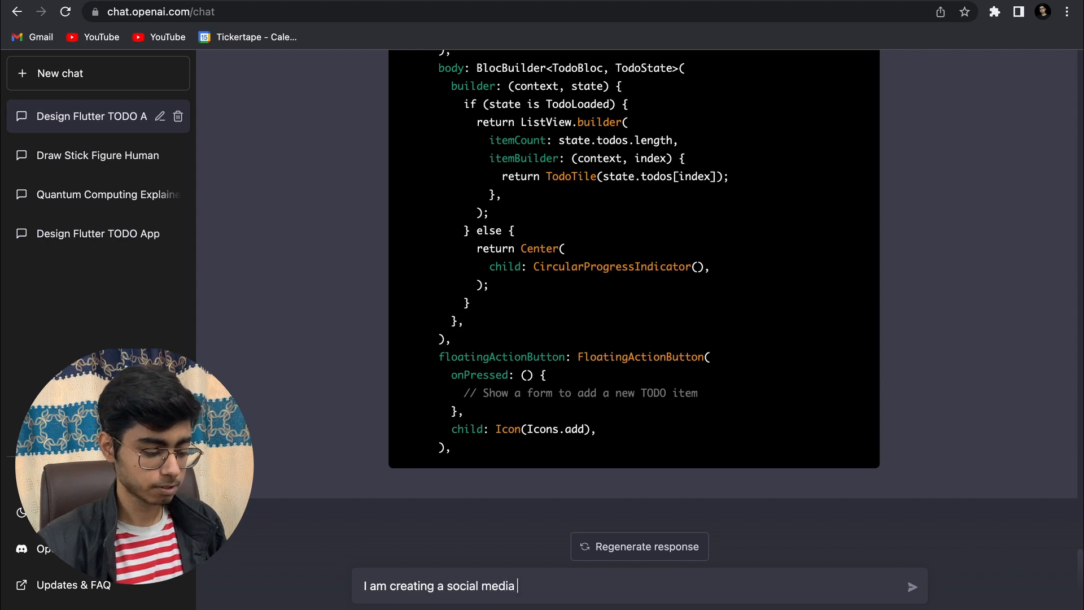
pyautogui.write(', I am us')
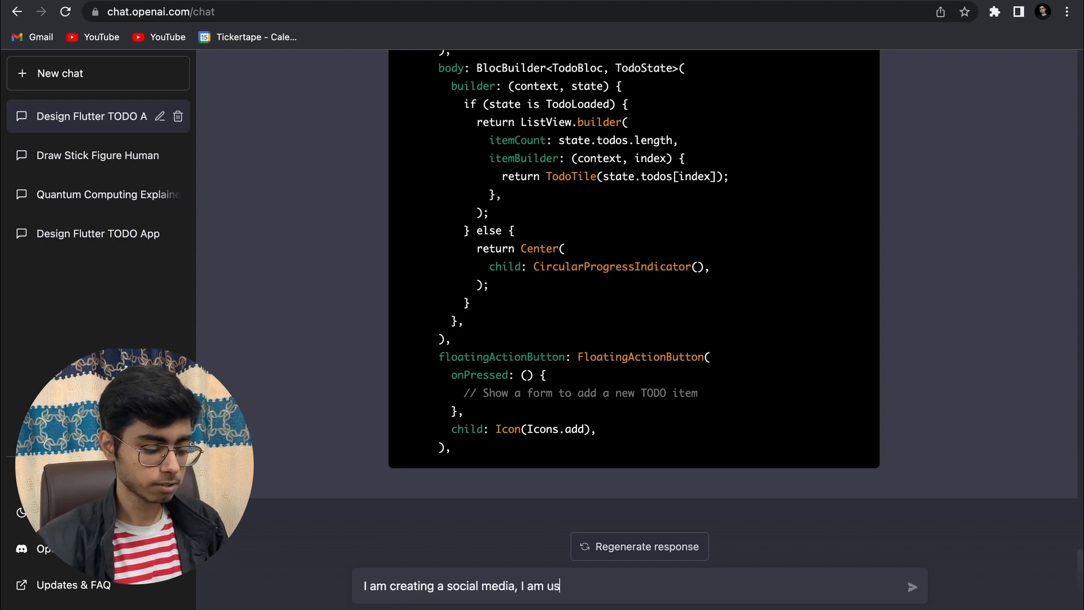
pyautogui.write('ing')
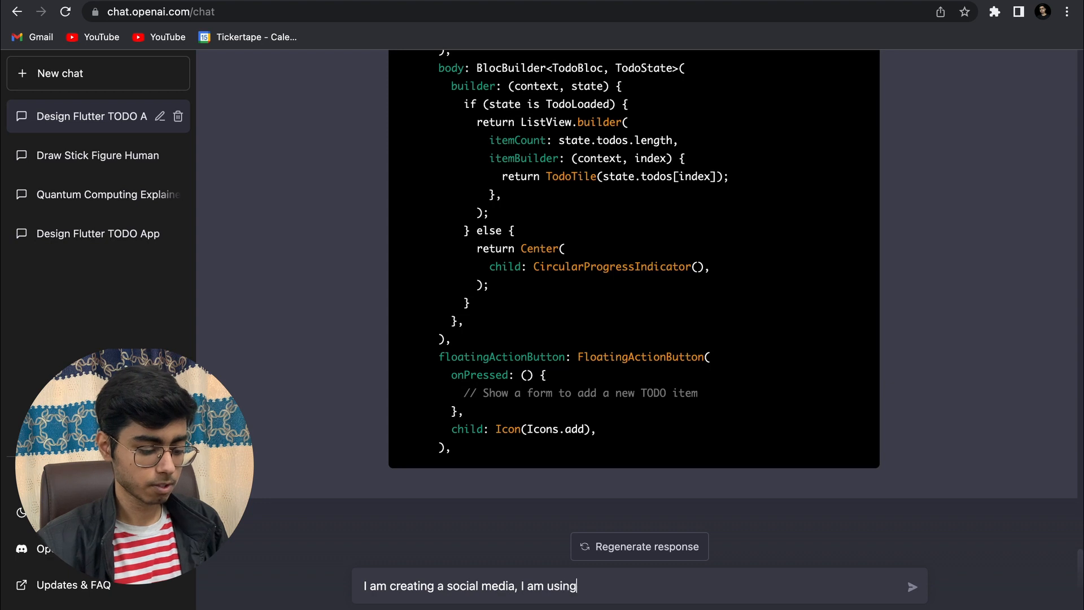
pyautogui.write('Firebase')
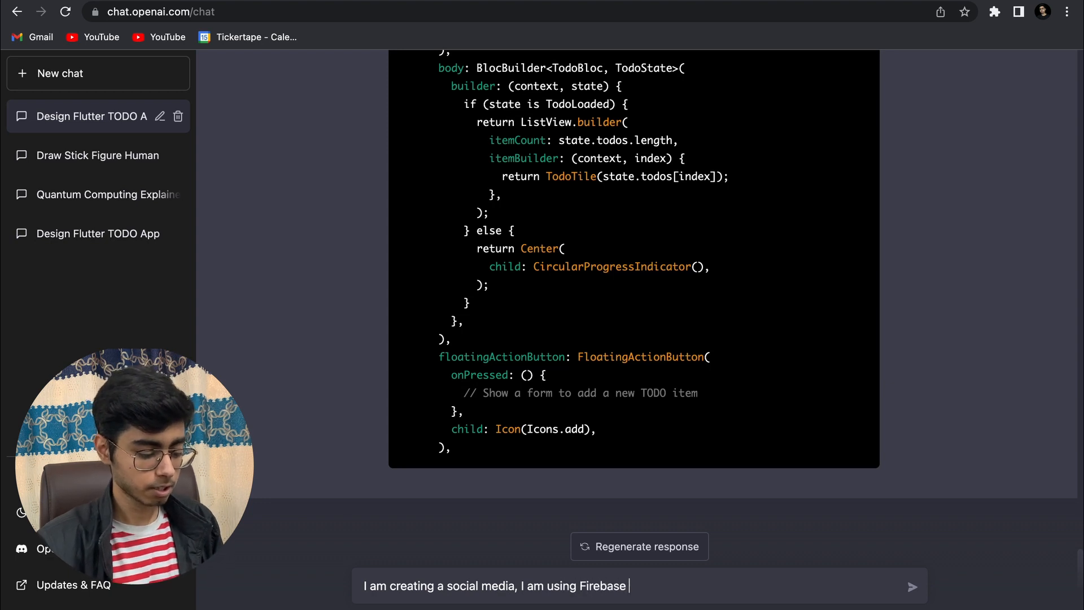
pyautogui.write('Database,')
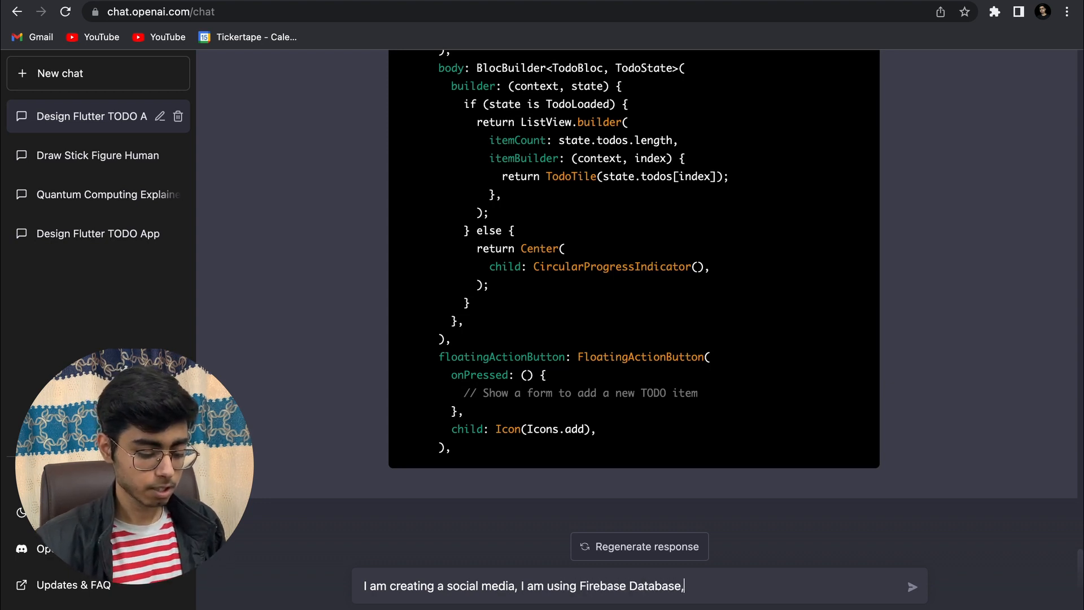
pyautogui.write('I want')
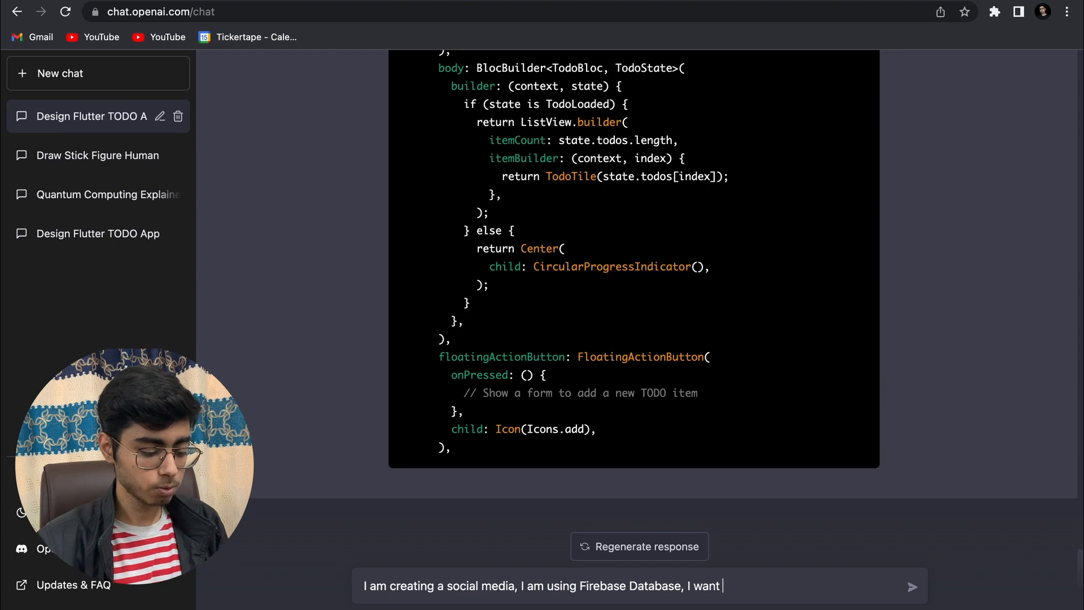
pyautogui.write('to code a')
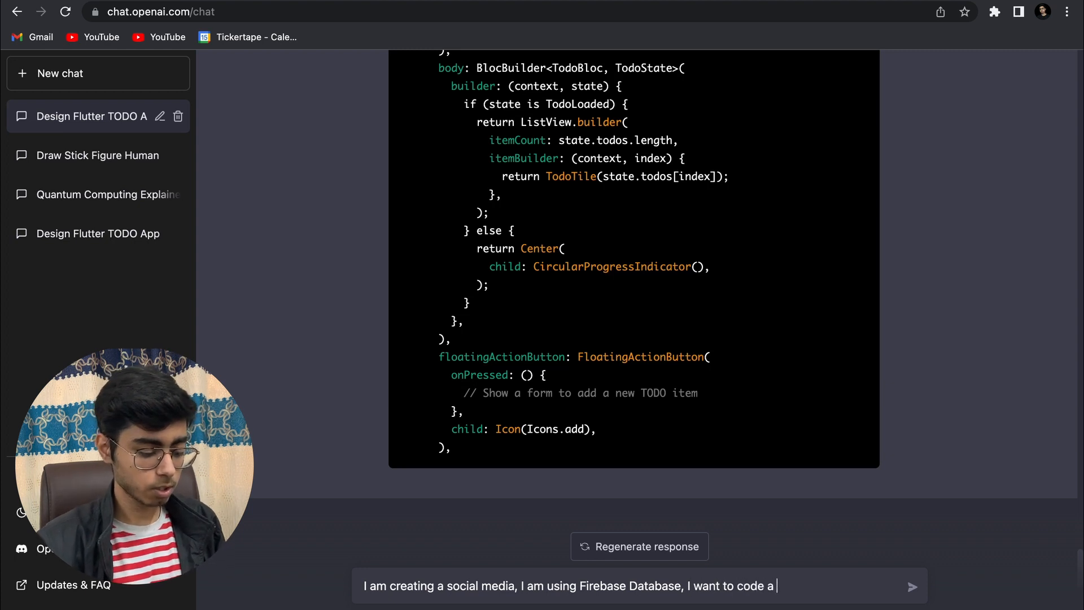
pyautogui.write('feature to')
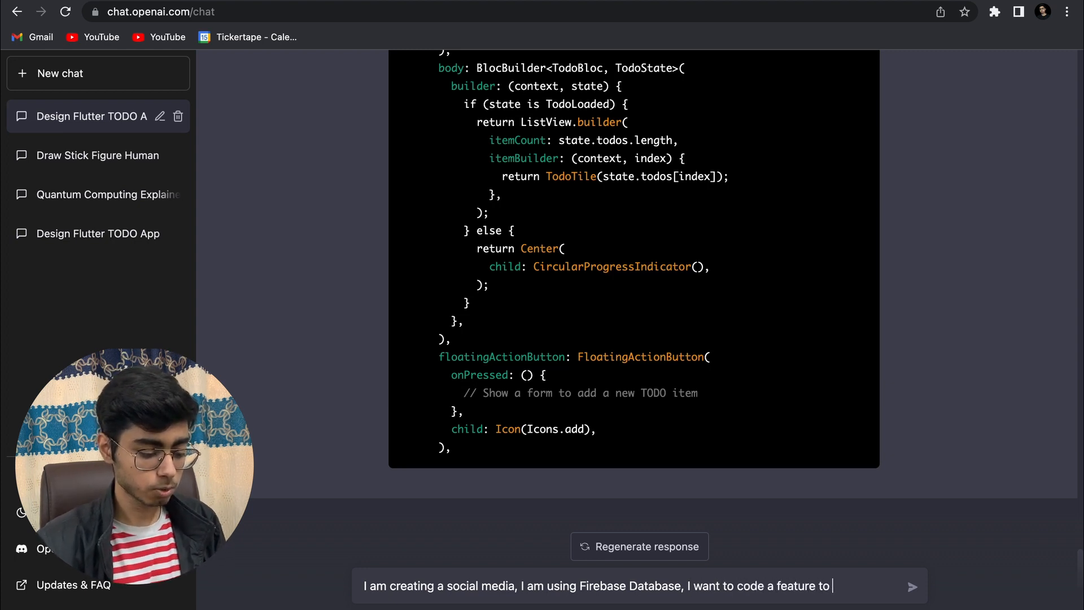
pyautogui.write('upl')
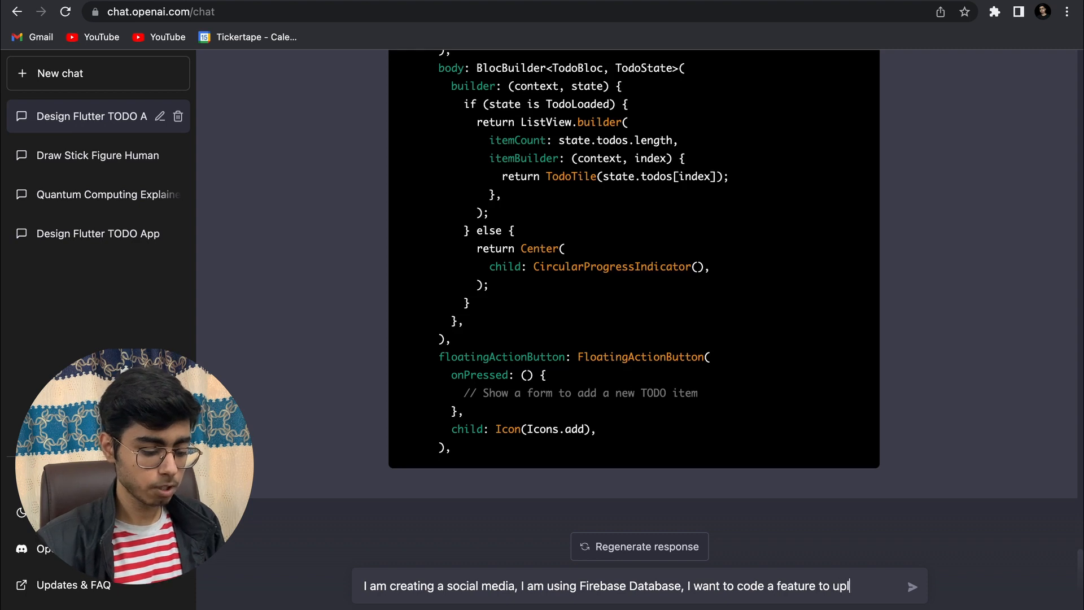
pyautogui.write('oad photos')
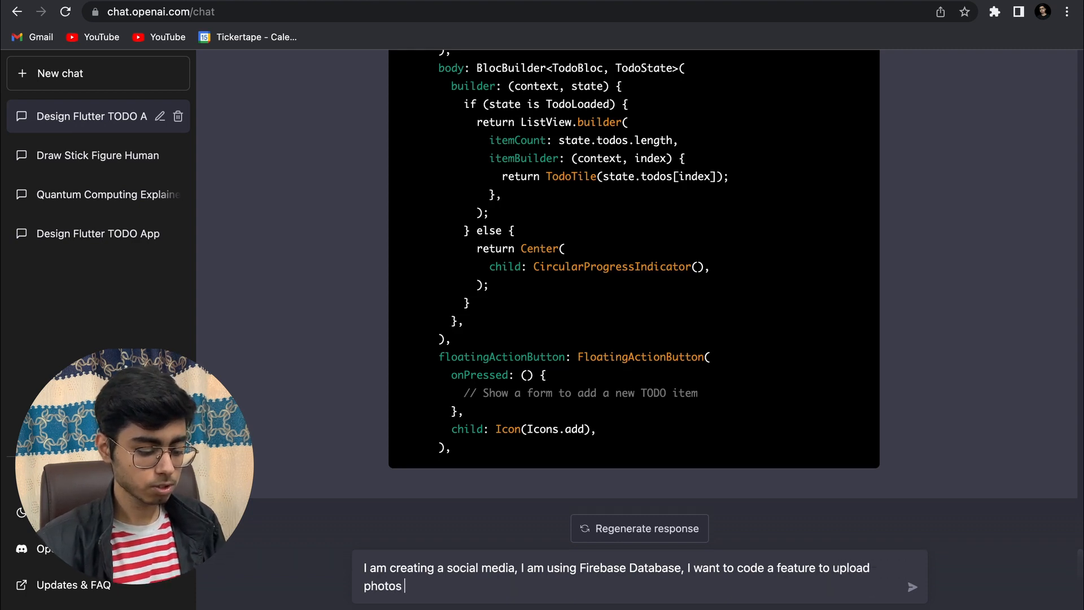
pyautogui.write('in Fire')
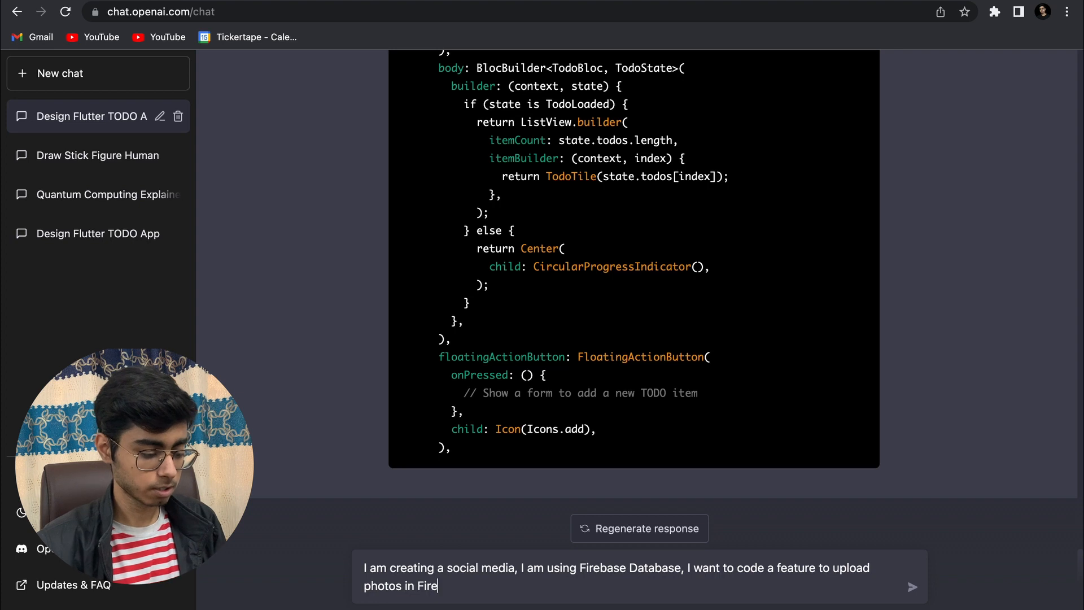
pyautogui.write('base Stora')
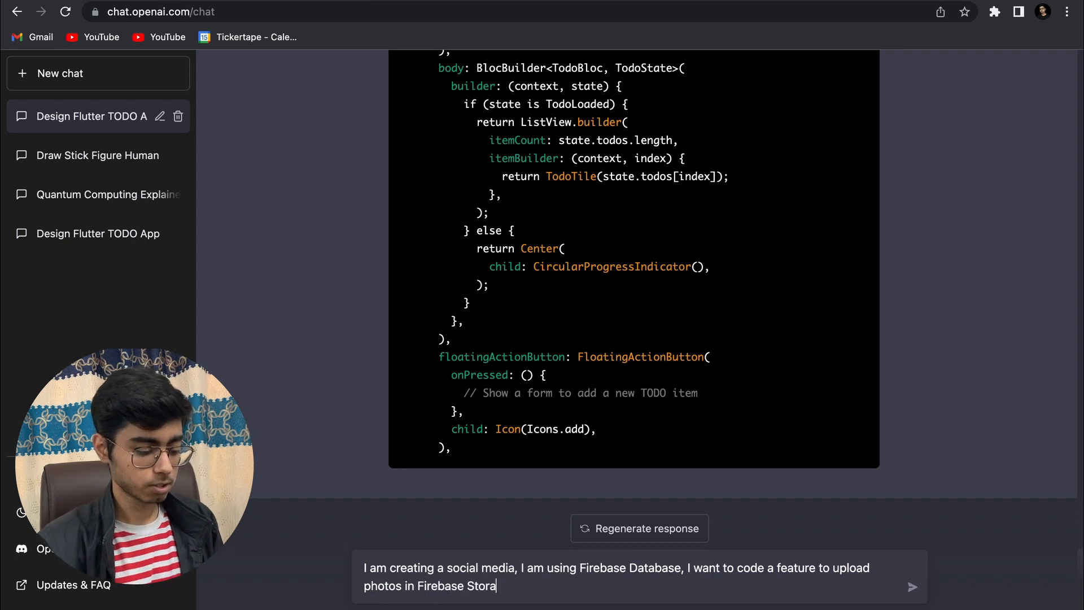
pyautogui.write('ge,')
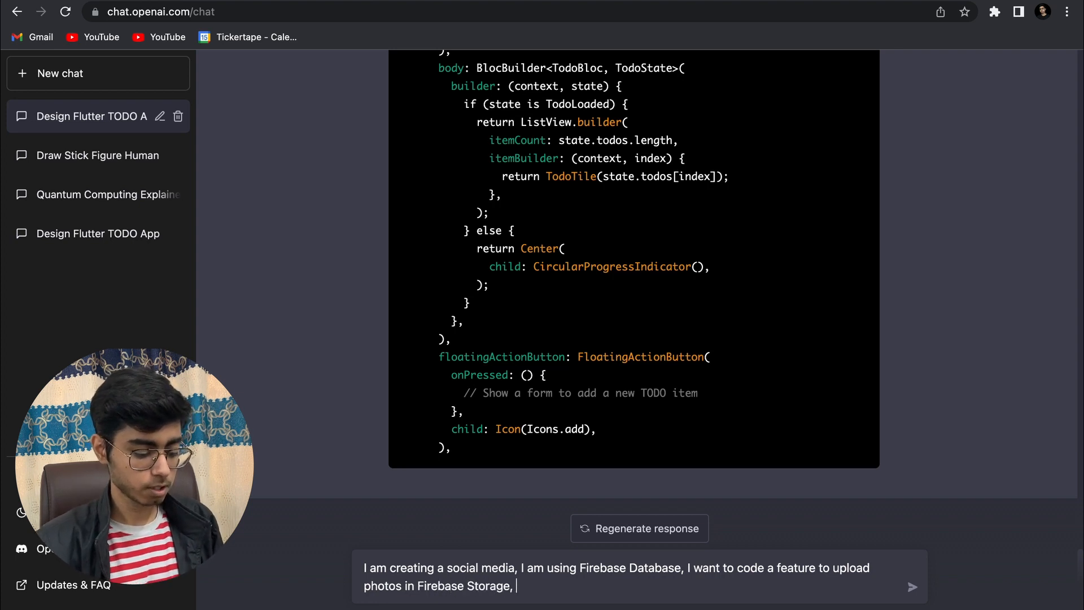
pyautogui.write('can you do it')
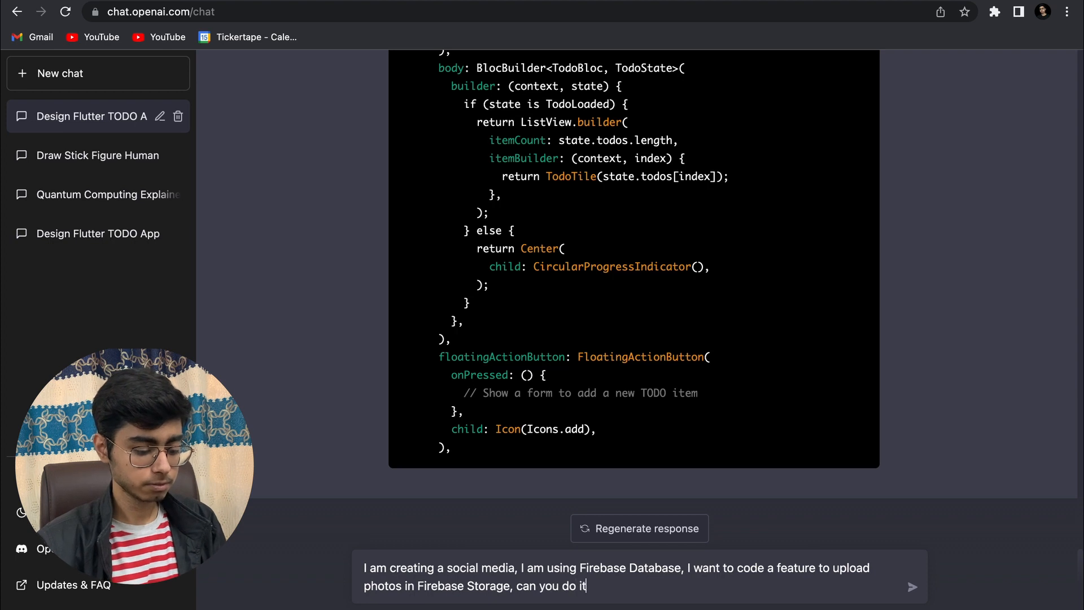
pyautogui.write('for me,')
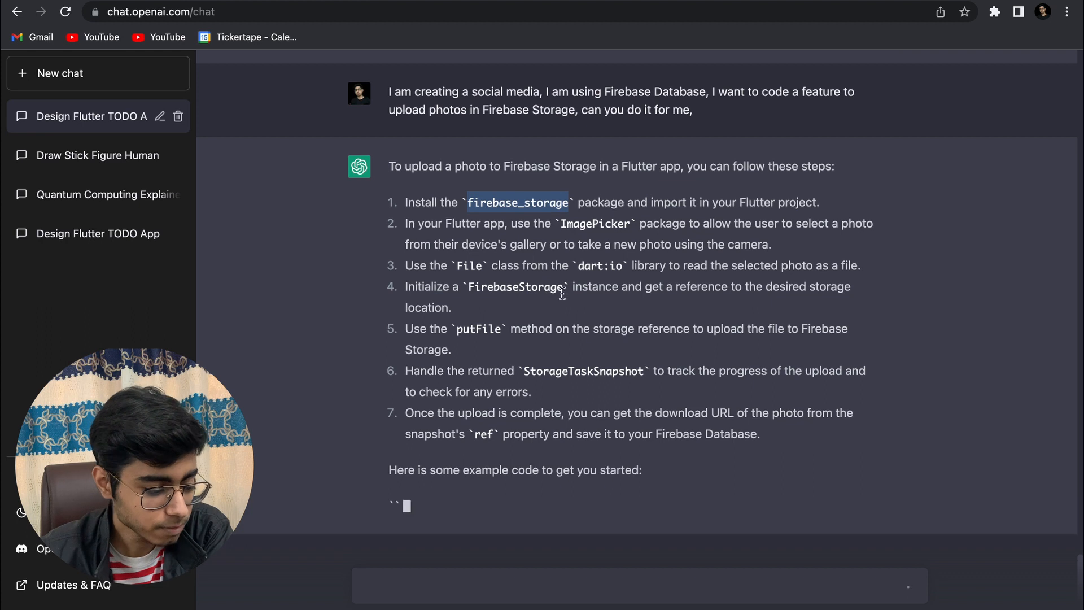
# Step: Follow the seven-step Firebase Storage guide down to the imports and UploadPhotoScreen widget
pyautogui.scroll(-3)
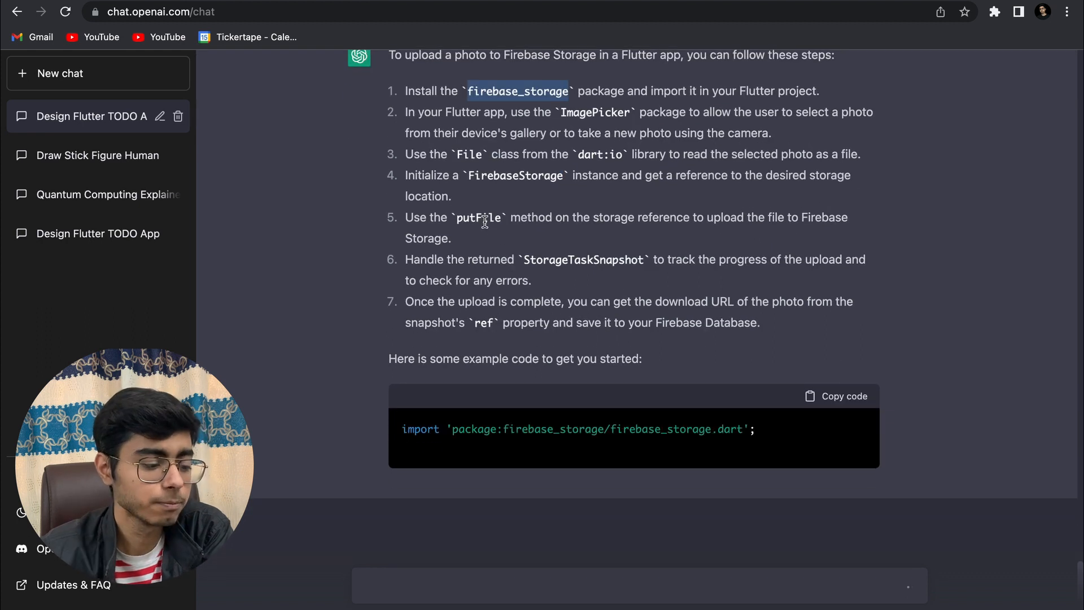
pyautogui.scroll(-3)
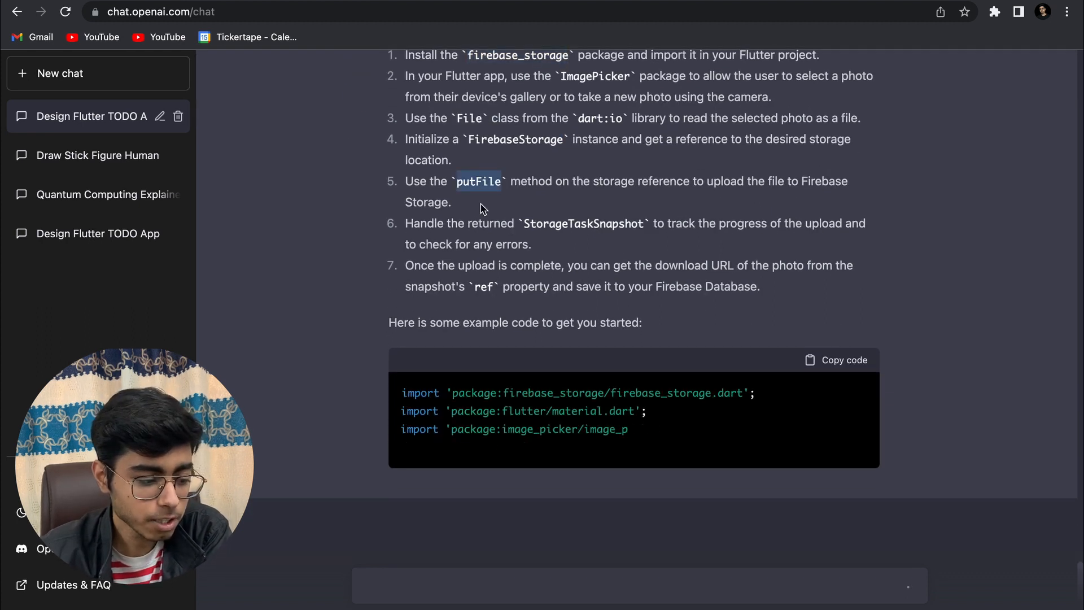
pyautogui.scroll(-3)
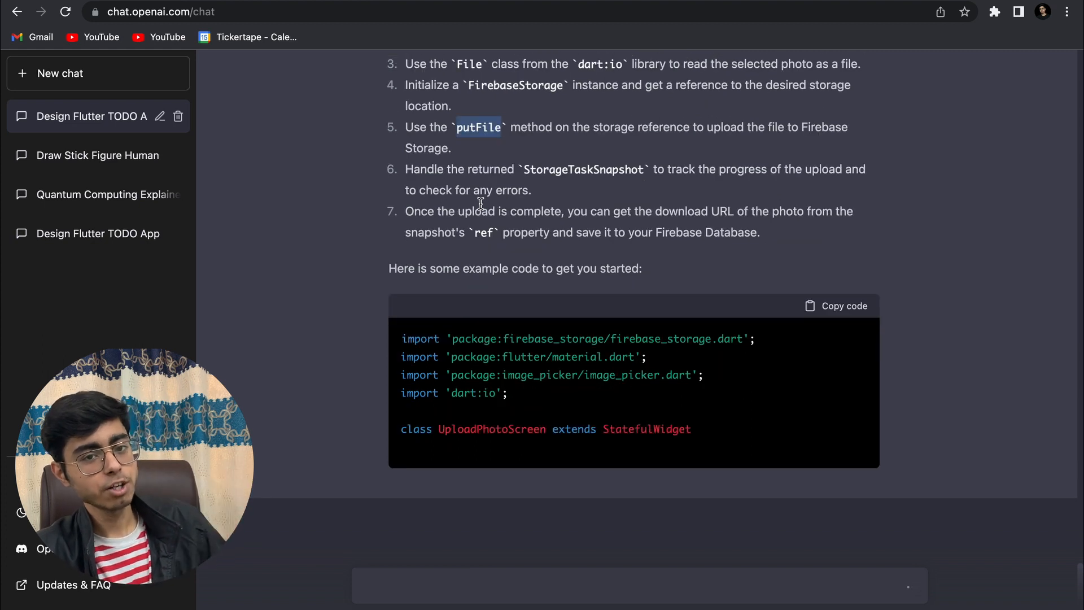
pyautogui.scroll(-3)
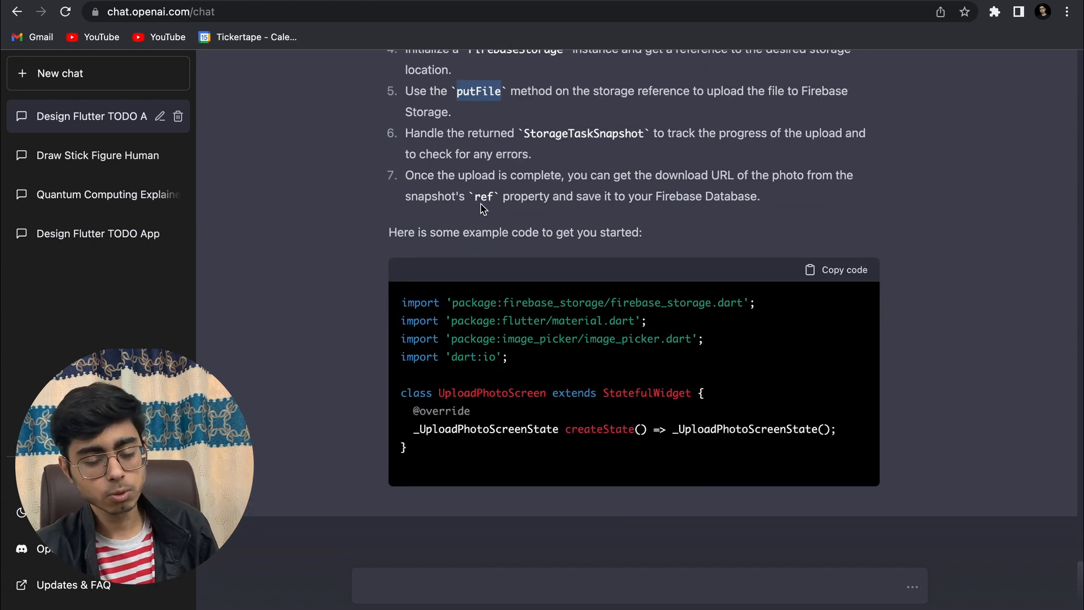
pyautogui.scroll(-3)
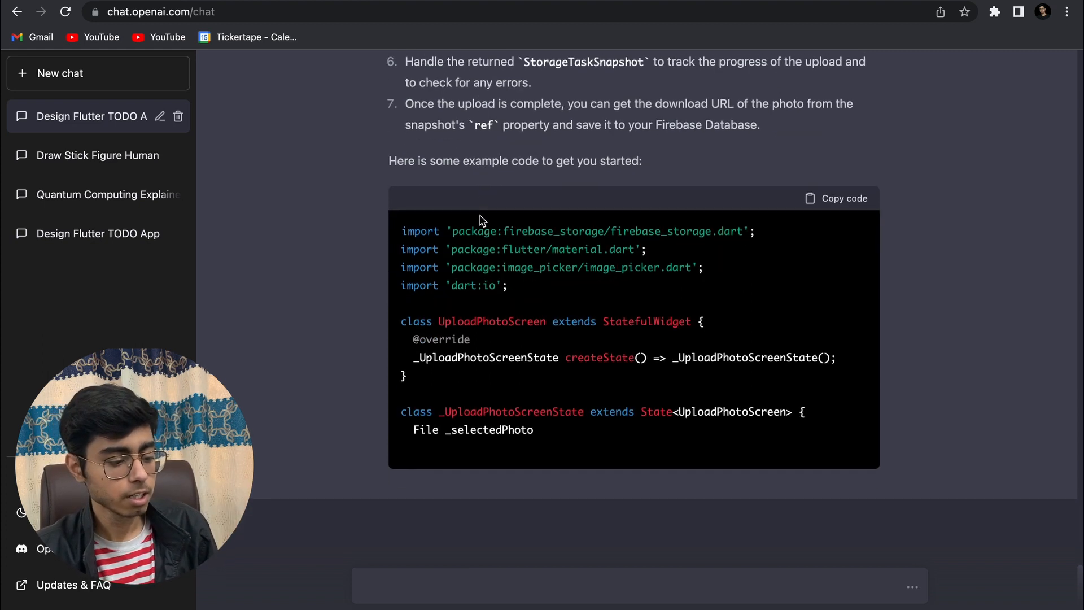
pyautogui.scroll(3)
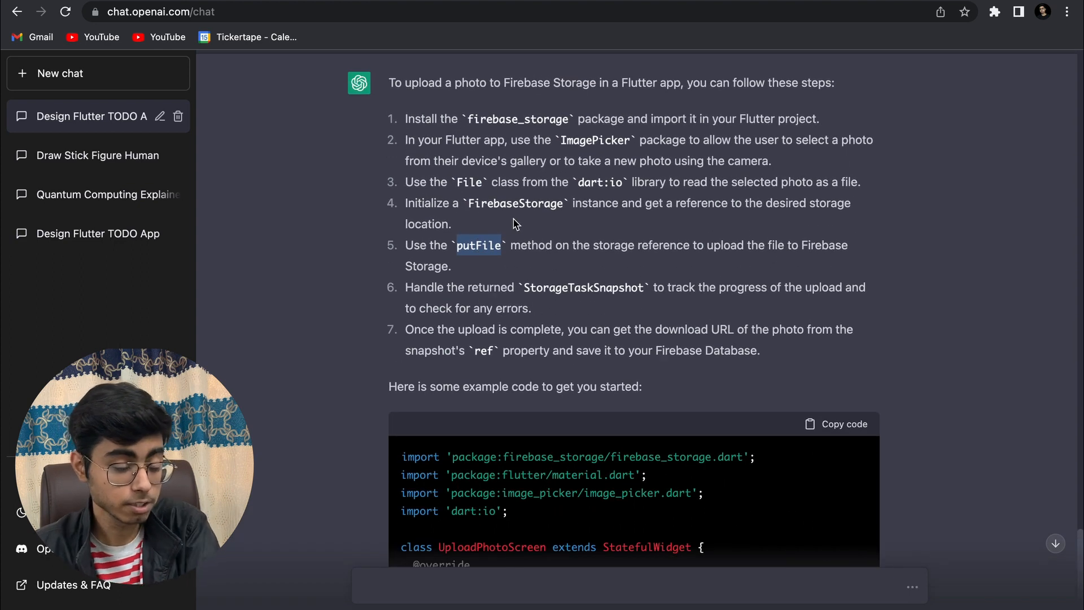
pyautogui.moveTo(485, 251)
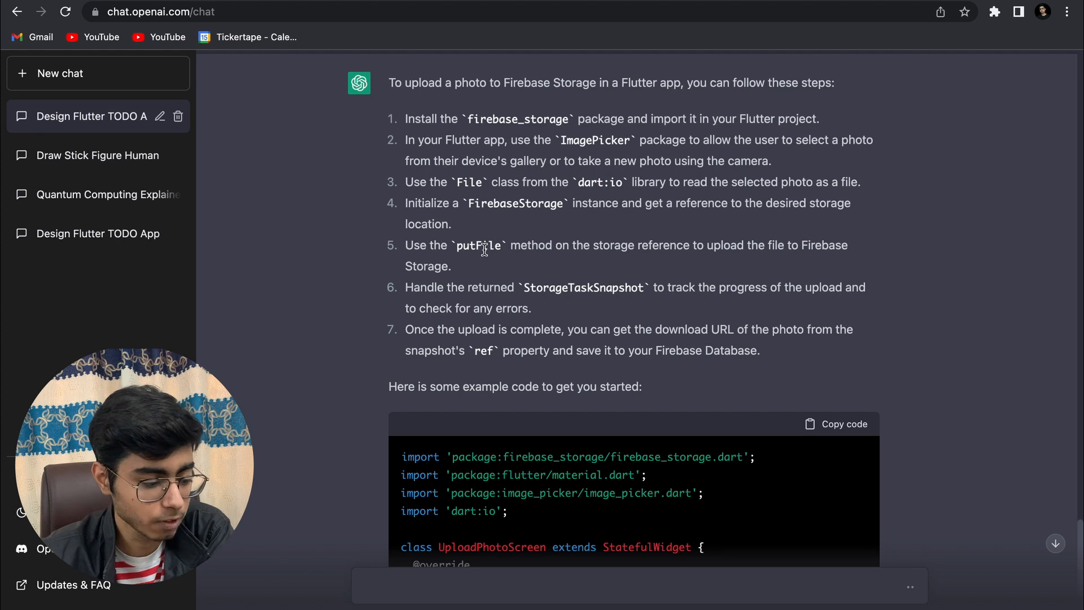
# Step: Scroll through the _selectPhoto and _uploadPhoto functions with their success and error messages
pyautogui.scroll(-3)
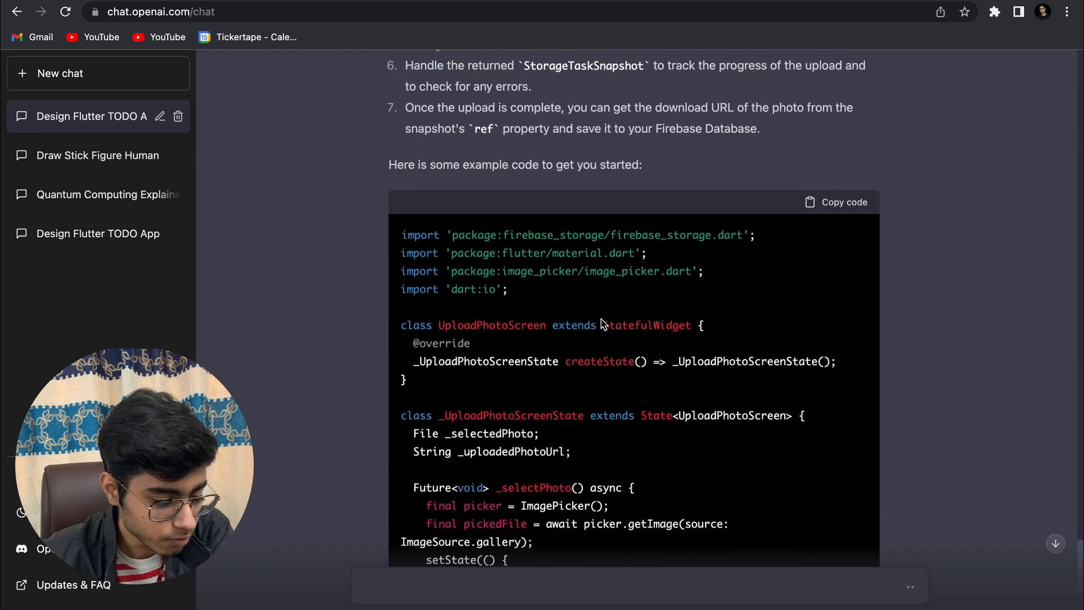
pyautogui.scroll(-3)
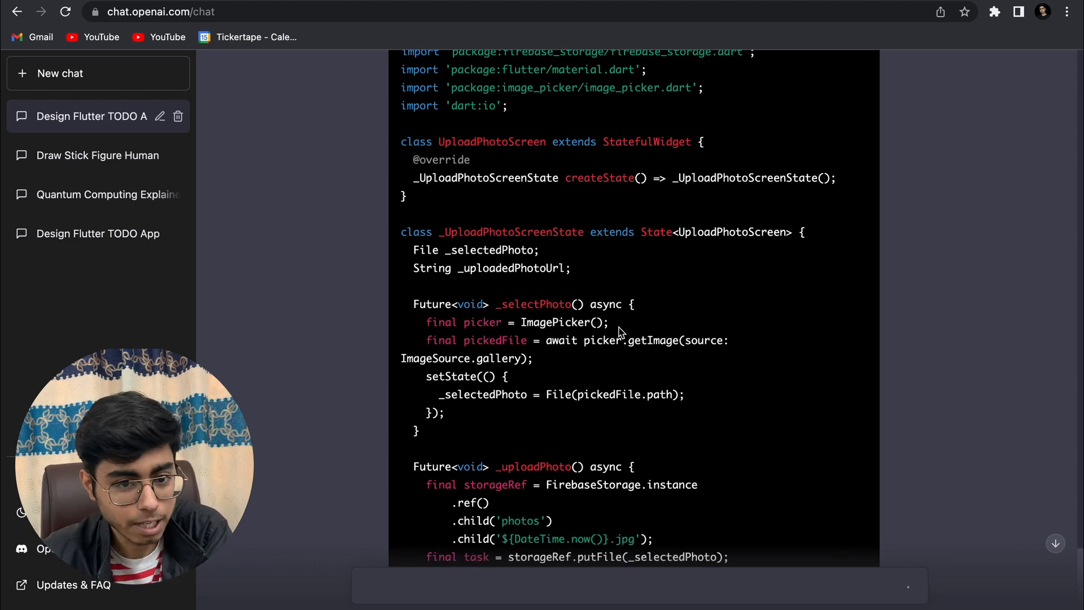
pyautogui.moveTo(501, 420)
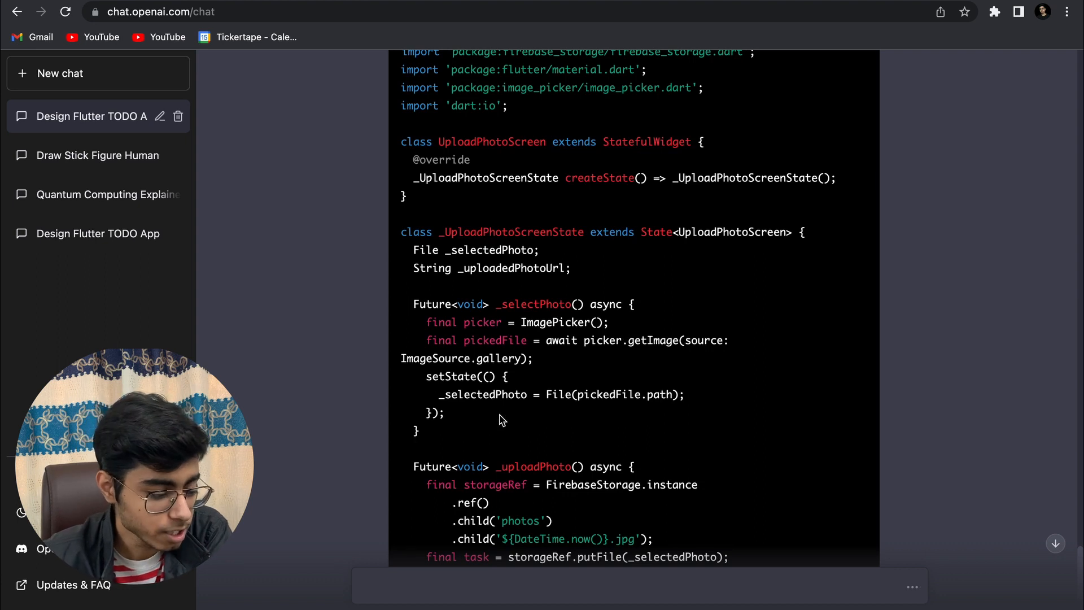
pyautogui.scroll(-3)
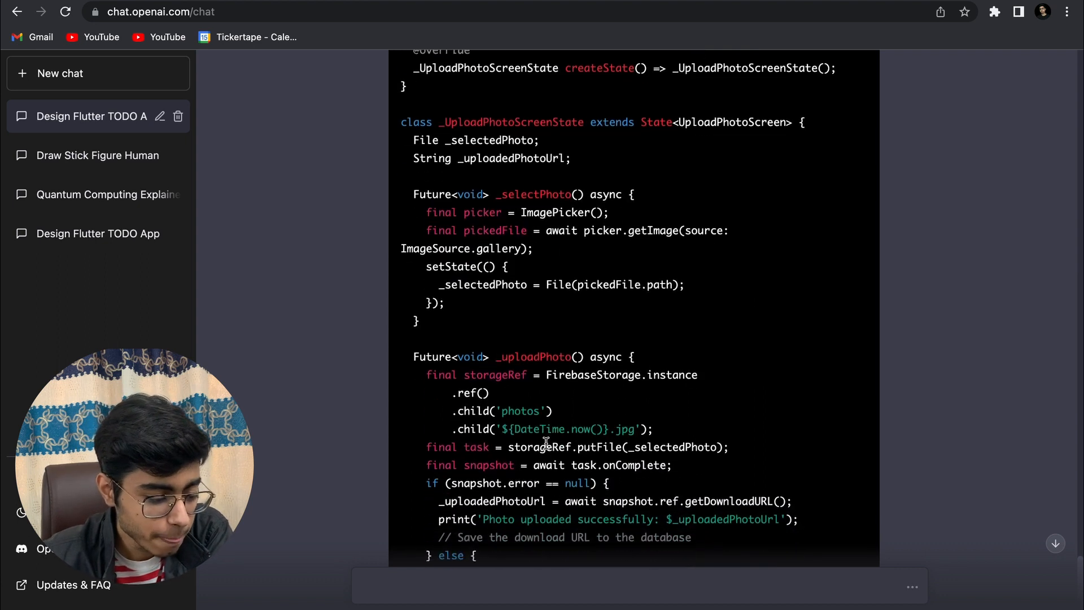
pyautogui.scroll(-3)
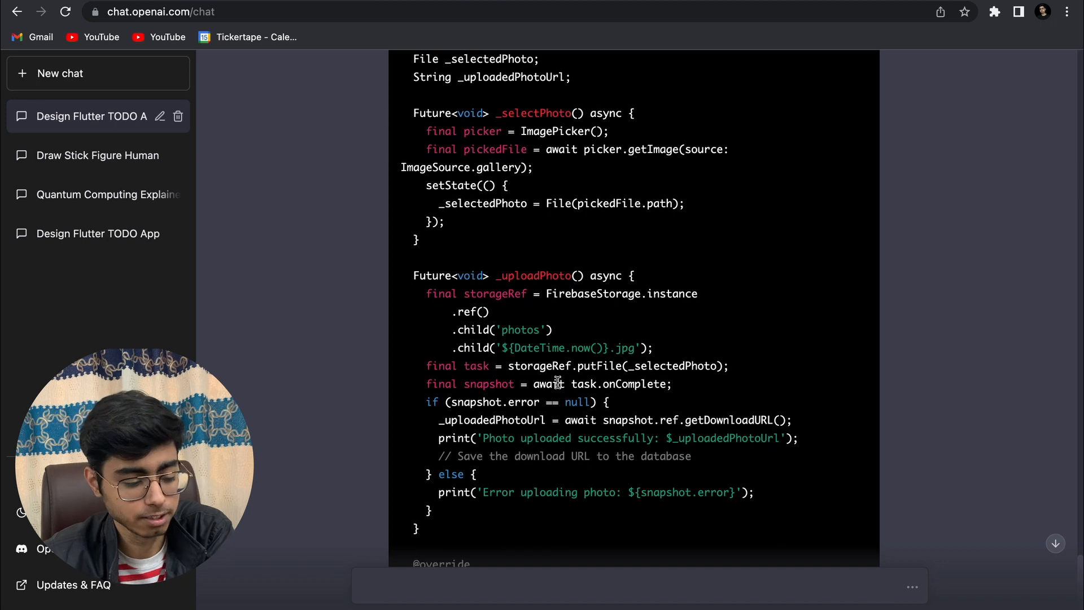
pyautogui.moveTo(657, 284)
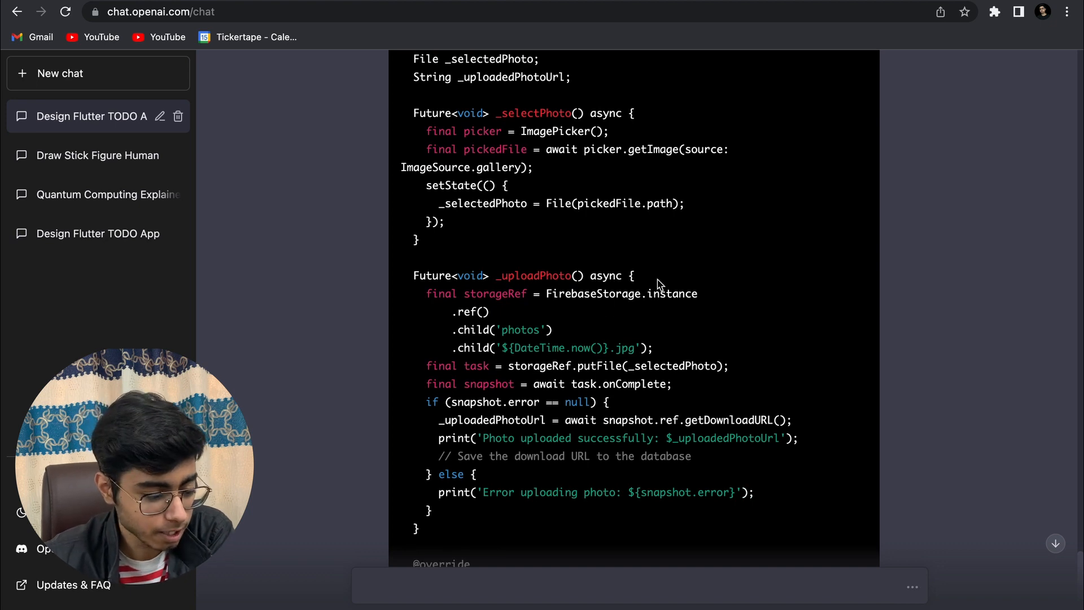
pyautogui.moveTo(508, 308)
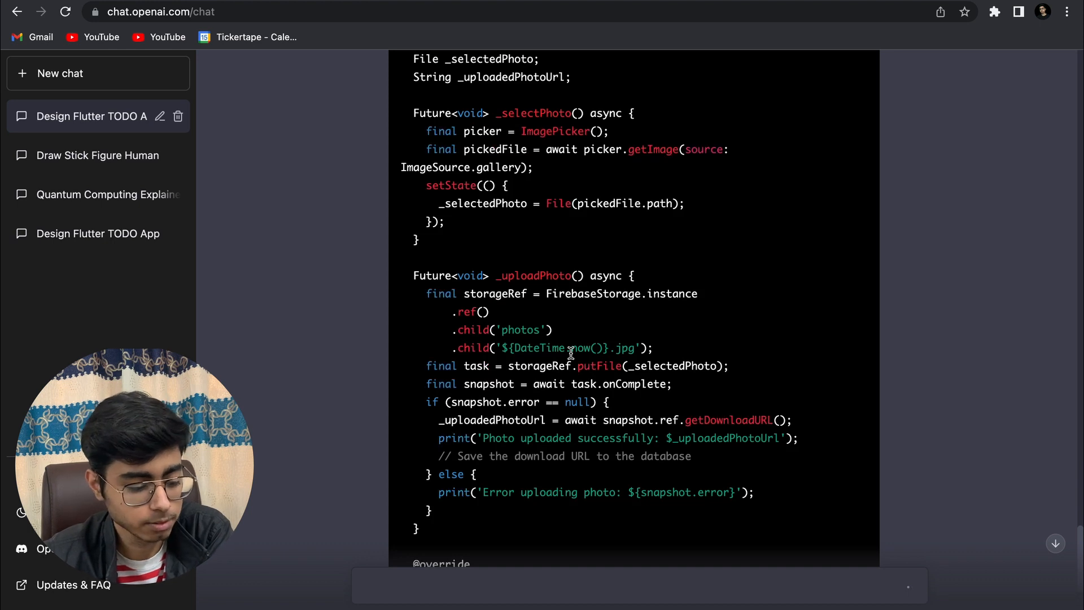
pyautogui.moveTo(618, 361)
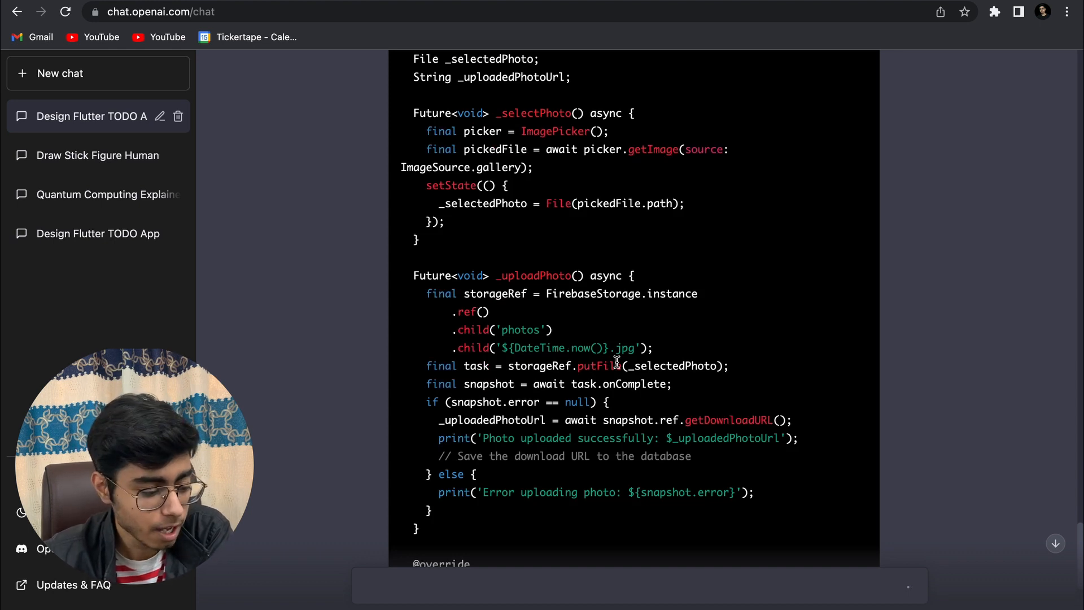
pyautogui.scroll(-3)
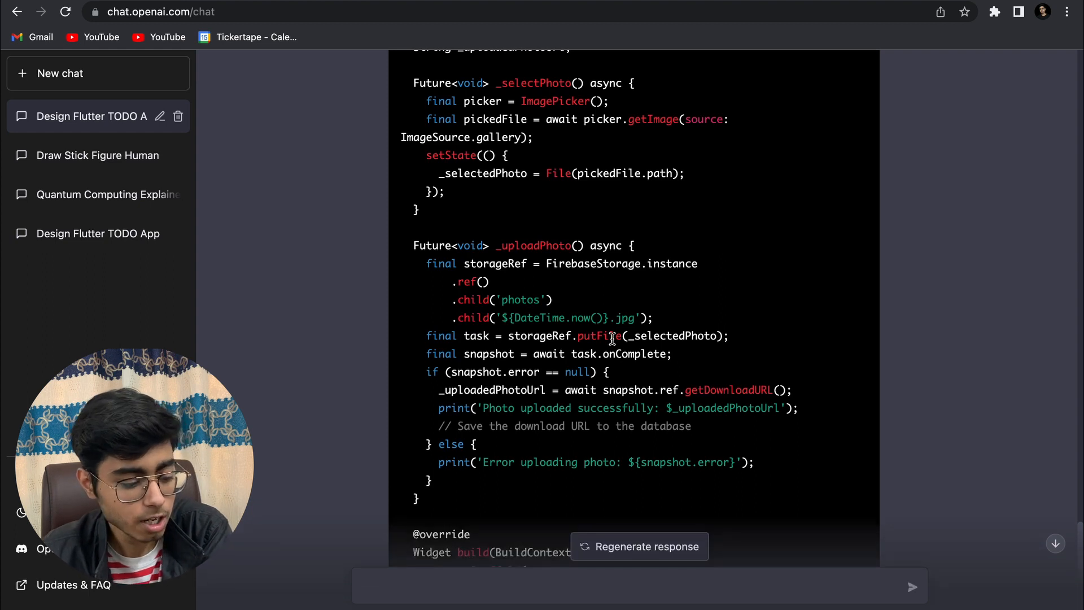
# Step: Read the build method with upload button, revisit the steps, and reach the closing Firebase configuration note
pyautogui.scroll(-3)
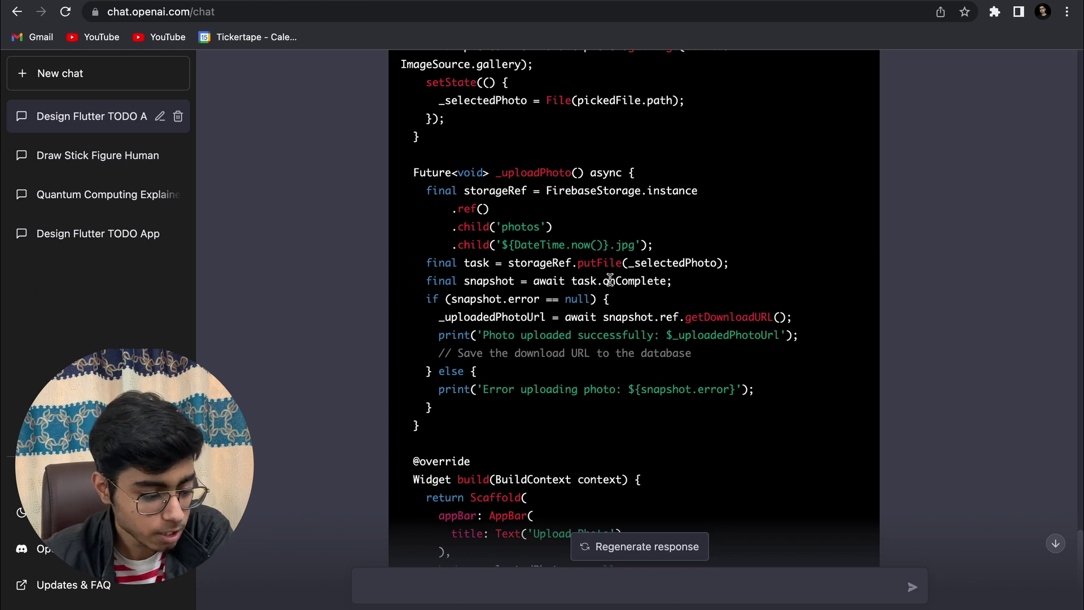
pyautogui.moveTo(663, 301)
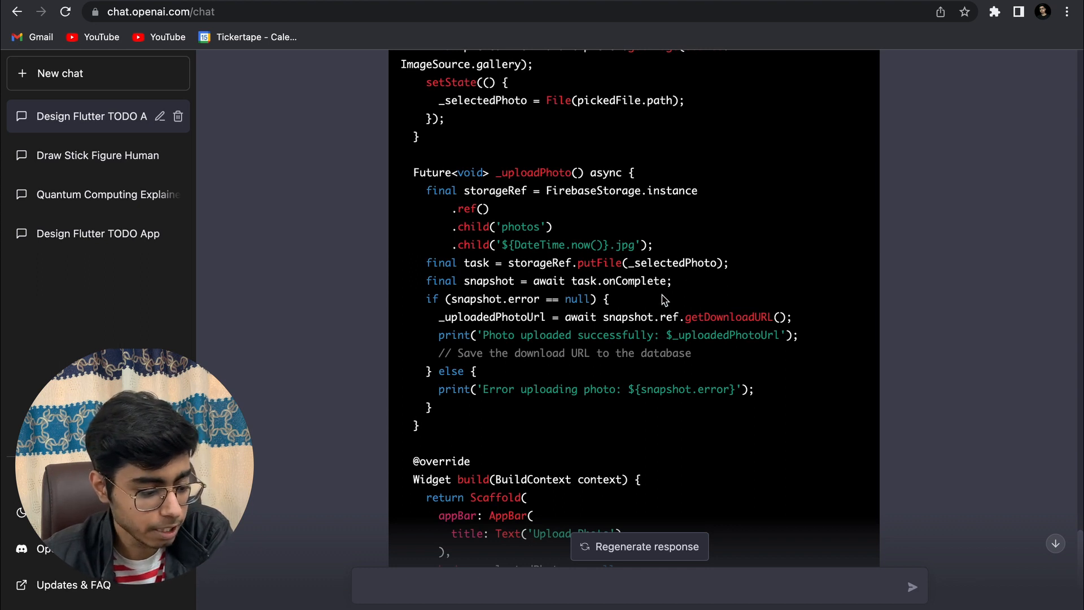
pyautogui.moveTo(635, 310)
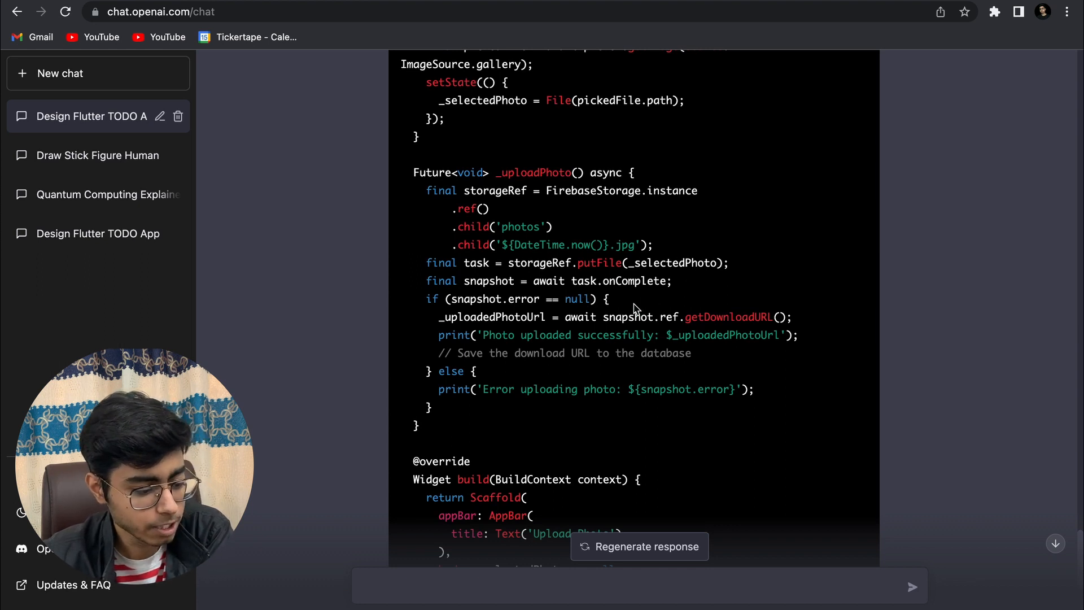
pyautogui.moveTo(661, 322)
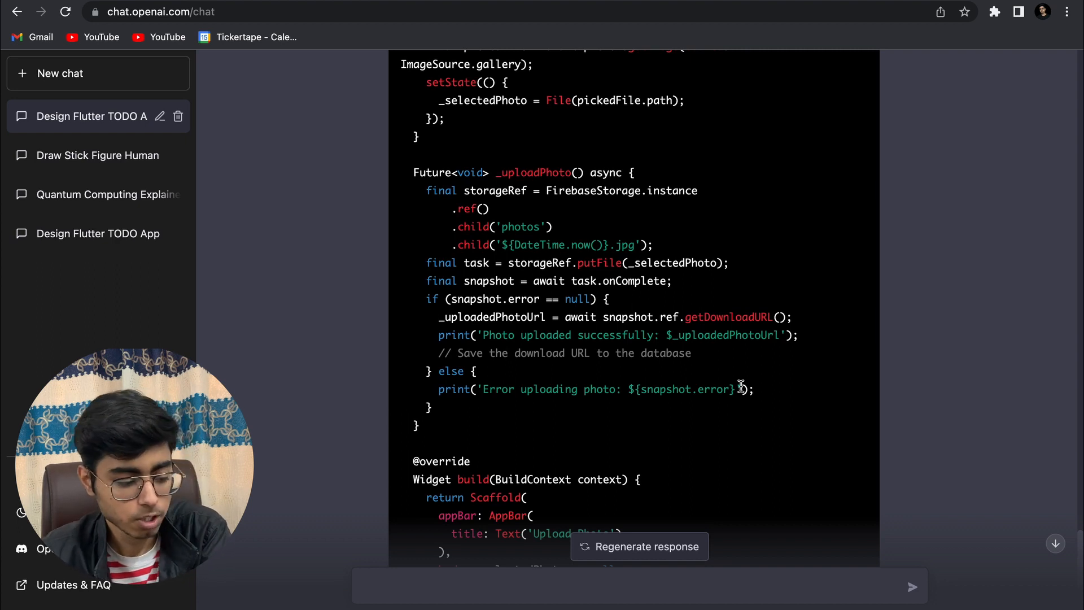
pyautogui.scroll(-3)
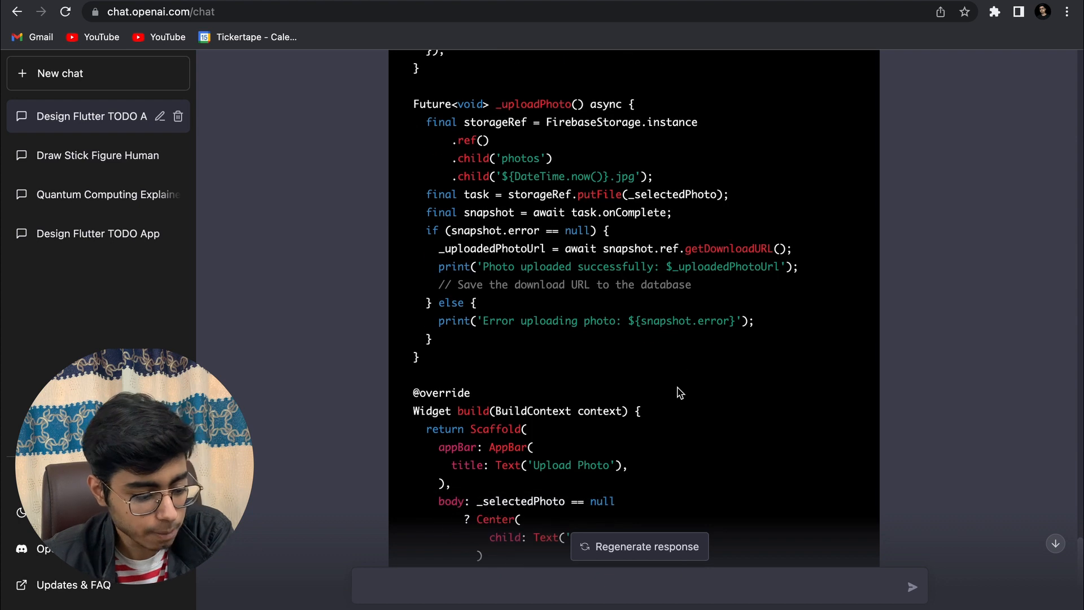
pyautogui.scroll(-3)
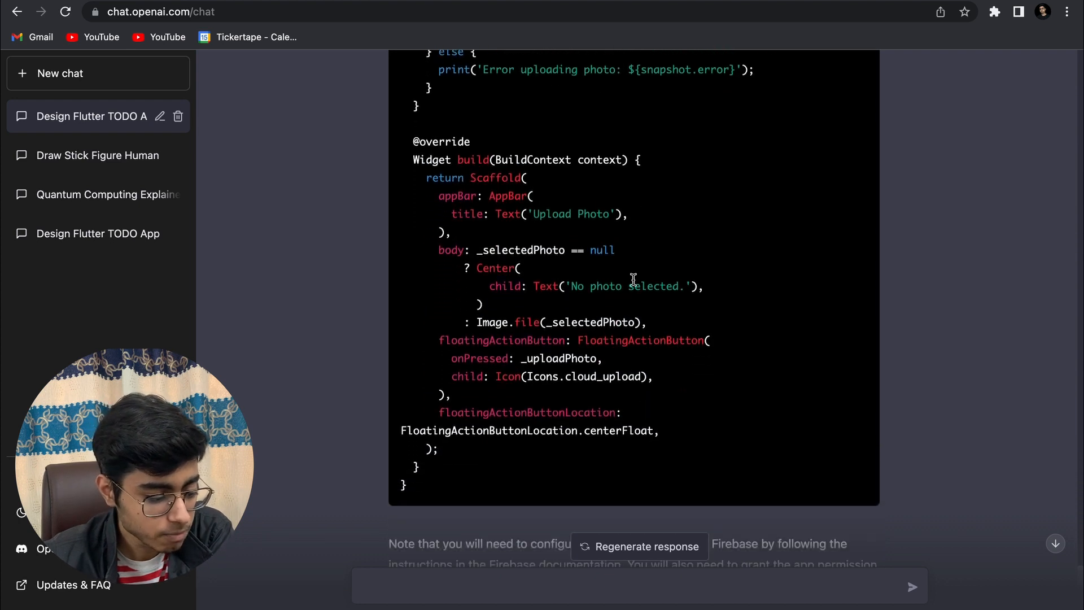
pyautogui.scroll(3)
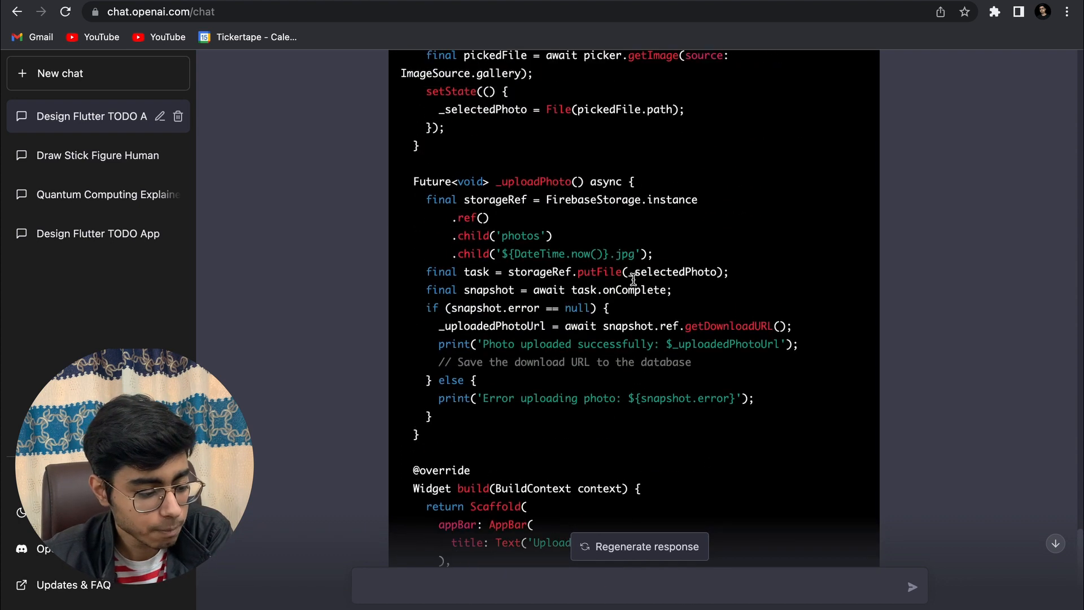
pyautogui.scroll(3)
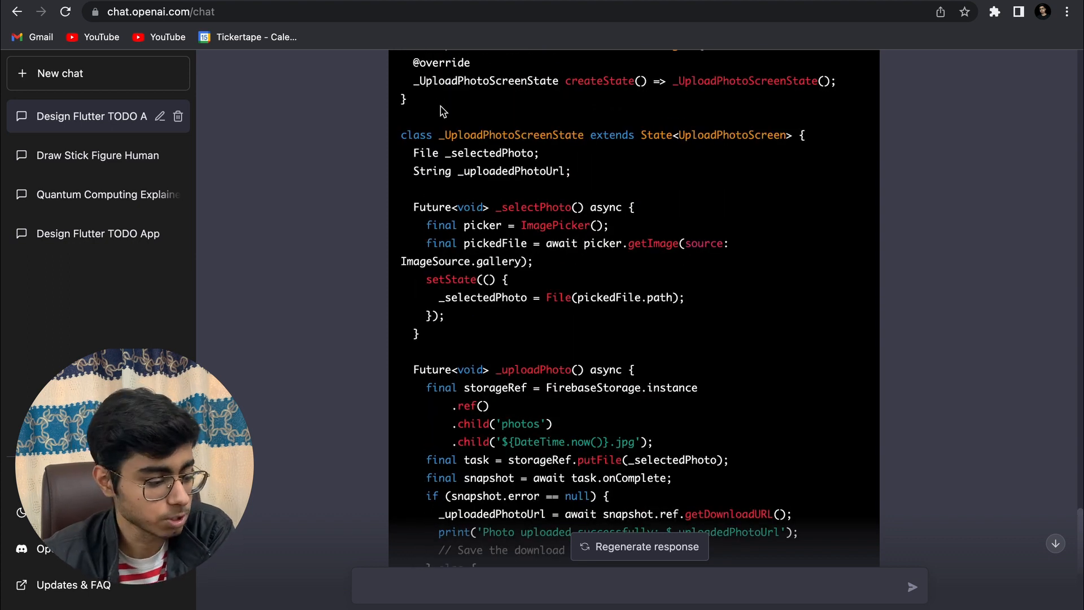
pyautogui.scroll(3)
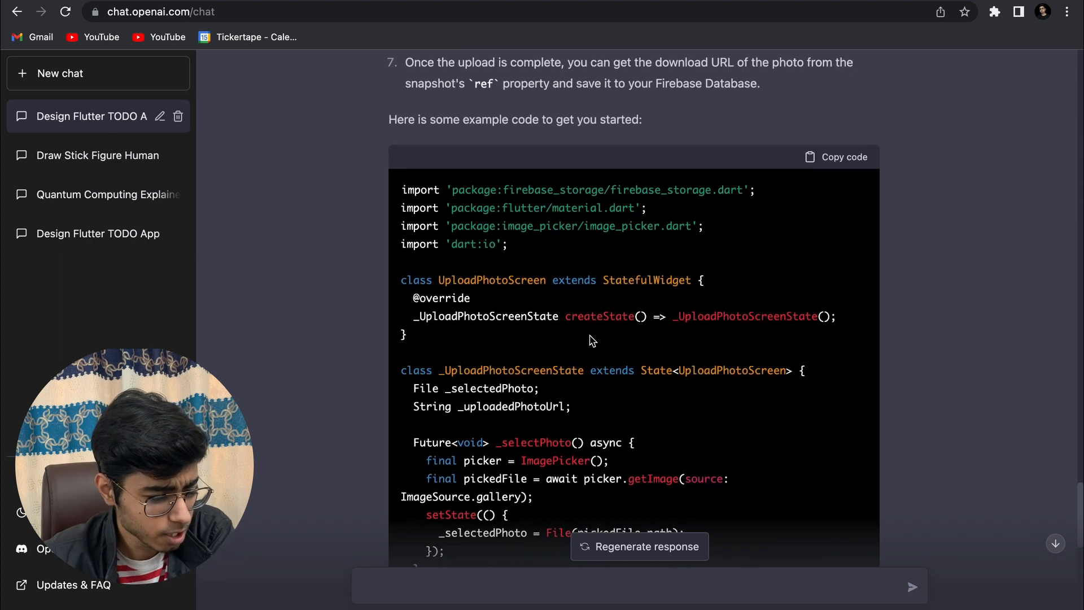
pyautogui.scroll(3)
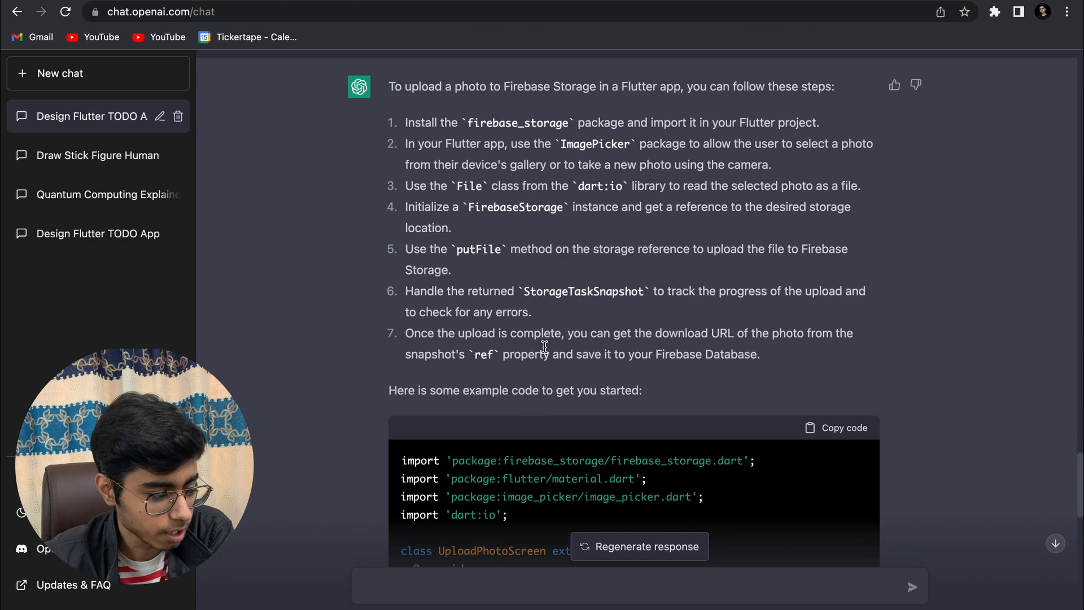
pyautogui.scroll(-3)
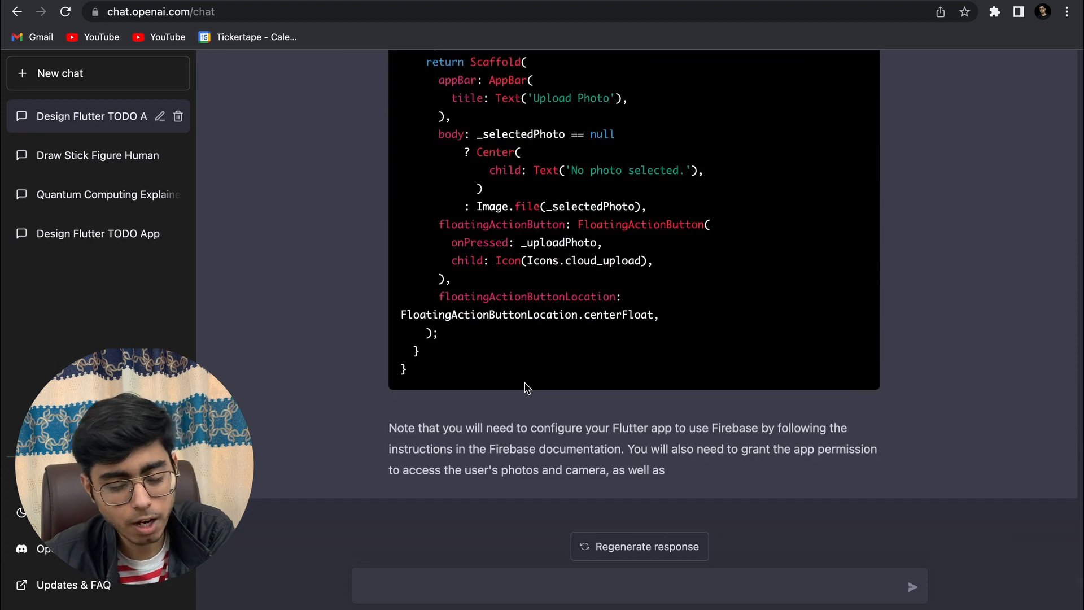